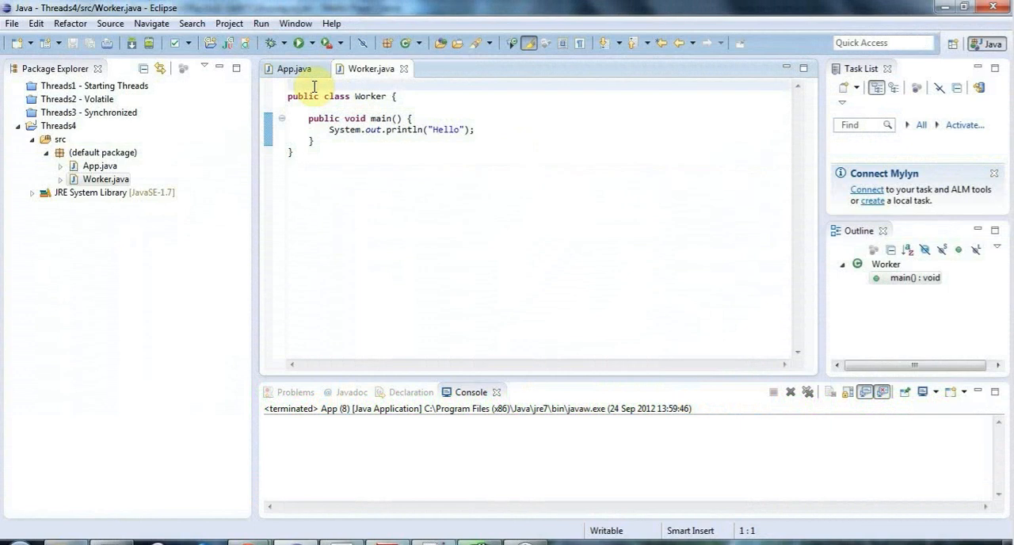
# Review App.java and Worker.java, noting Worker's main method that App calls.
pyautogui.click(295, 68)
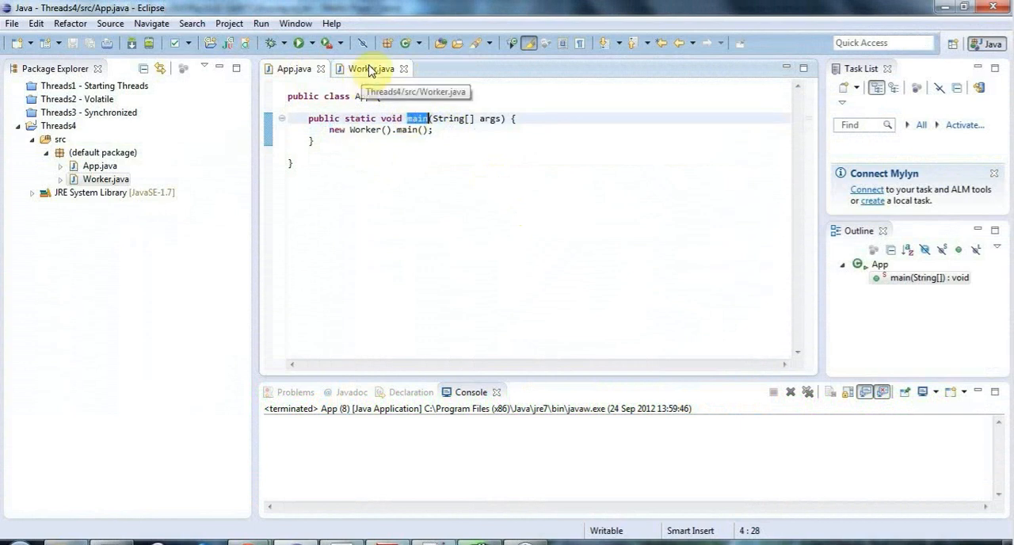
pyautogui.click(369, 69)
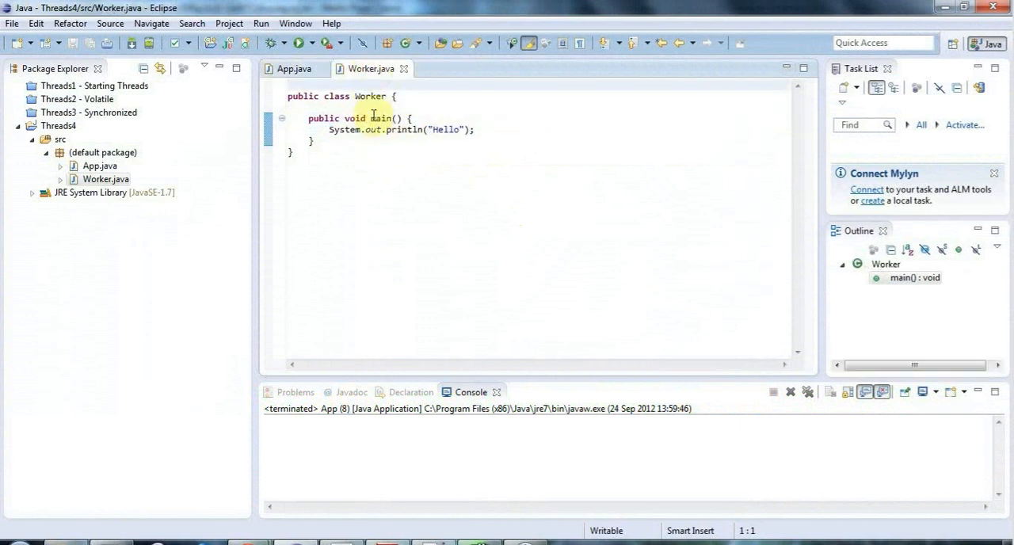
pyautogui.doubleClick(380, 117)
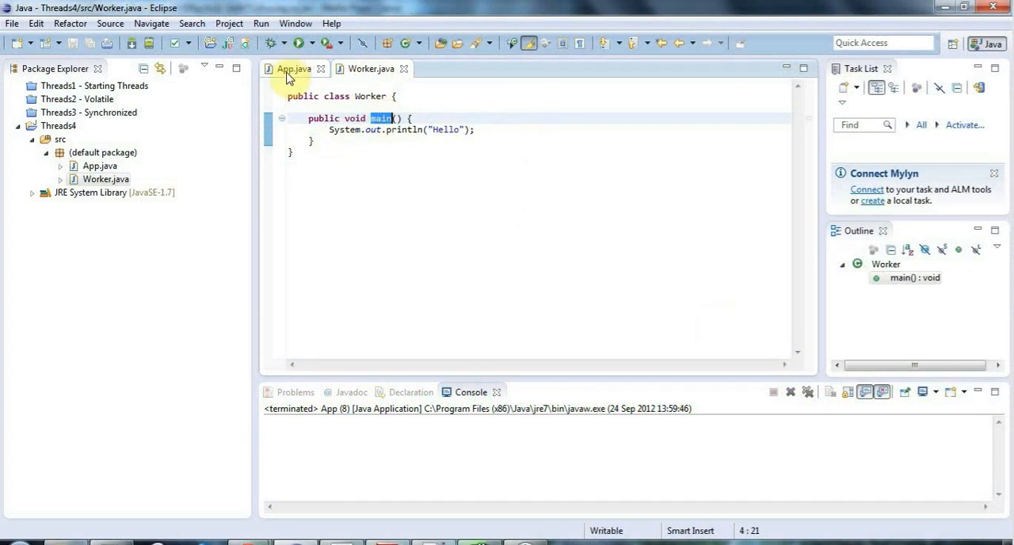
pyautogui.moveTo(293, 68)
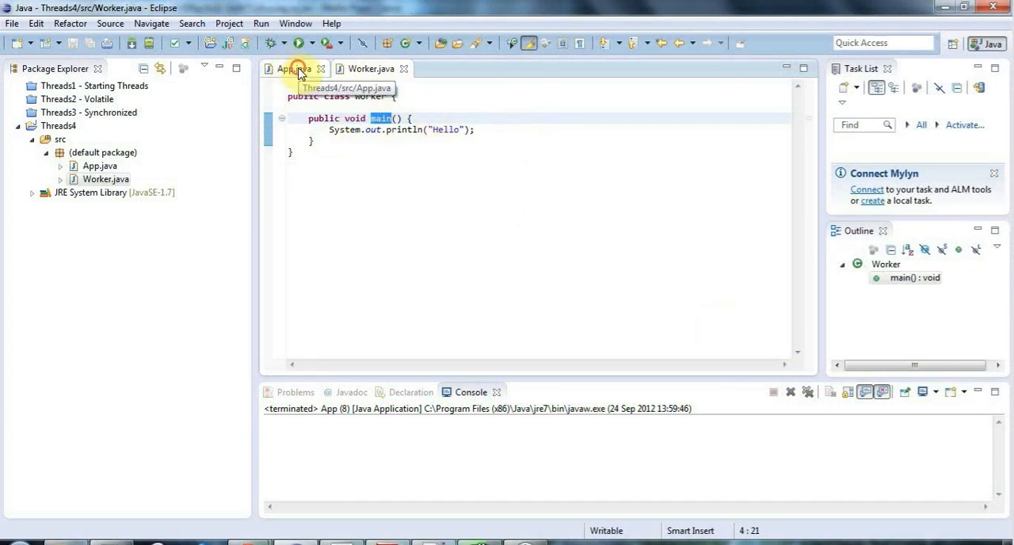
pyautogui.click(292, 69)
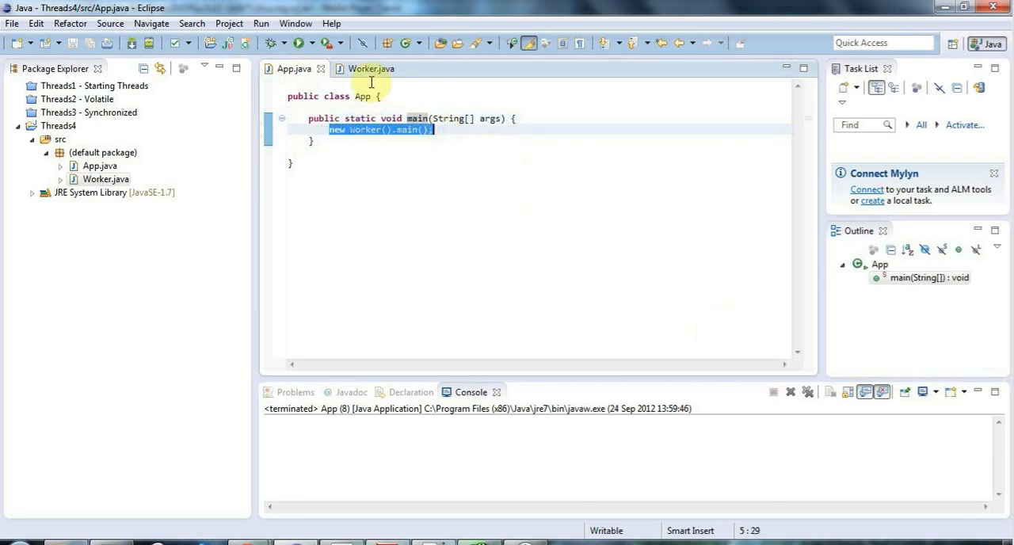
pyautogui.click(371, 68)
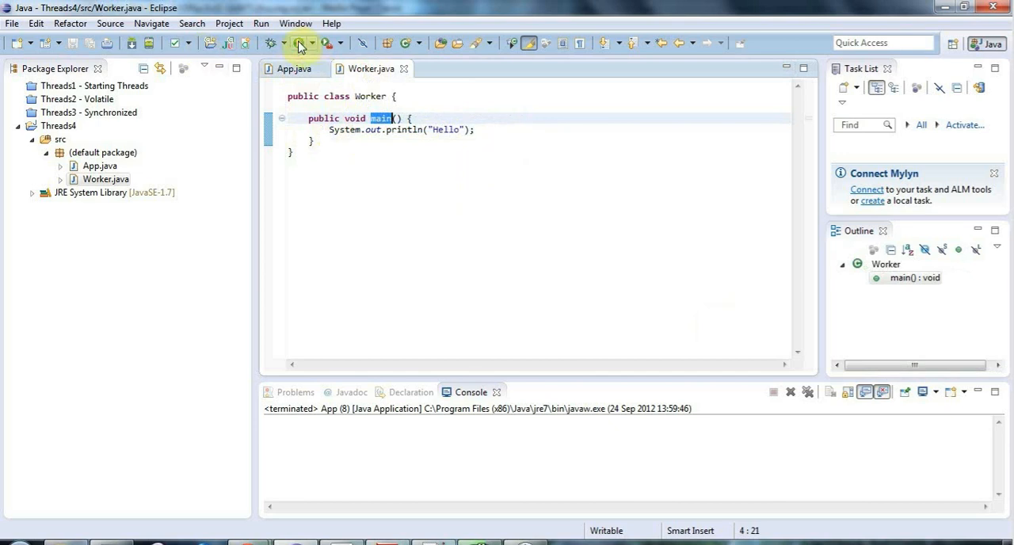
# Run App so the Console prints Hello from Worker's main method.
pyautogui.click(297, 43)
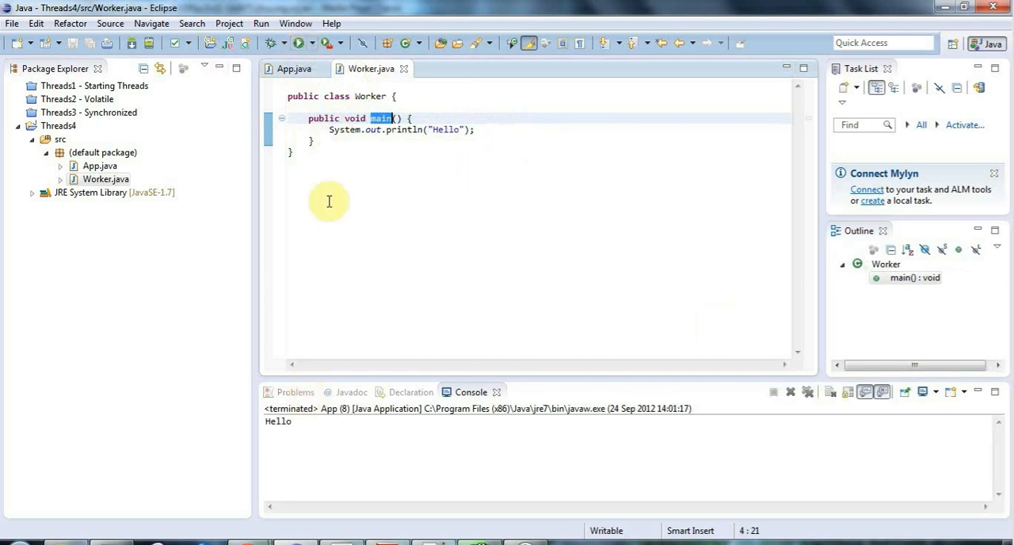
pyautogui.tripleClick(396, 130)
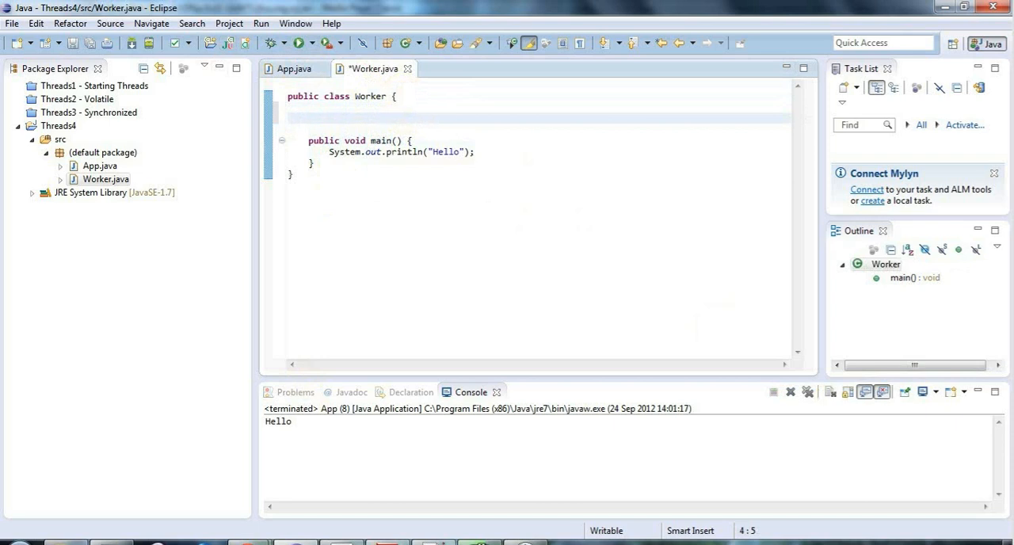
# Declare a private List<Integer> field named list1 in Worker.
pyautogui.write('pri')
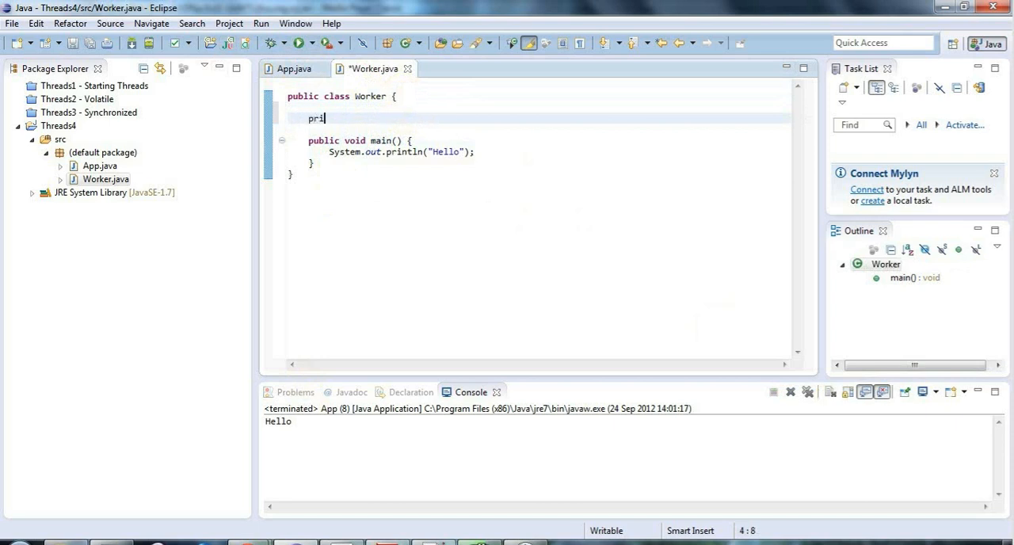
pyautogui.write('vate')
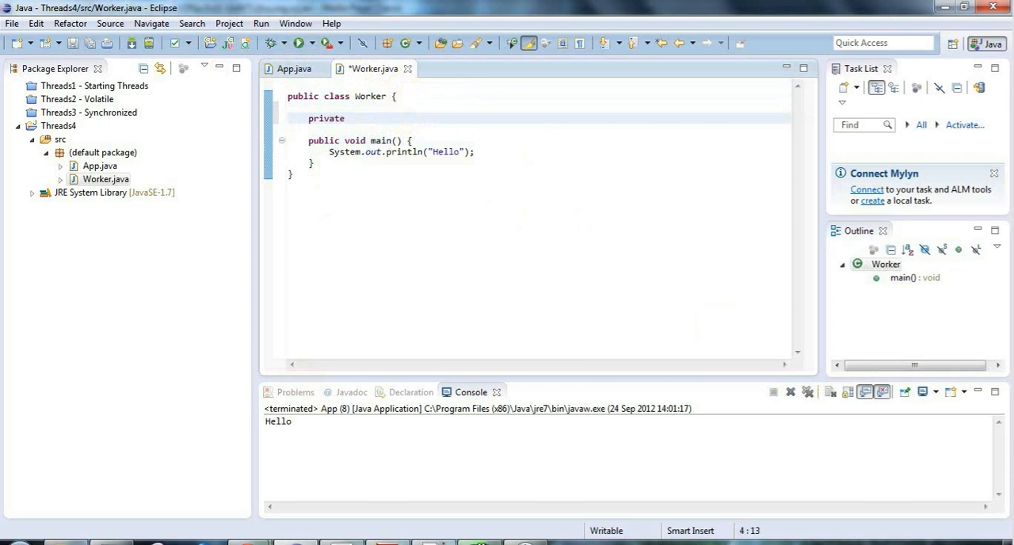
pyautogui.write('List<>')
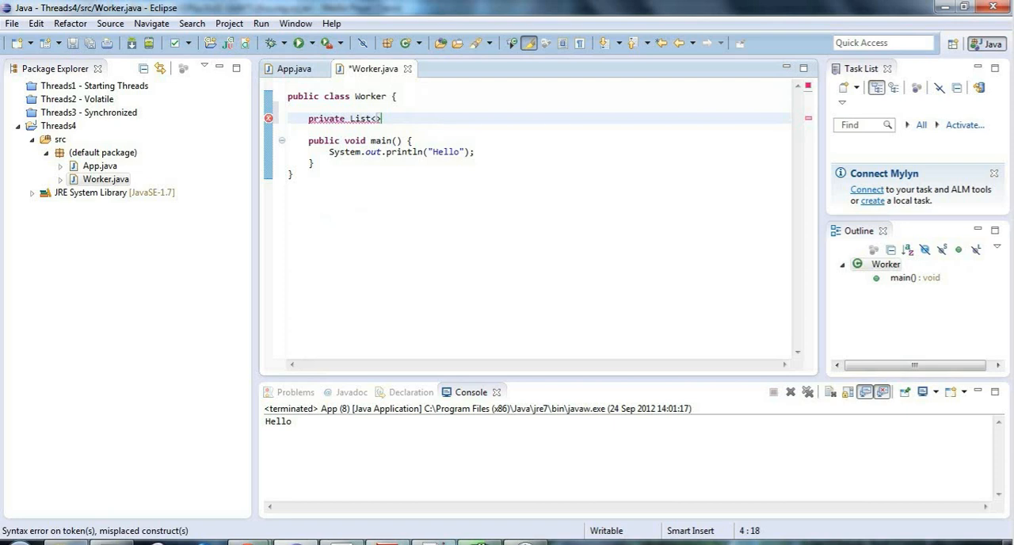
pyautogui.write('Integ')
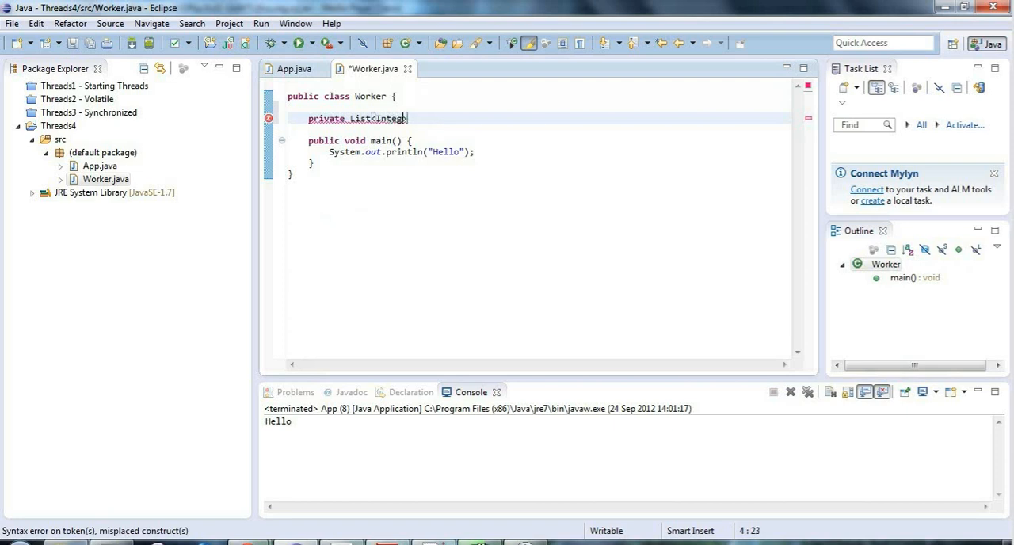
pyautogui.write('er>')
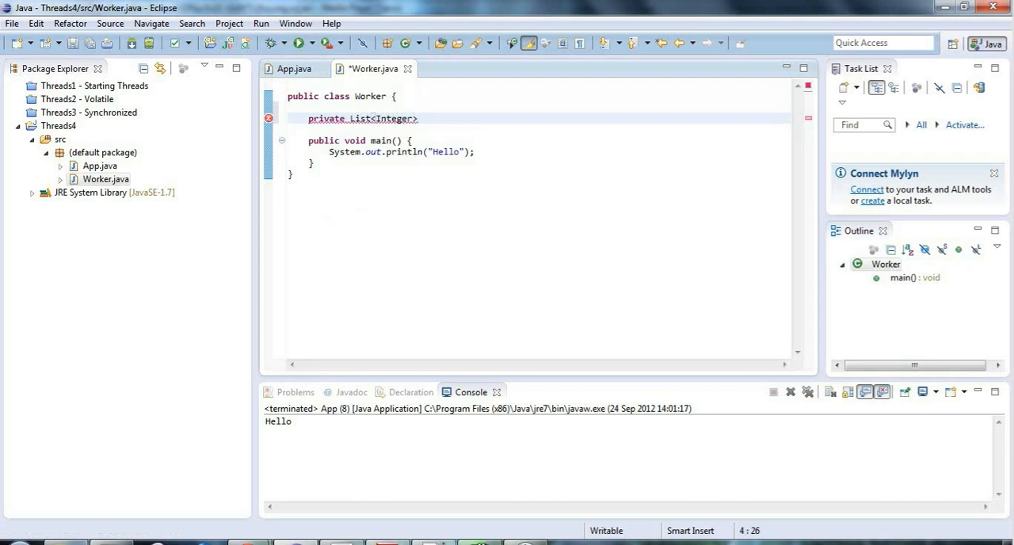
pyautogui.write('list1 =')
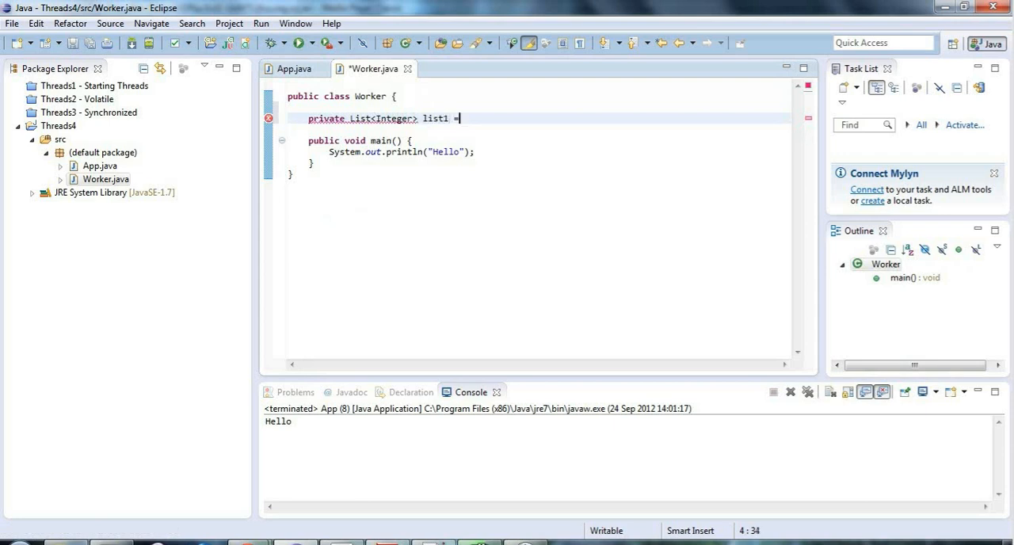
# Initialise list1 to a new ArrayList<Integer>(), correcting the mistyped generic.
pyautogui.write('new')
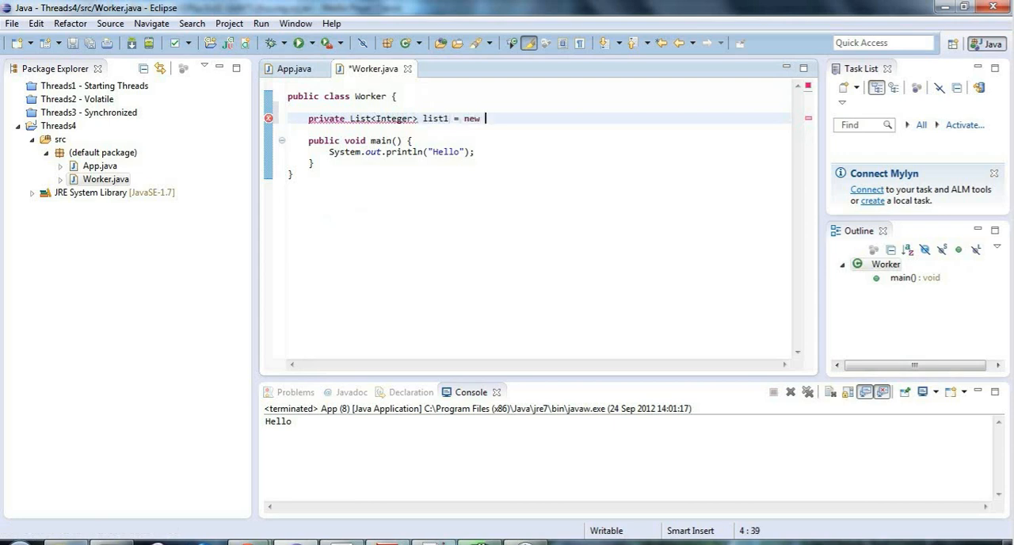
pyautogui.write('List(I')
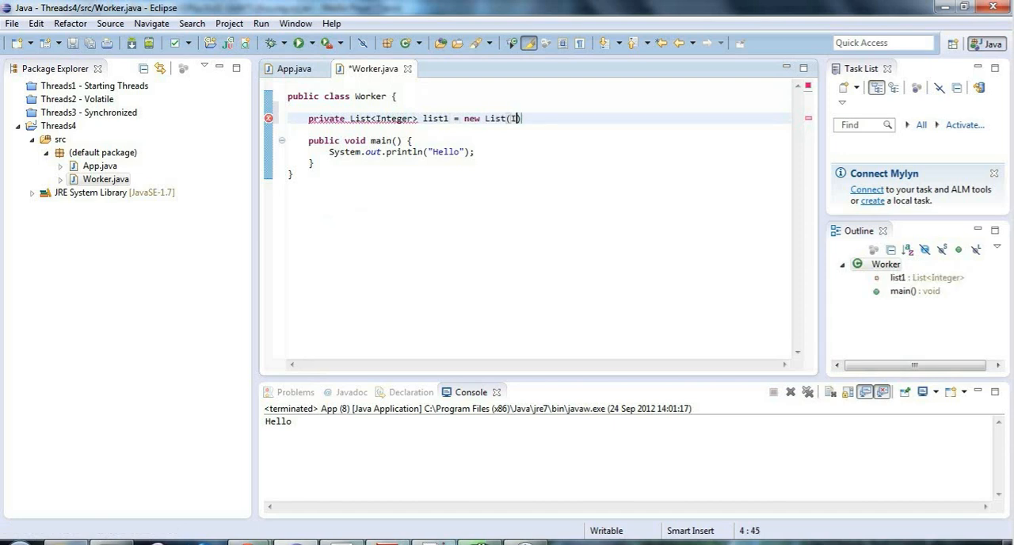
pyautogui.press('BackSpace')
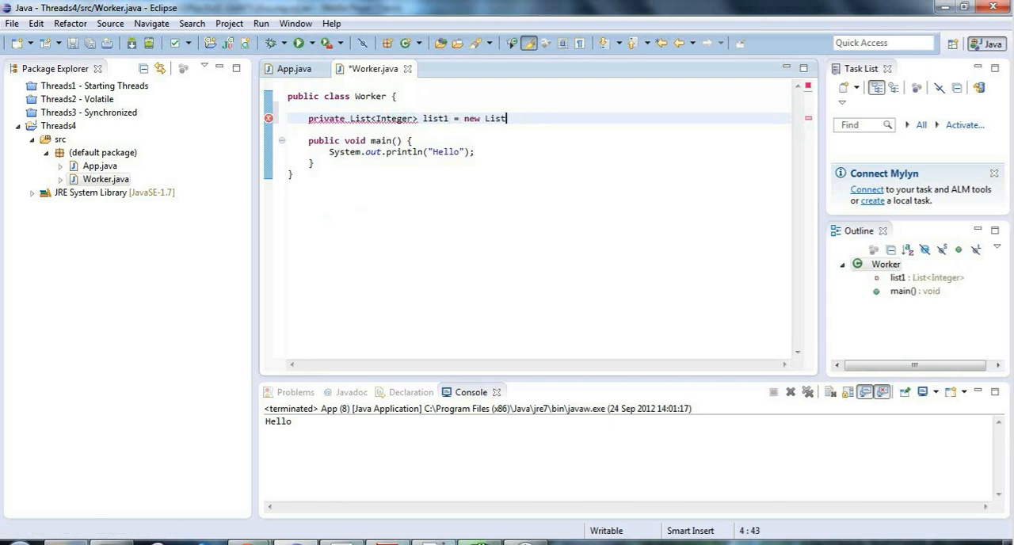
pyautogui.write('<Integer>')
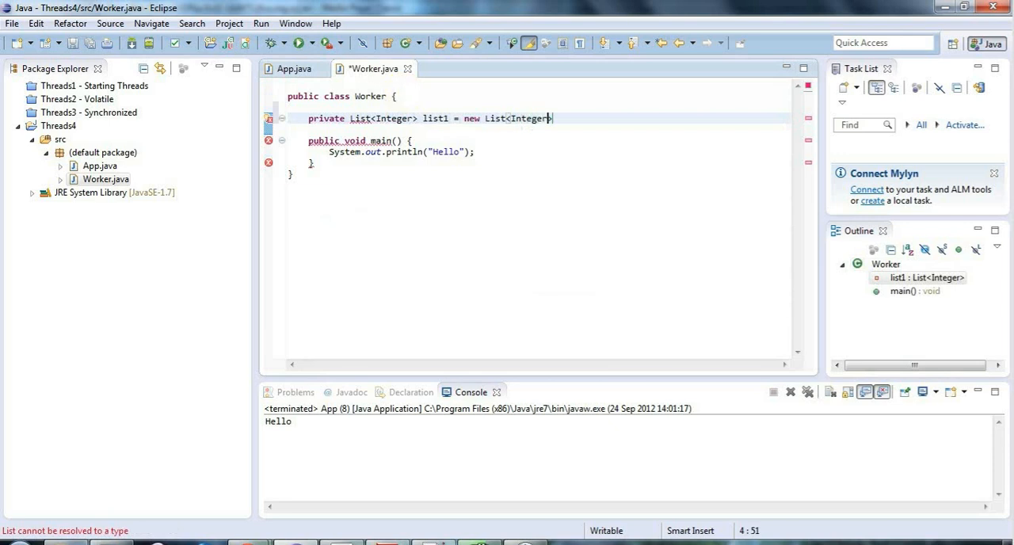
pyautogui.write('()')
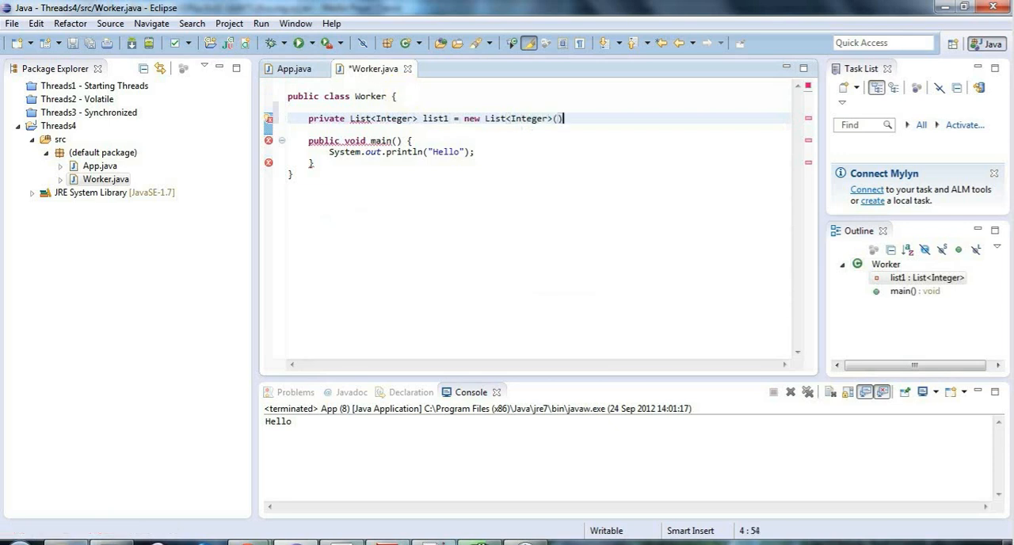
pyautogui.write('A')
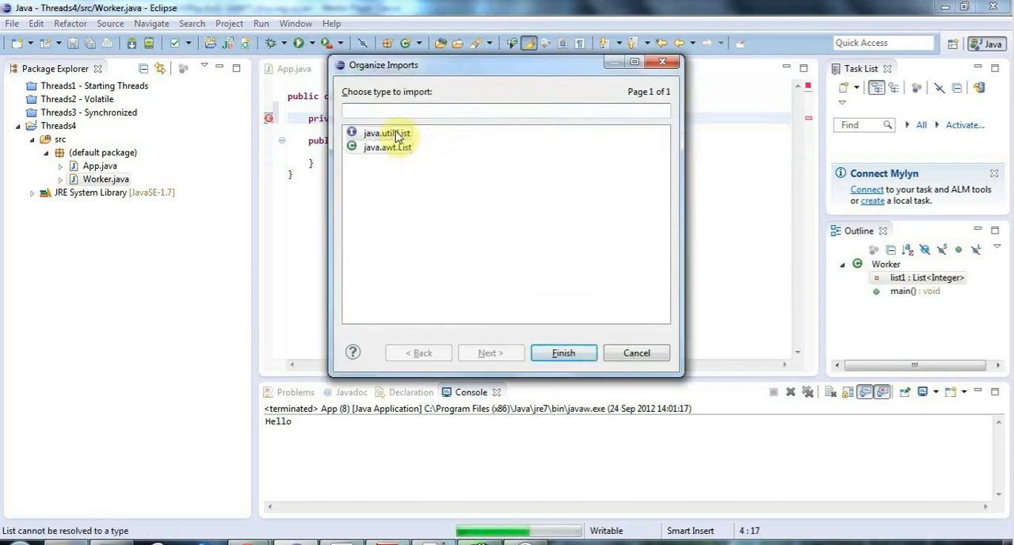
# Import java.util.List and duplicate the declaration as a second field list2.
pyautogui.click(564, 352)
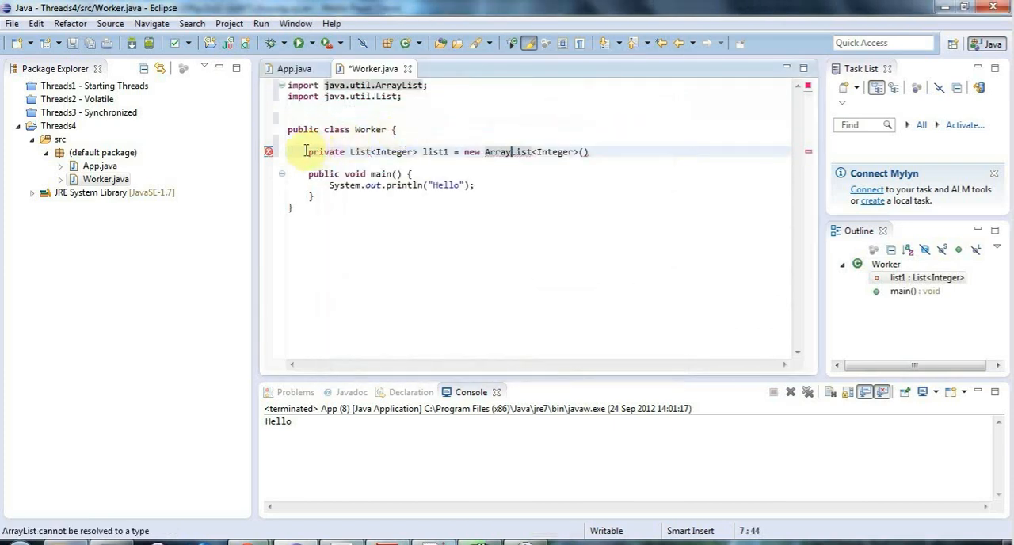
pyautogui.click(592, 152)
pyautogui.write(';')
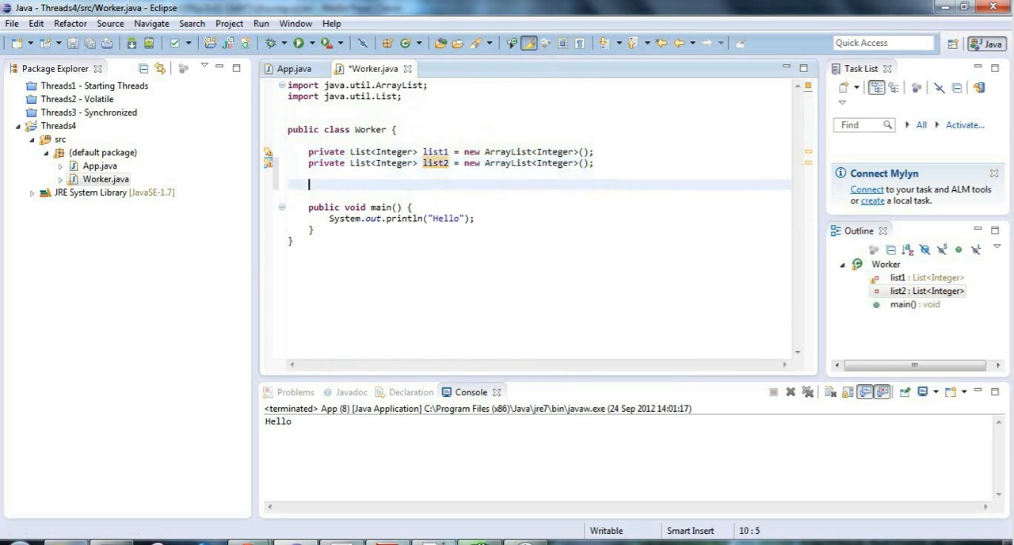
pyautogui.moveTo(393, 244)
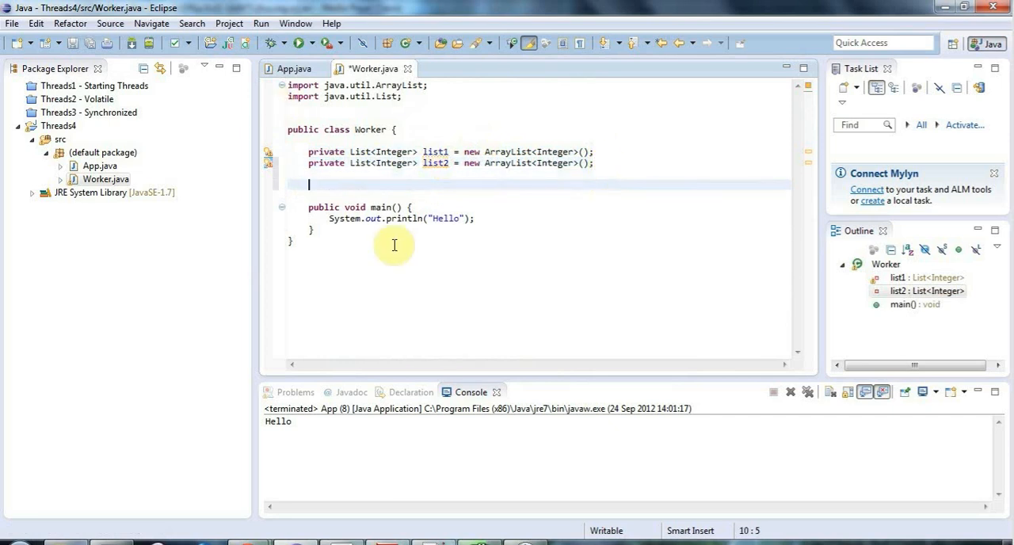
# Add an empty public void stageOne() method to Worker.
pyautogui.write('public')
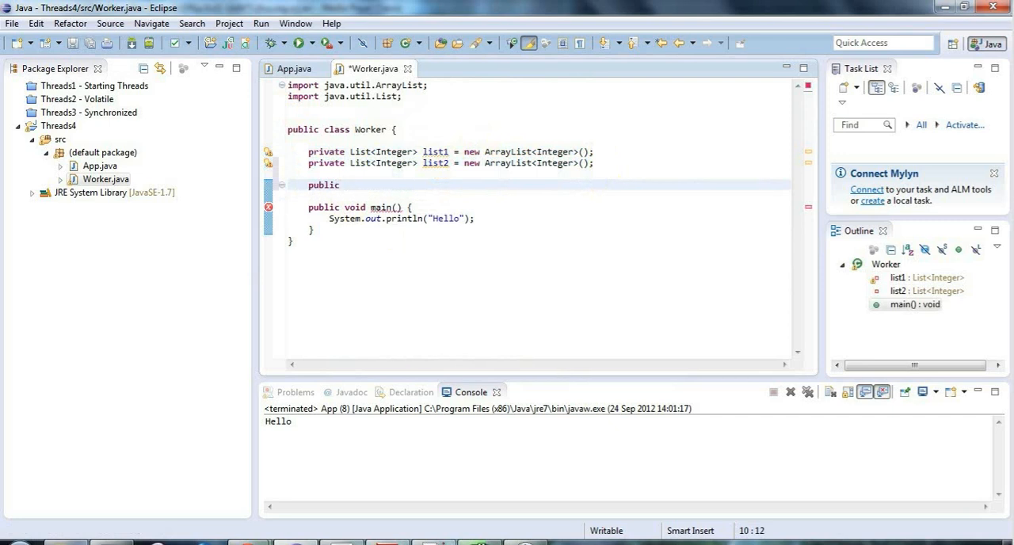
pyautogui.write('void')
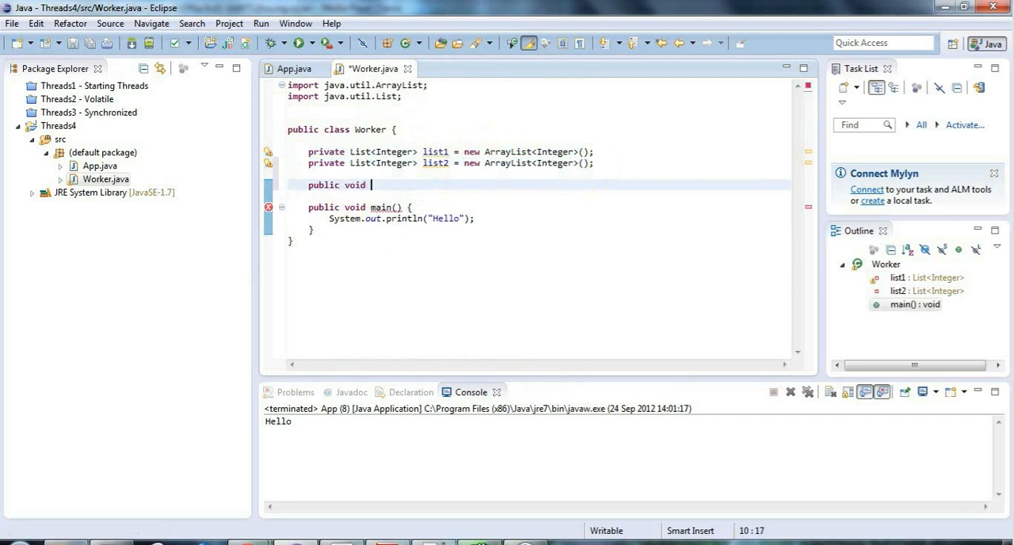
pyautogui.write('stageOne')
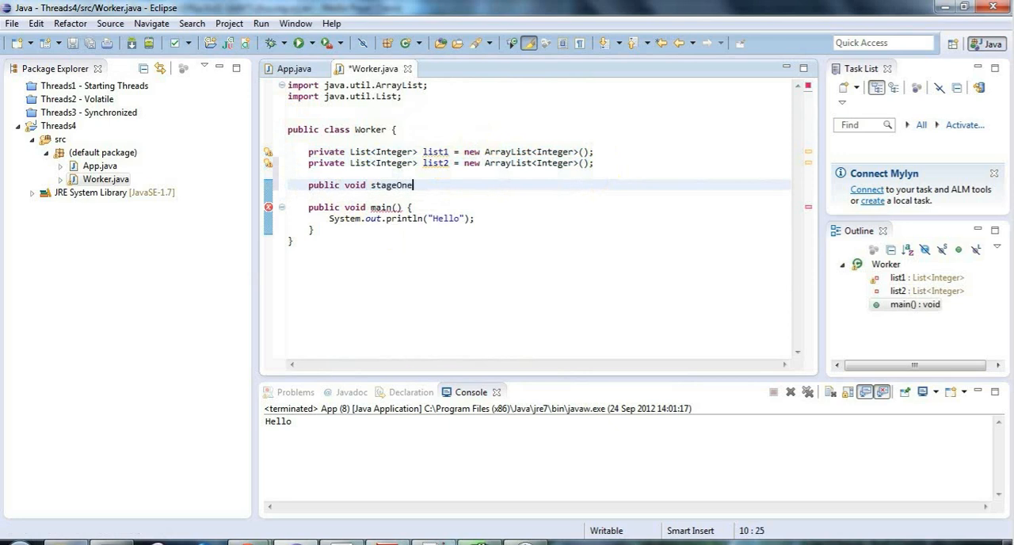
pyautogui.write('()')
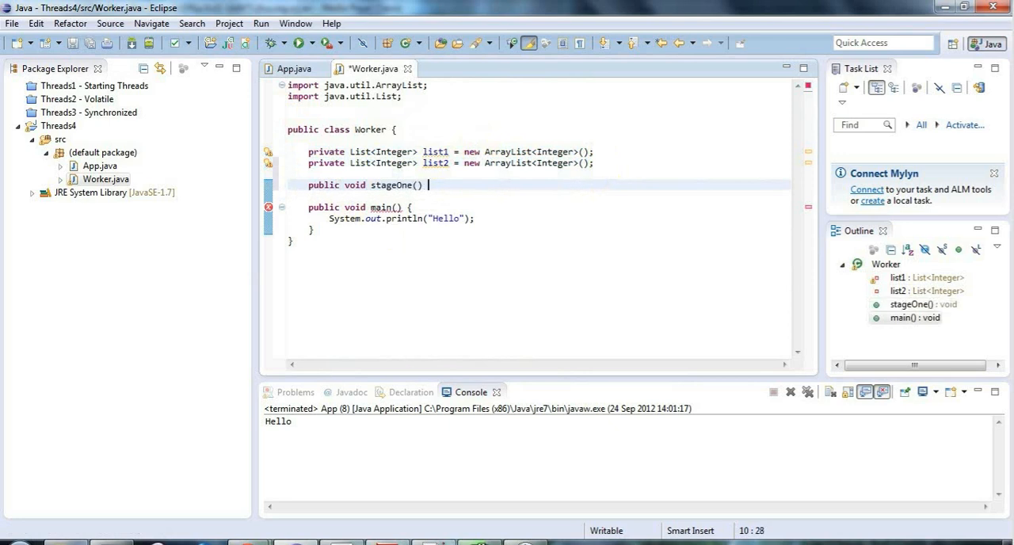
pyautogui.write('{')
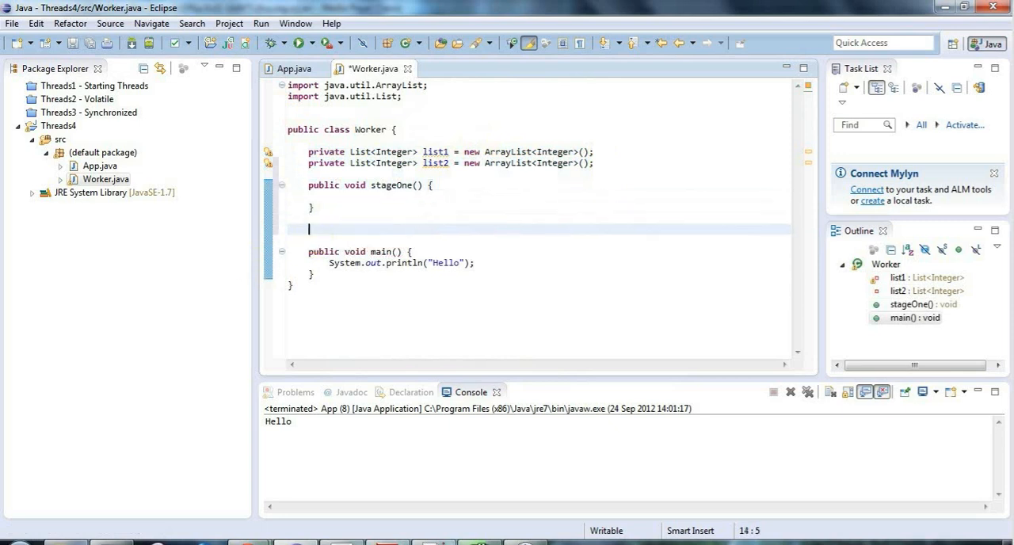
# Add an empty public void stageTwo() method right after stageOne.
pyautogui.write('public void s')
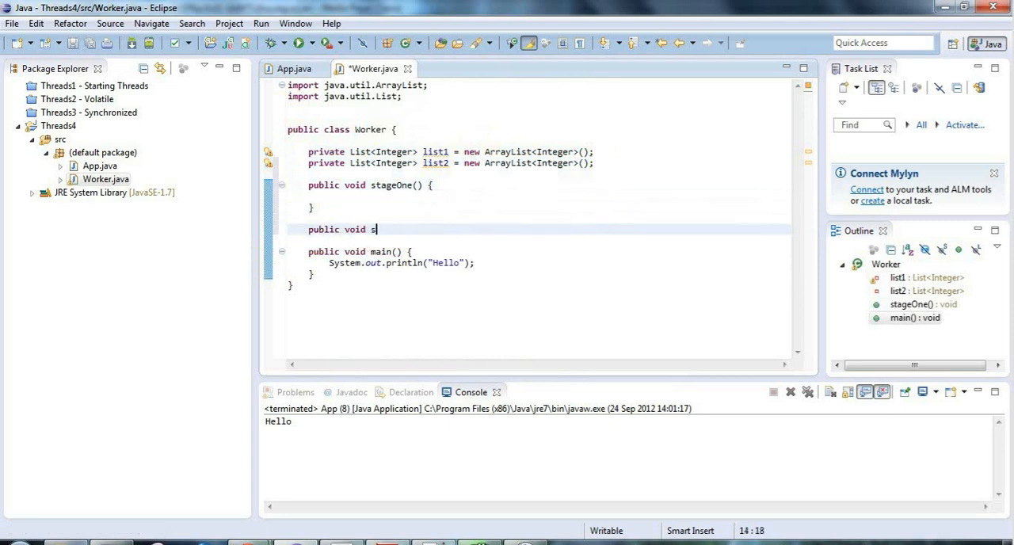
pyautogui.write('tageTwo() {')
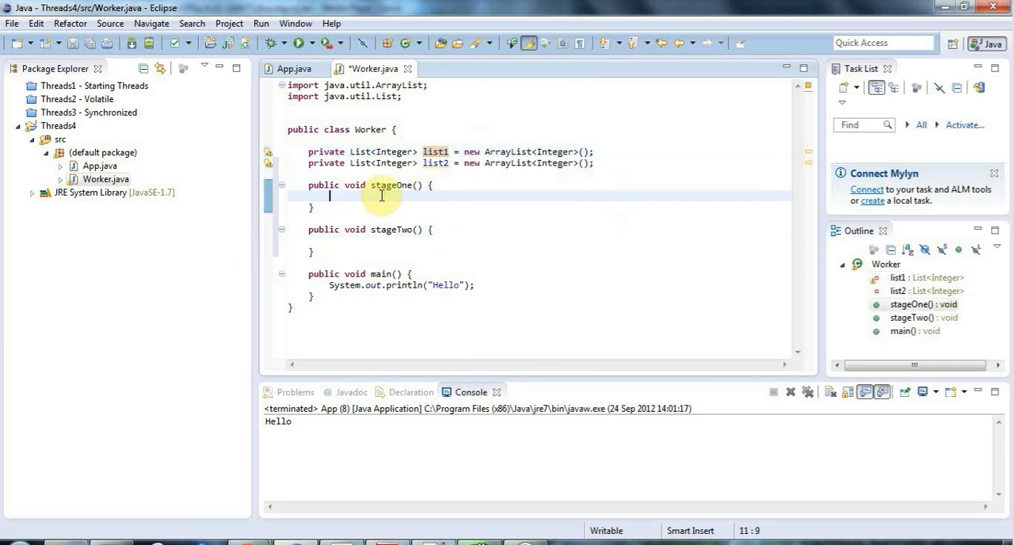
pyautogui.moveTo(418, 127)
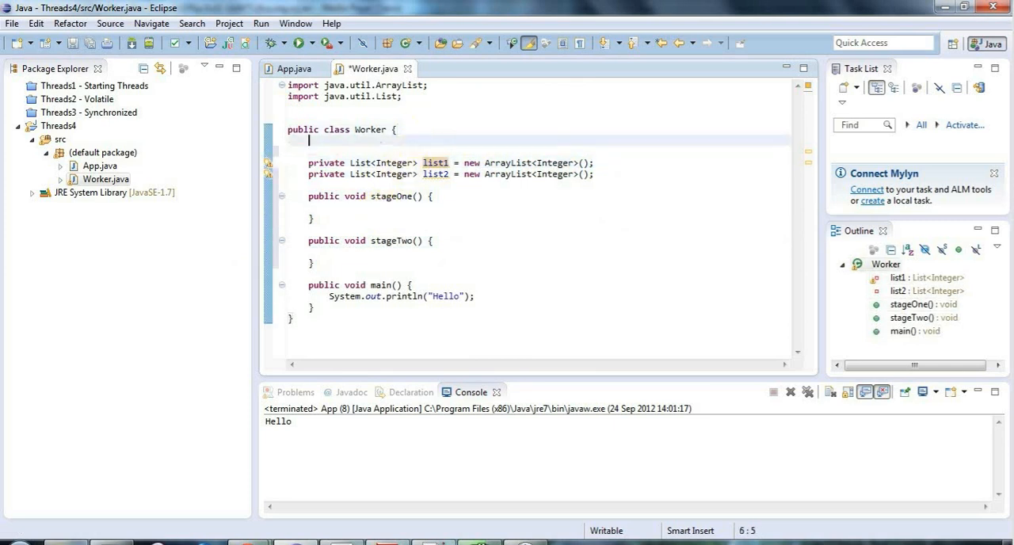
# Declare private Random random = new Random() with java.util.Random imported.
pyautogui.write('private Random random')
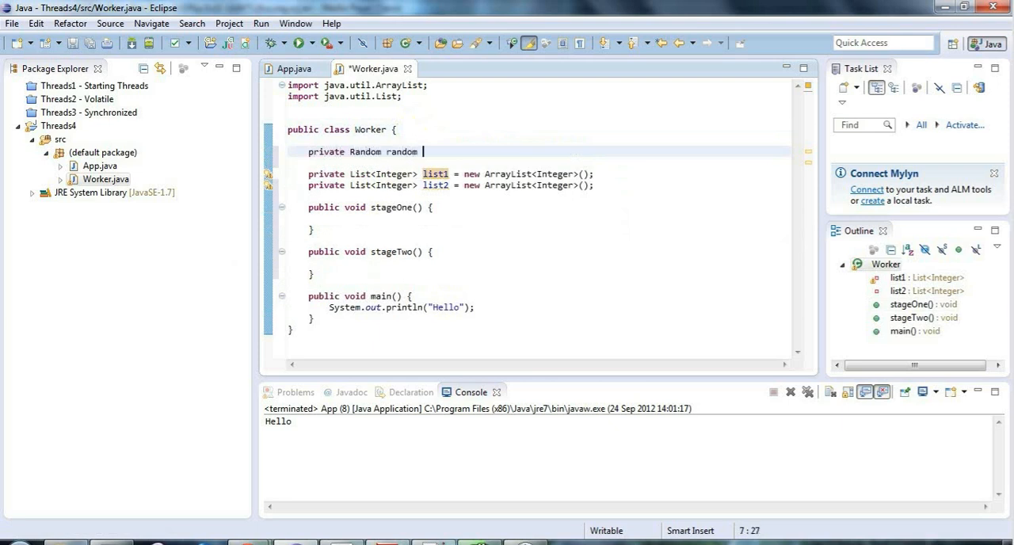
pyautogui.write('= new Random();')
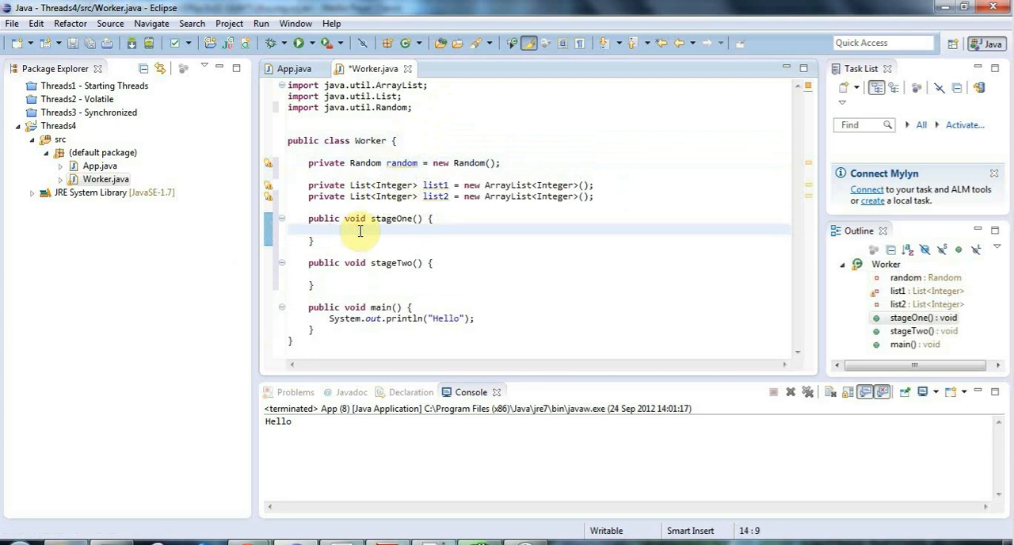
pyautogui.click(329, 229)
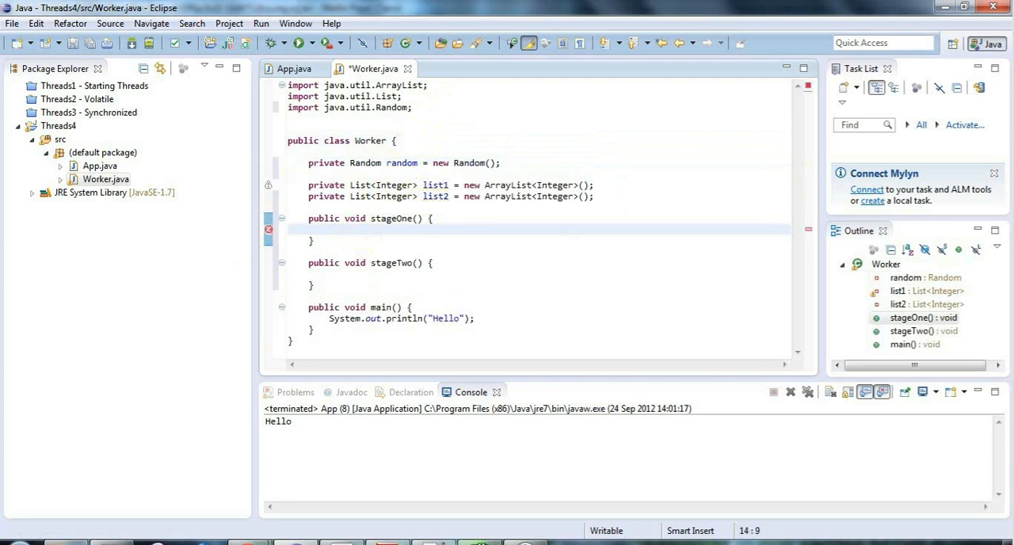
# Call Thread.sleep(1) in stageOne, surrounded with a try/catch for InterruptedException.
pyautogui.write('T')
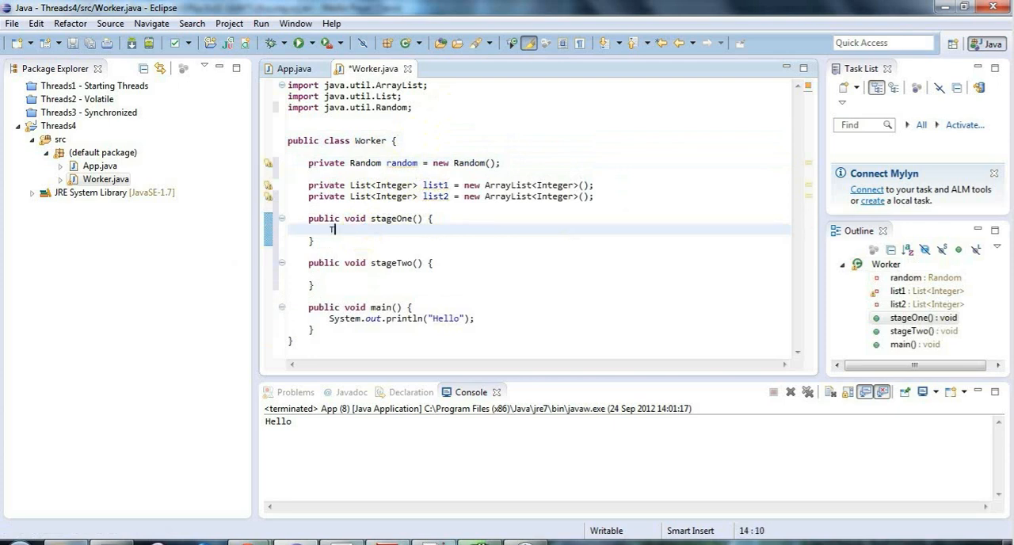
pyautogui.write('hread.sleep')
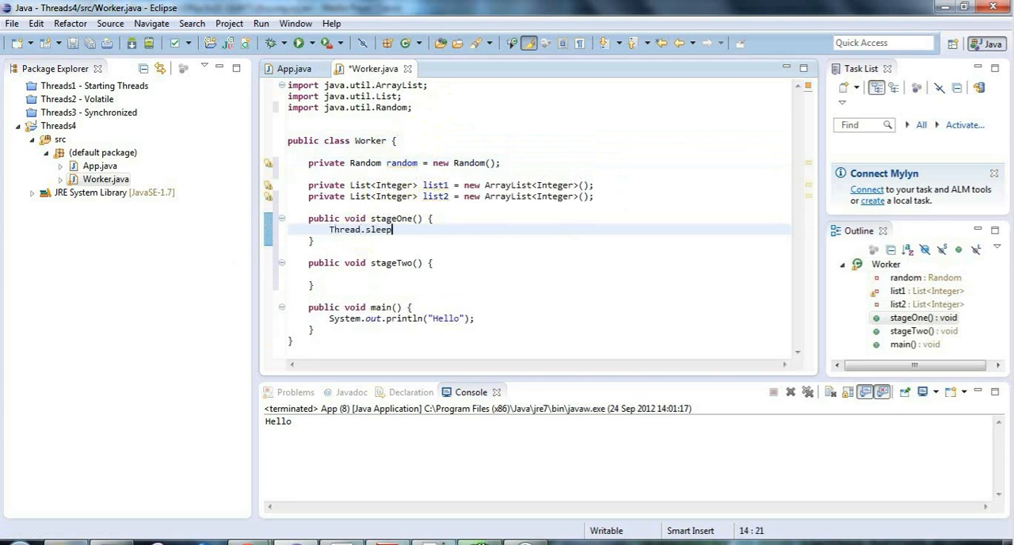
pyautogui.write('(1);')
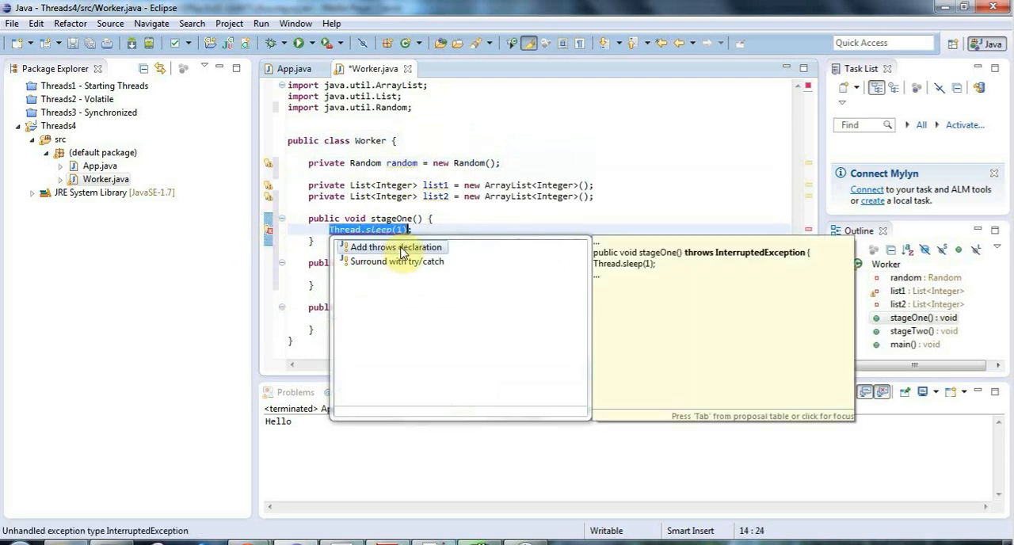
pyautogui.click(396, 260)
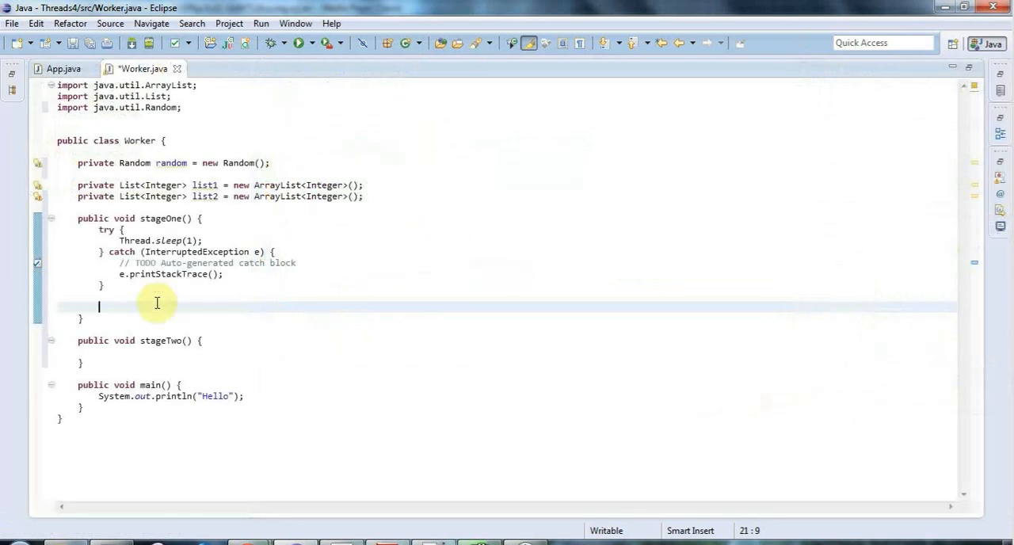
pyautogui.moveTo(402, 290)
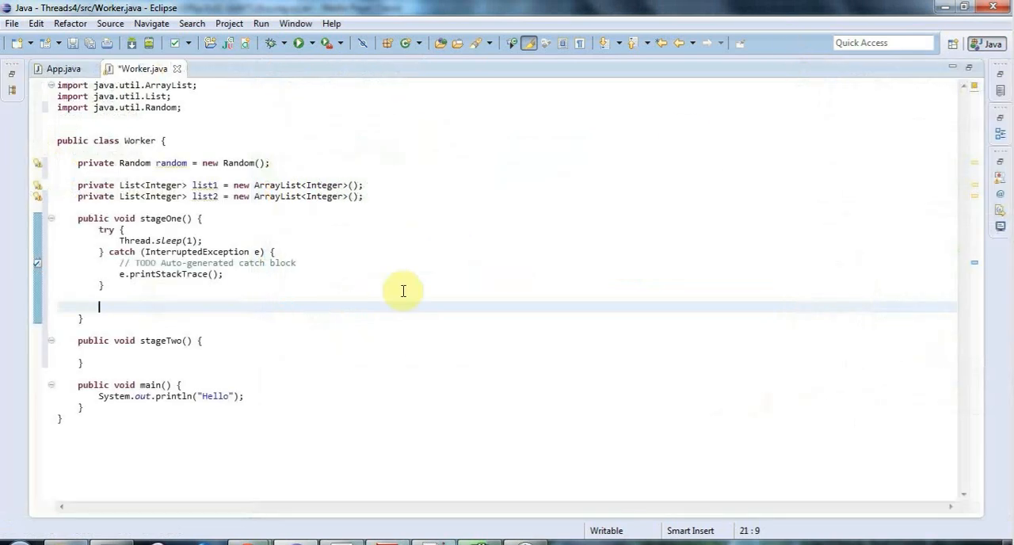
# Make stageOne add random.nextInt(100) to list1.
pyautogui.write('list1.ad')
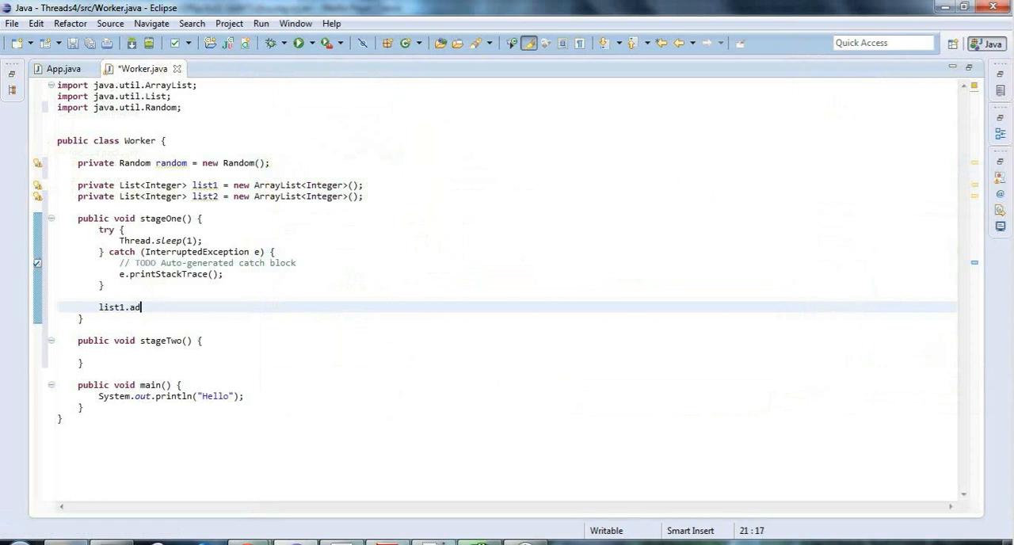
pyautogui.write('d(')
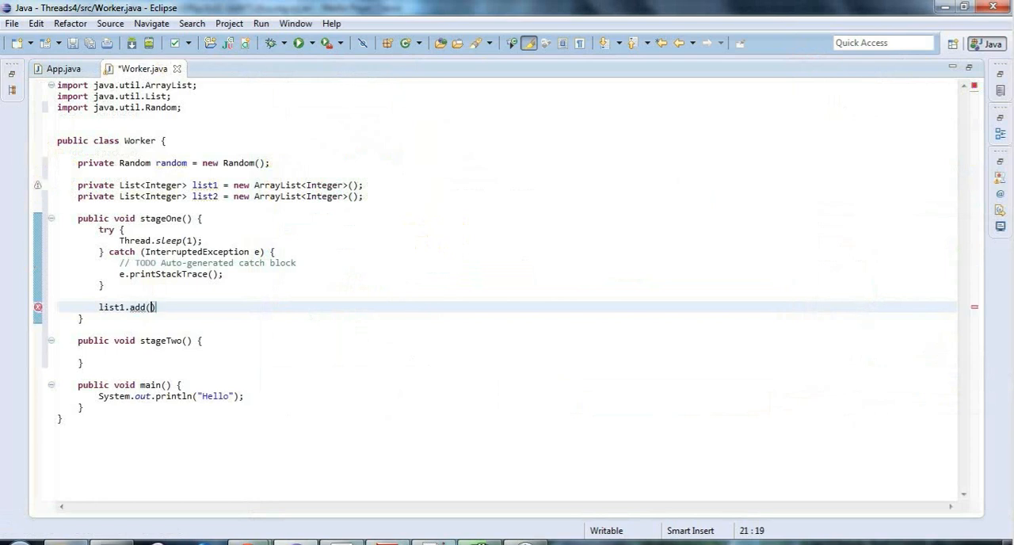
pyautogui.write('random.nextInt(100')
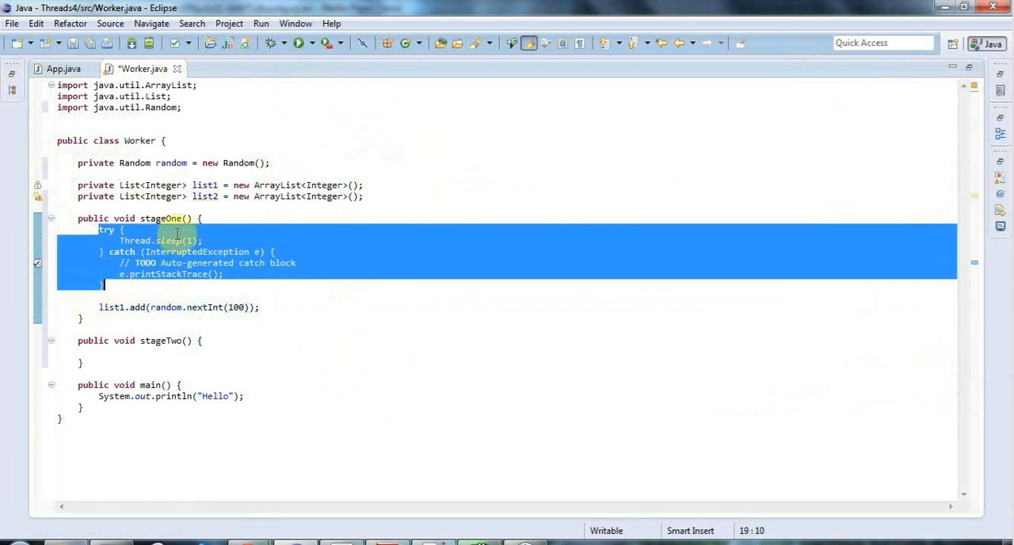
# Copy stageOne's sleep-and-add body into stageTwo, adding to list2 instead.
pyautogui.click(98, 307)
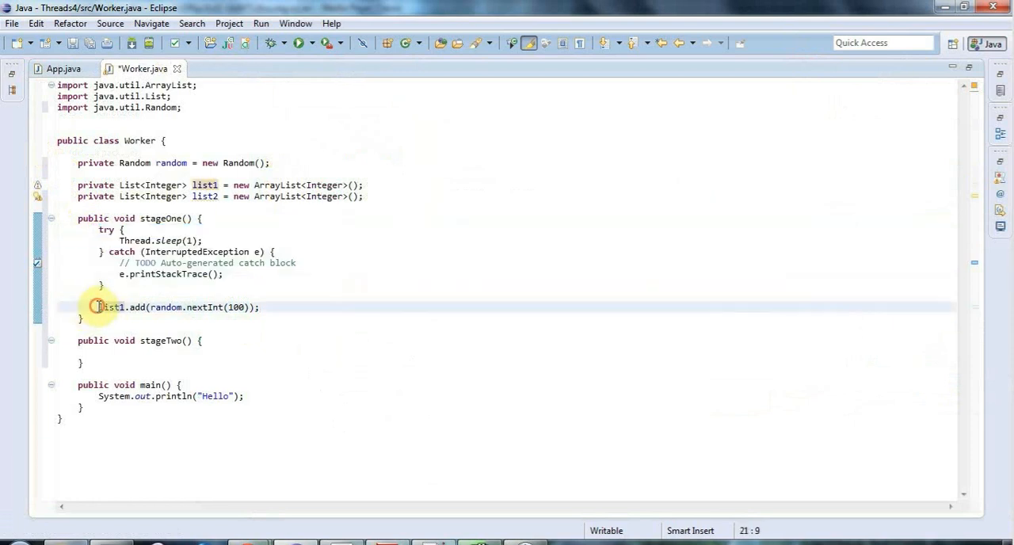
pyautogui.tripleClick(178, 307)
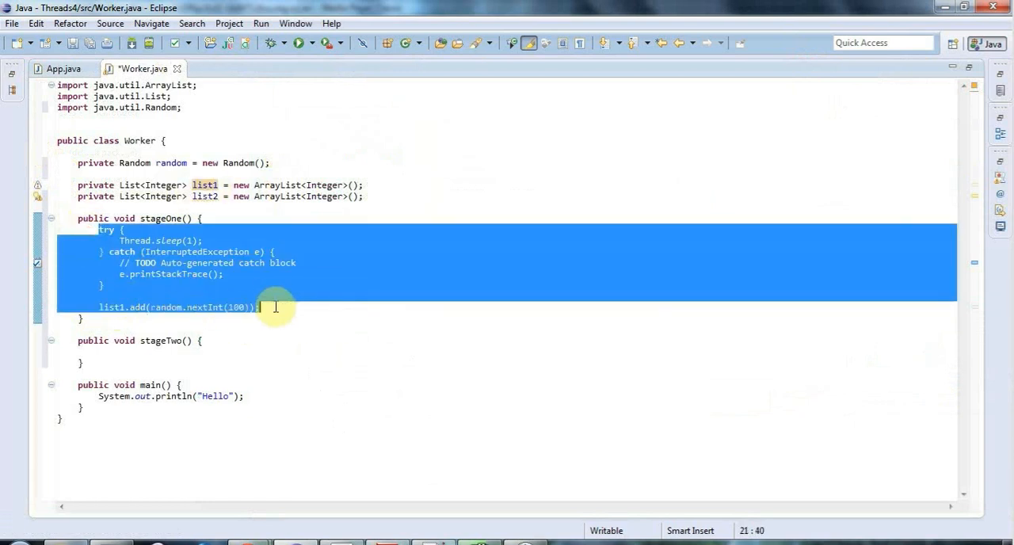
pyautogui.click(182, 352)
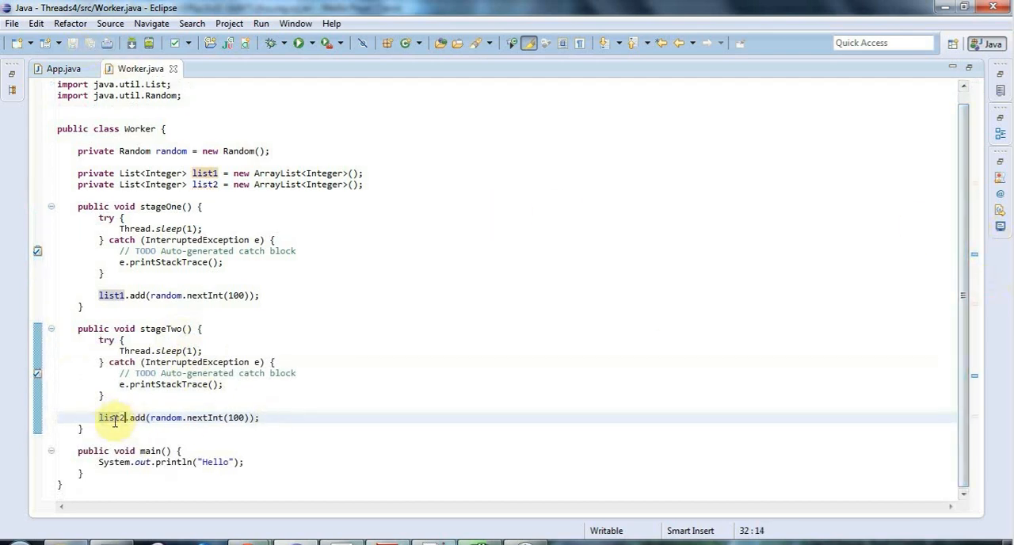
# Add a public void process() method with a for loop running i from 0 to 1000.
pyautogui.press('Return')
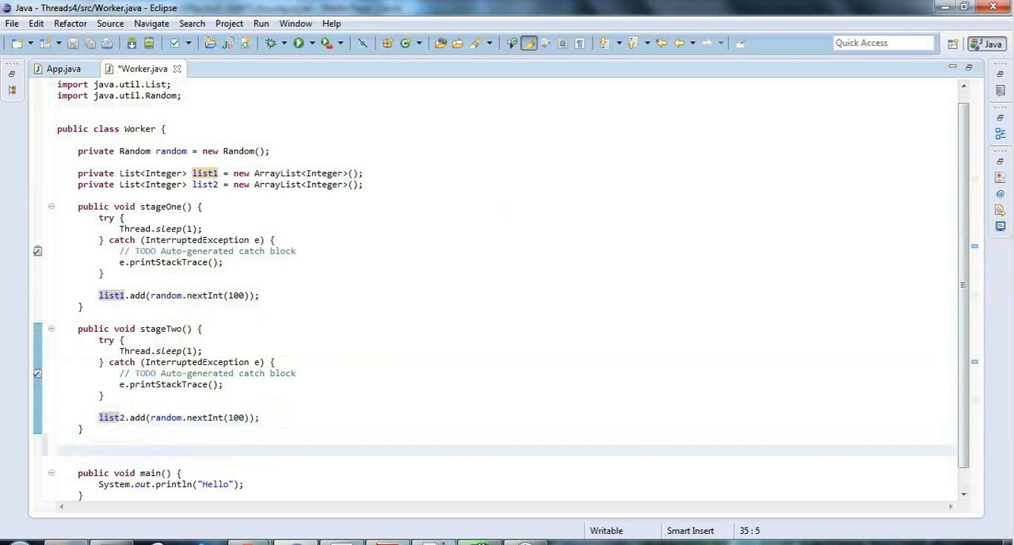
pyautogui.write('public')
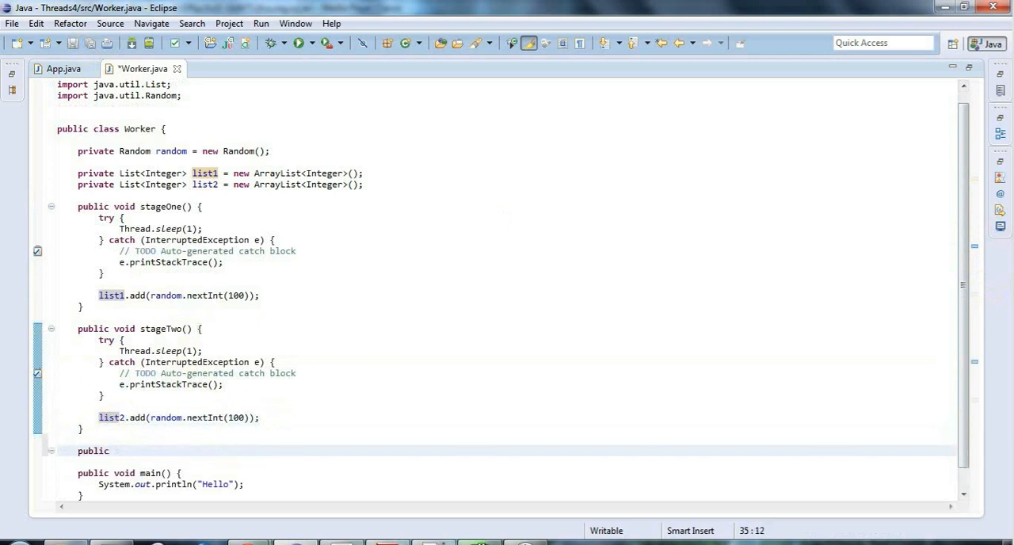
pyautogui.write('void process')
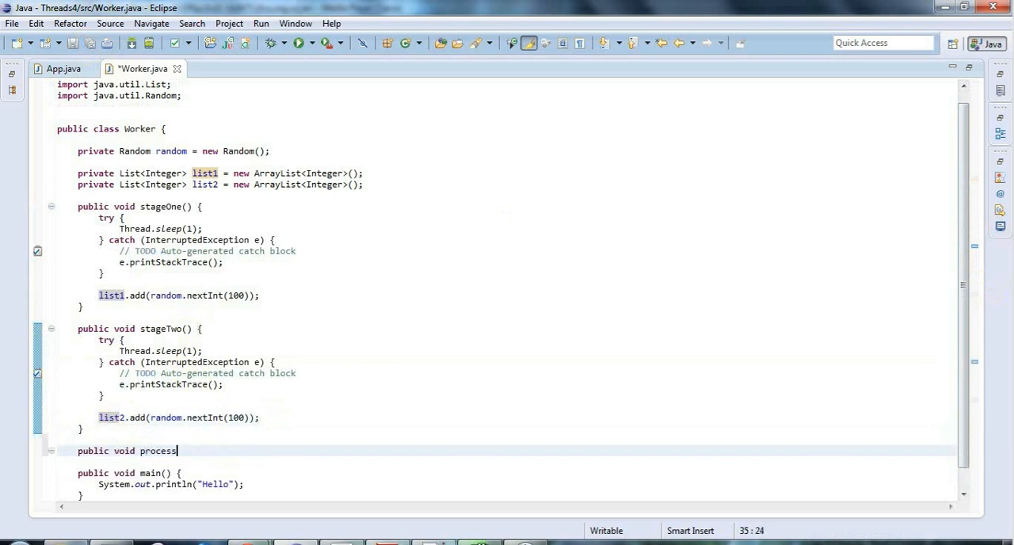
pyautogui.write('() {')
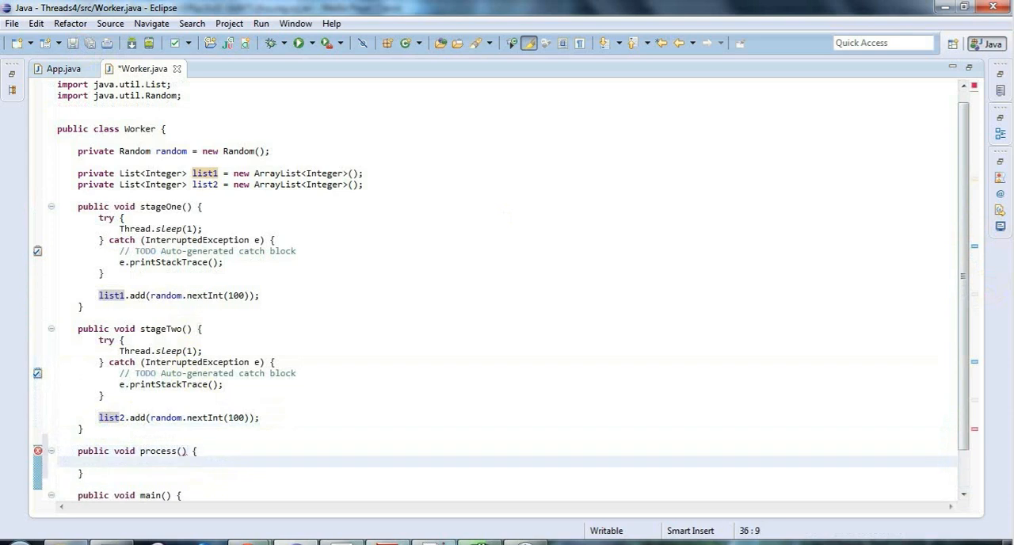
pyautogui.write('for(')
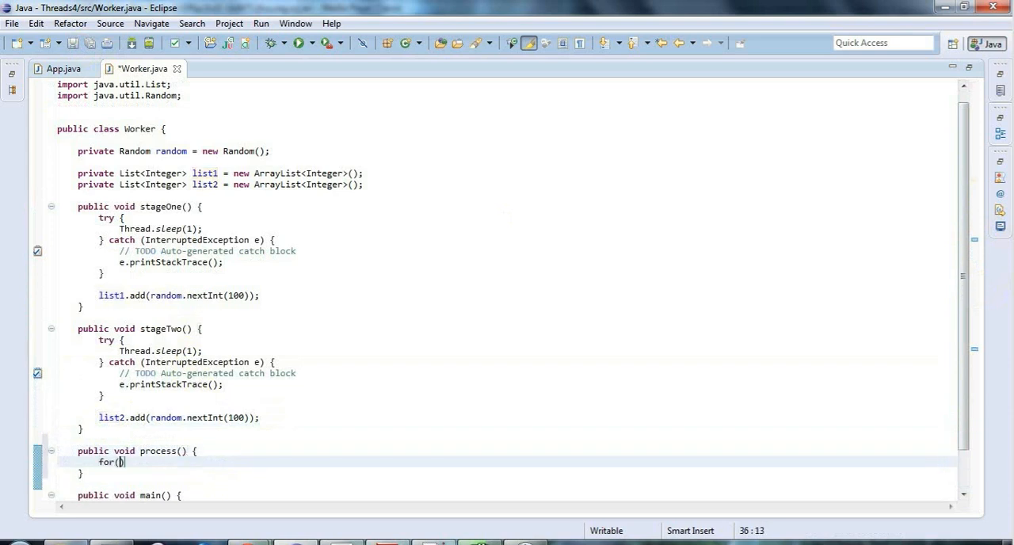
pyautogui.write('int i')
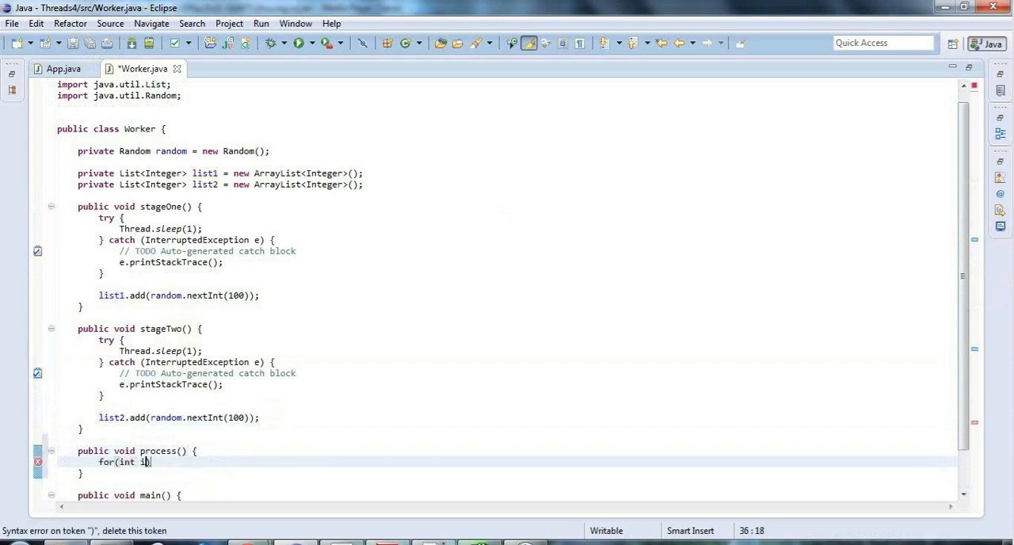
pyautogui.write('=0; i')
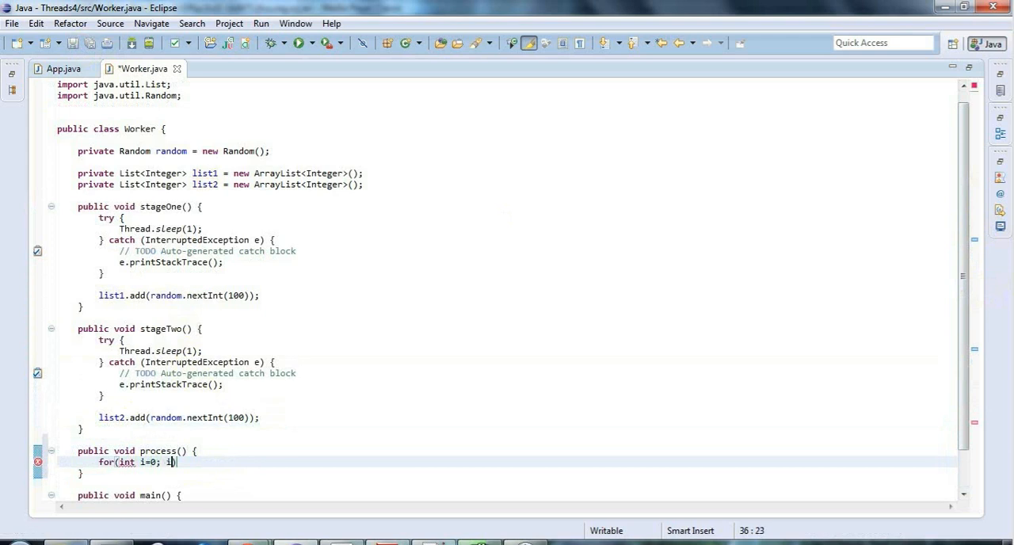
pyautogui.write('<1000;')
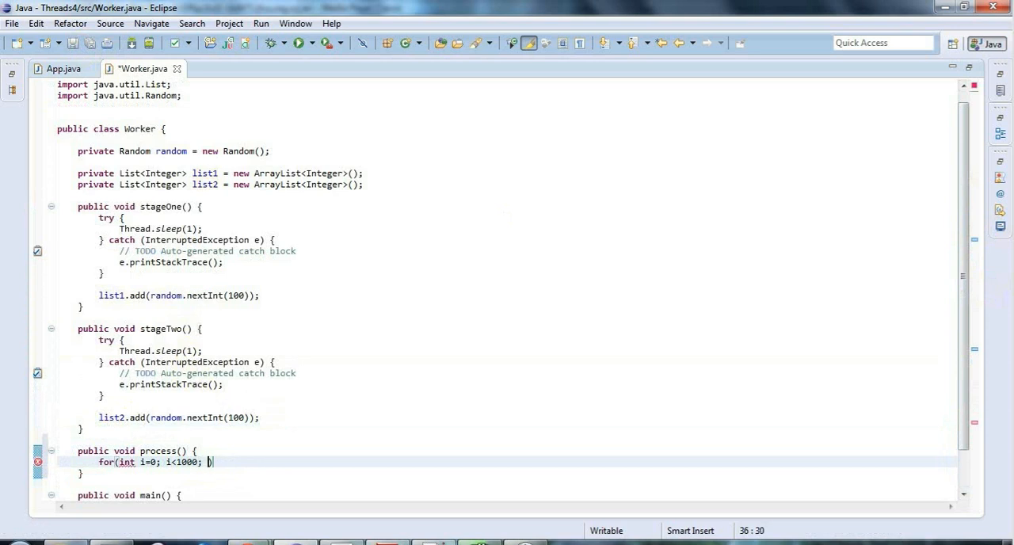
pyautogui.write('i')
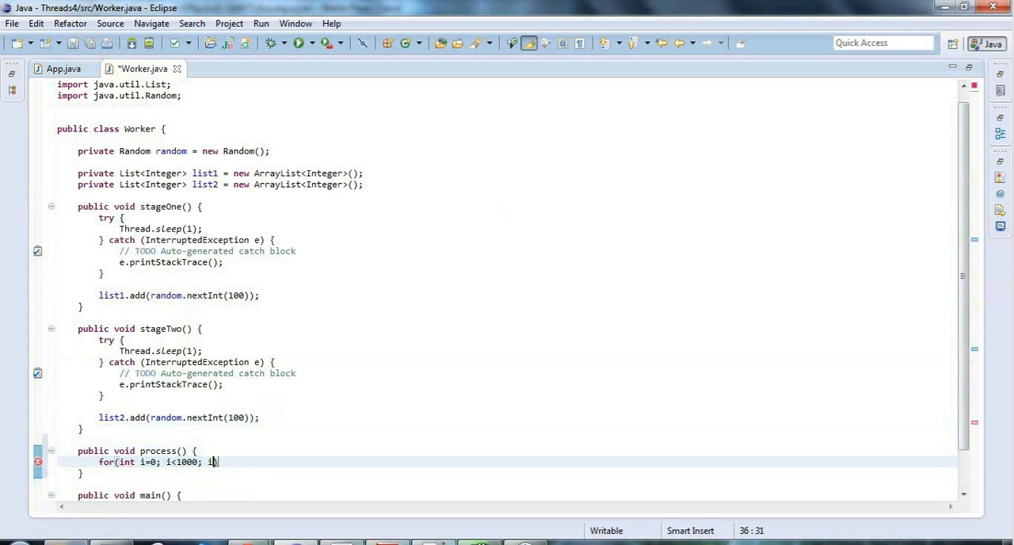
pyautogui.write('++')
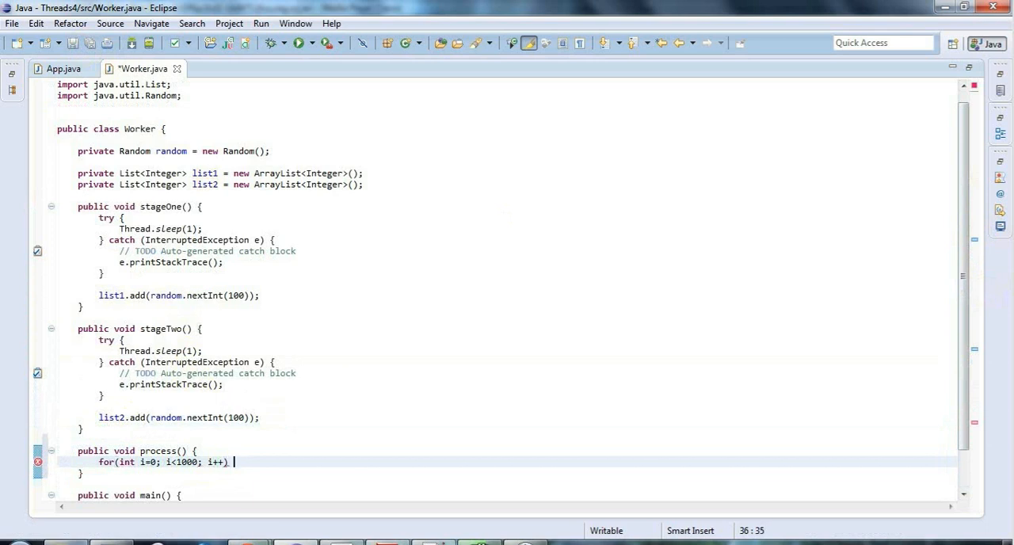
# Call stageOne() and stageTwo() inside the process loop.
pyautogui.write('stage')
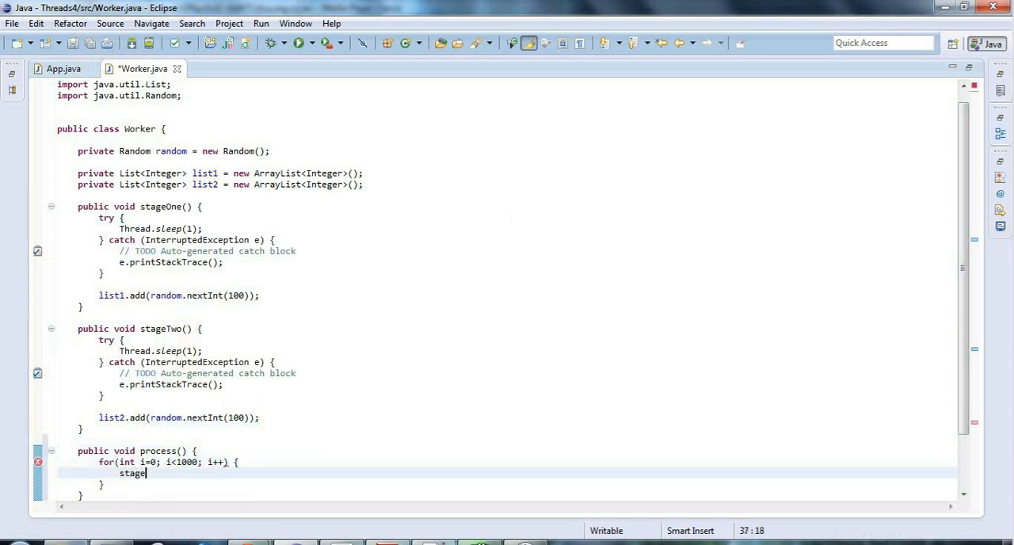
pyautogui.write('0')
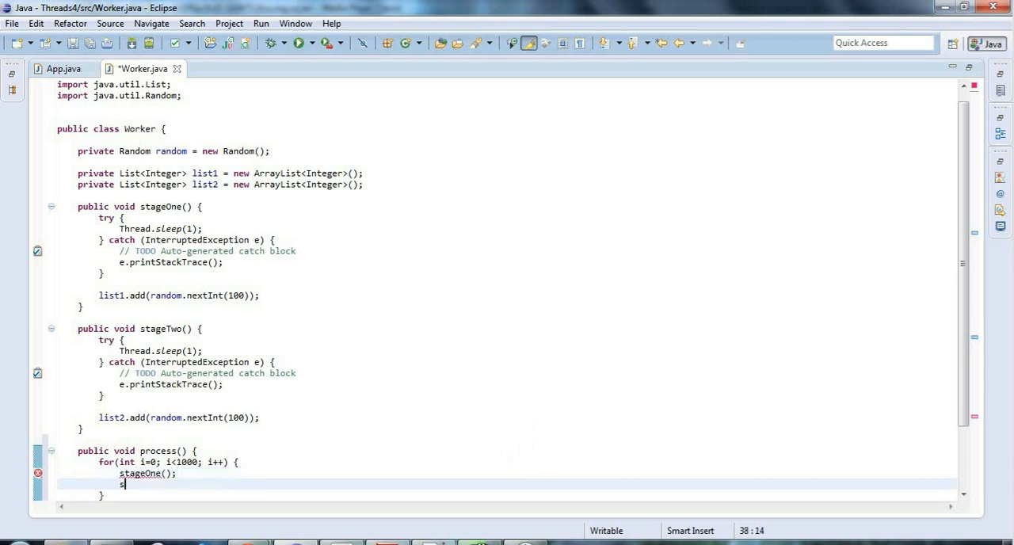
pyautogui.write('s')
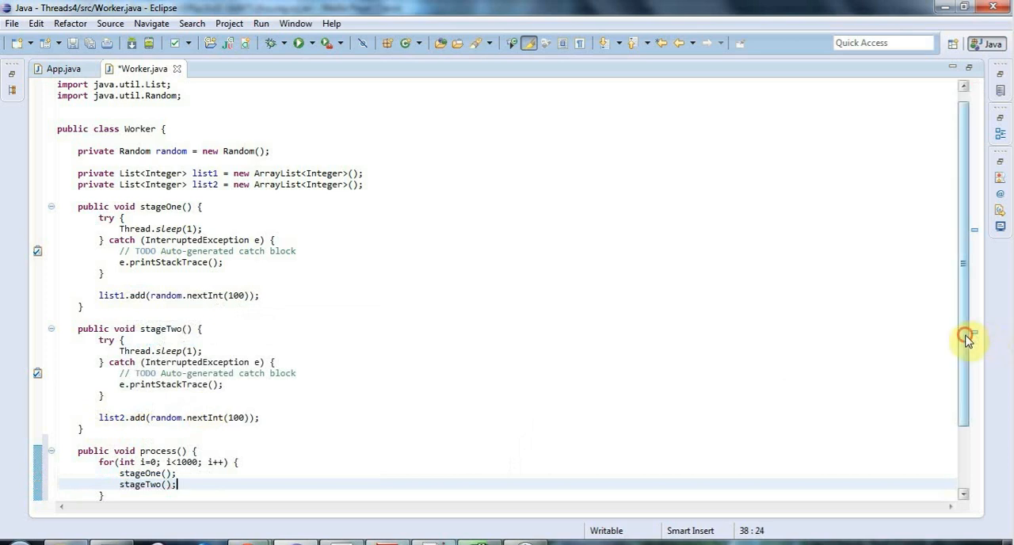
# Make main print "Starting ..." and record start and end times with System.currentTimeMillis().
pyautogui.scroll(-3)
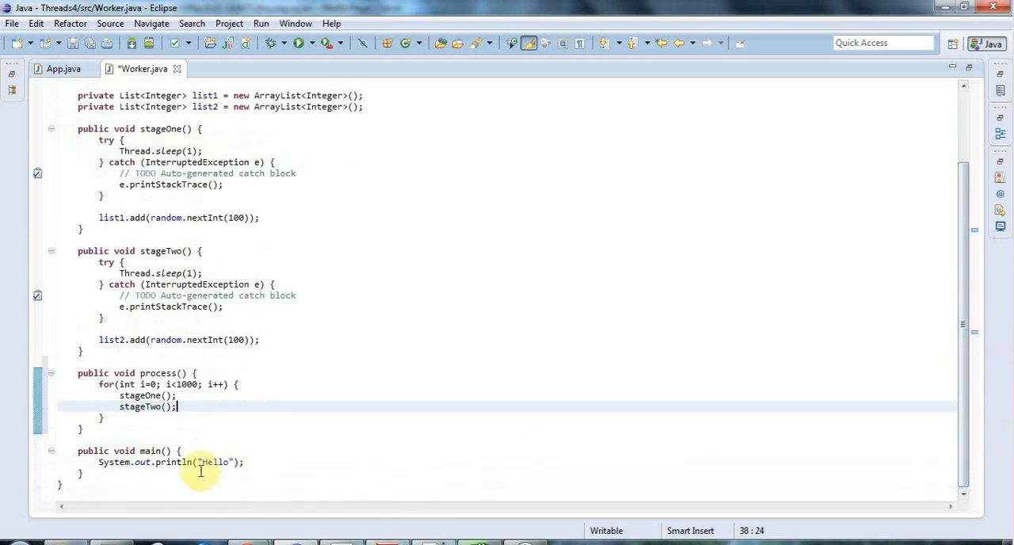
pyautogui.tripleClick(171, 462)
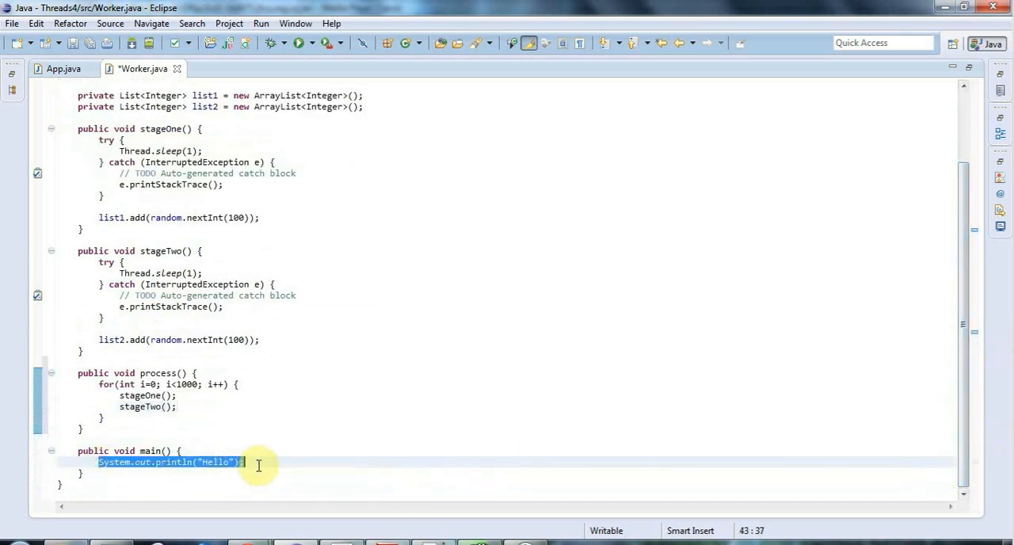
pyautogui.write('St')
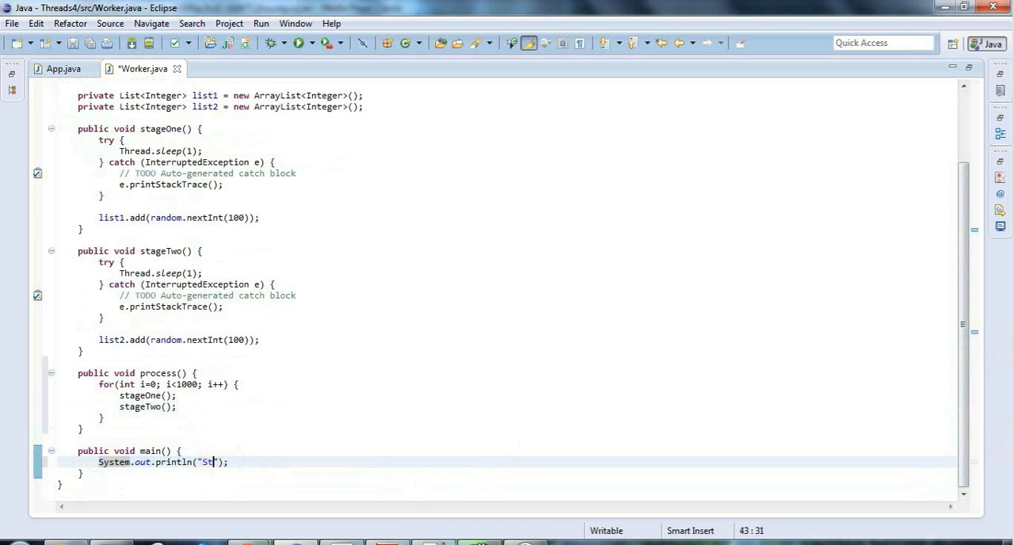
pyautogui.write('arting ...')
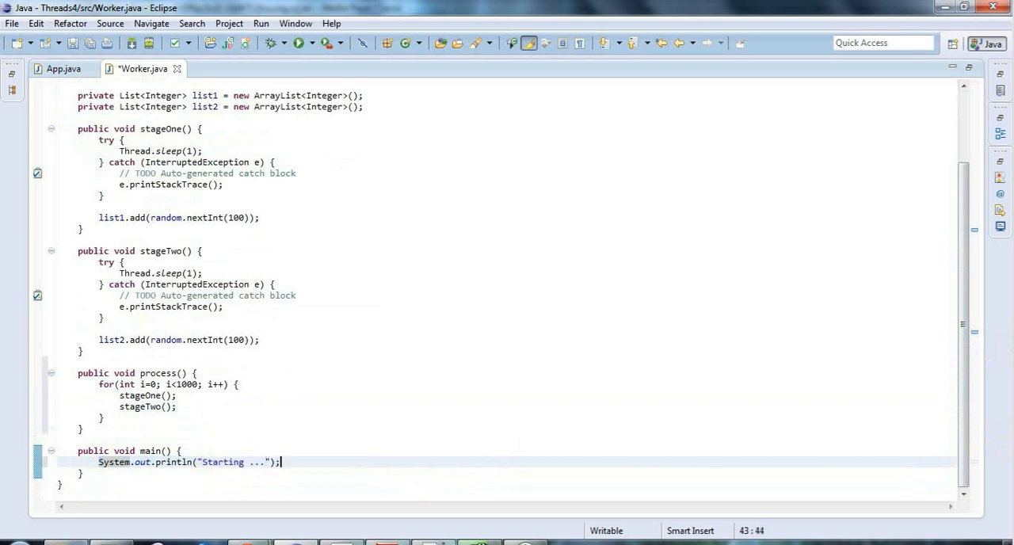
pyautogui.write('lon')
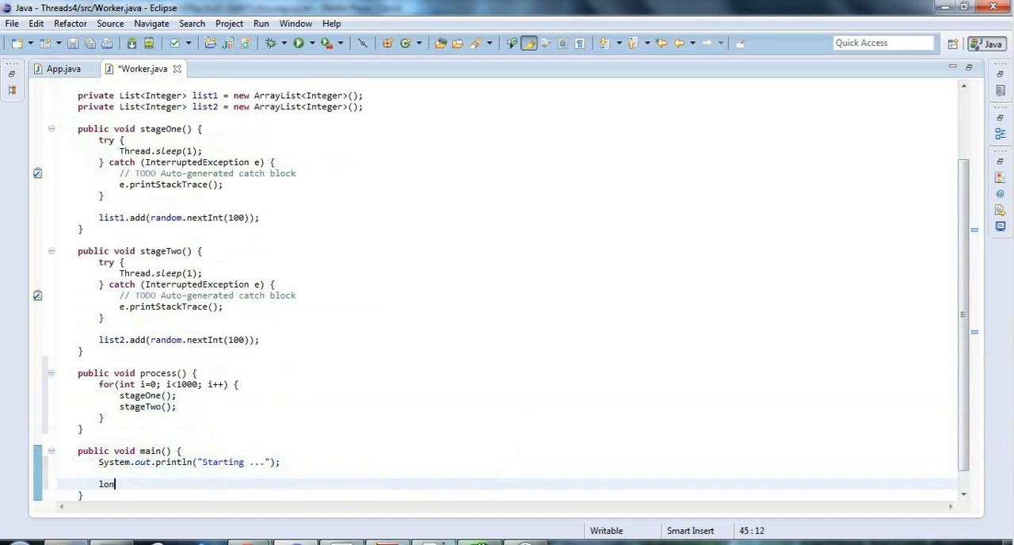
pyautogui.write('g start =')
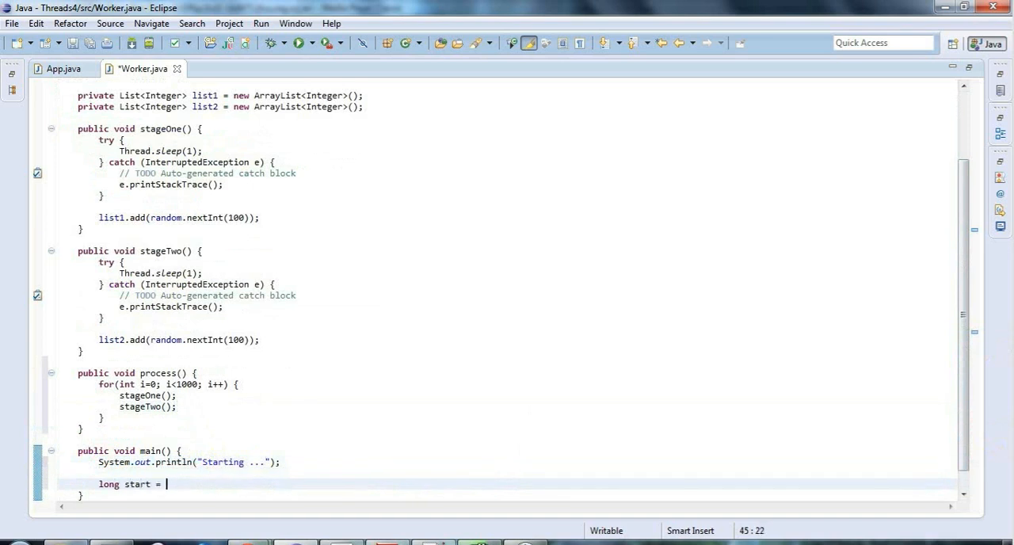
pyautogui.write('System.currentTimeMillis();')
pyautogui.write('long e')
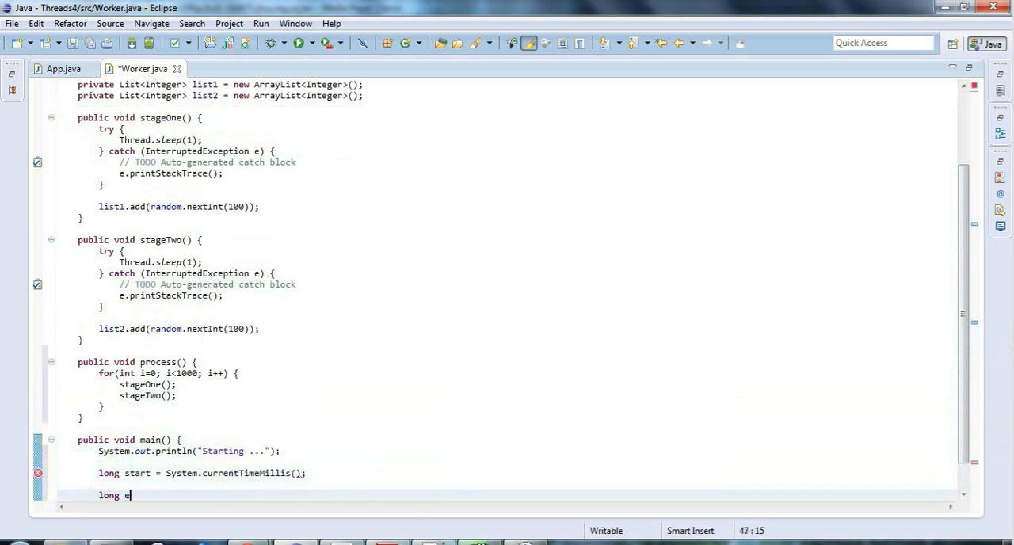
pyautogui.write('nd = System.currentTimeMillis(')
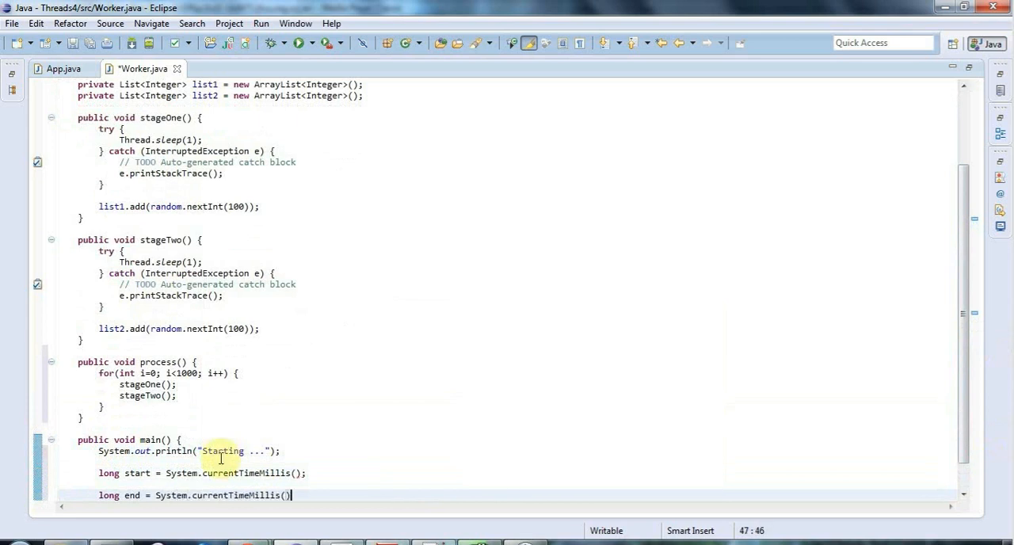
# Print the time taken and the sizes of list1 and list2.
pyautogui.write('sys')
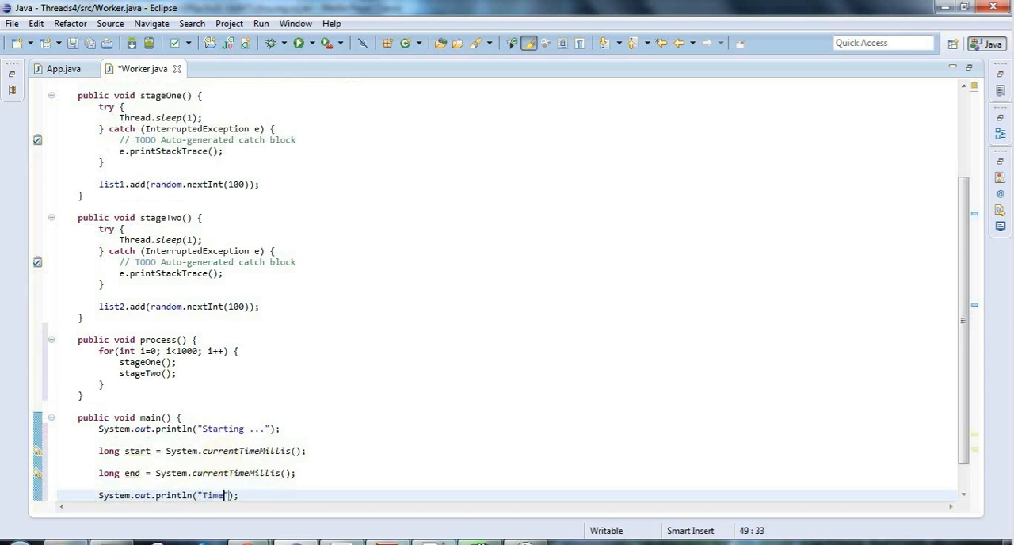
pyautogui.write('take:')
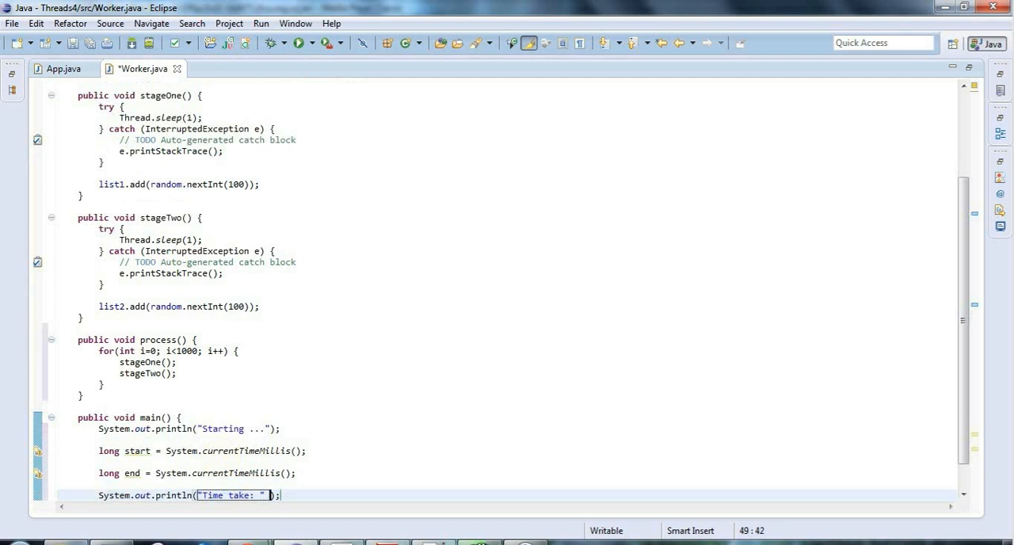
pyautogui.write('+ ()')
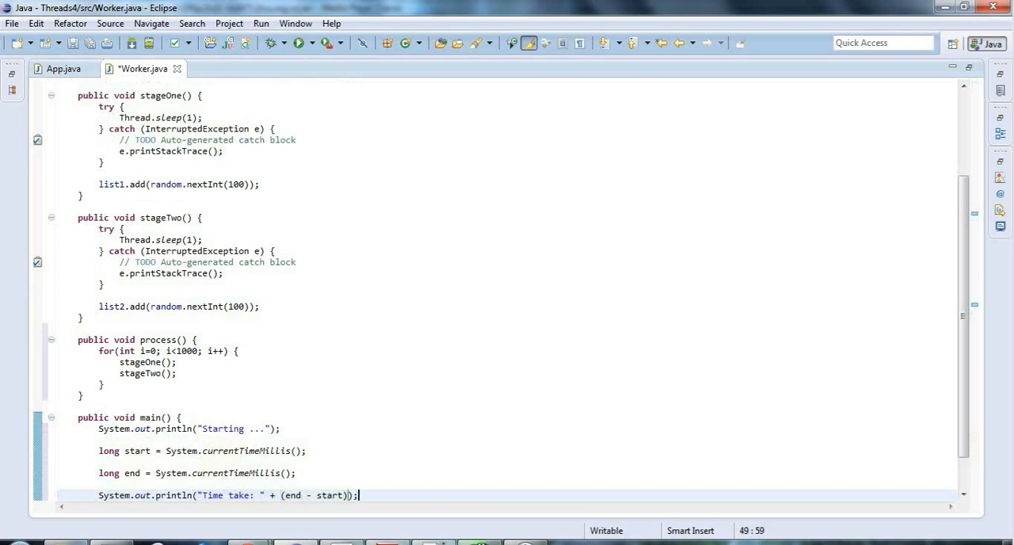
pyautogui.write('sysout')
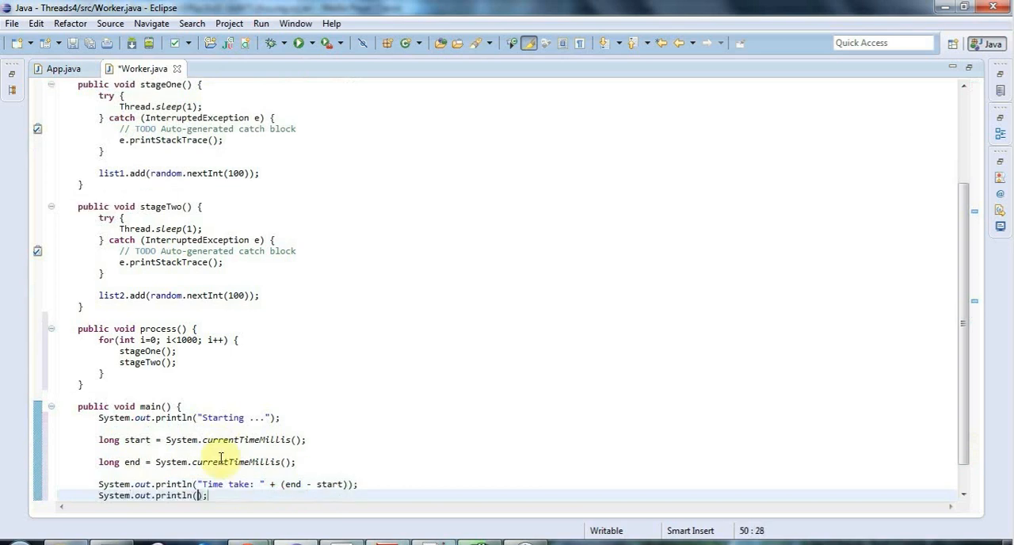
pyautogui.write('List1"')
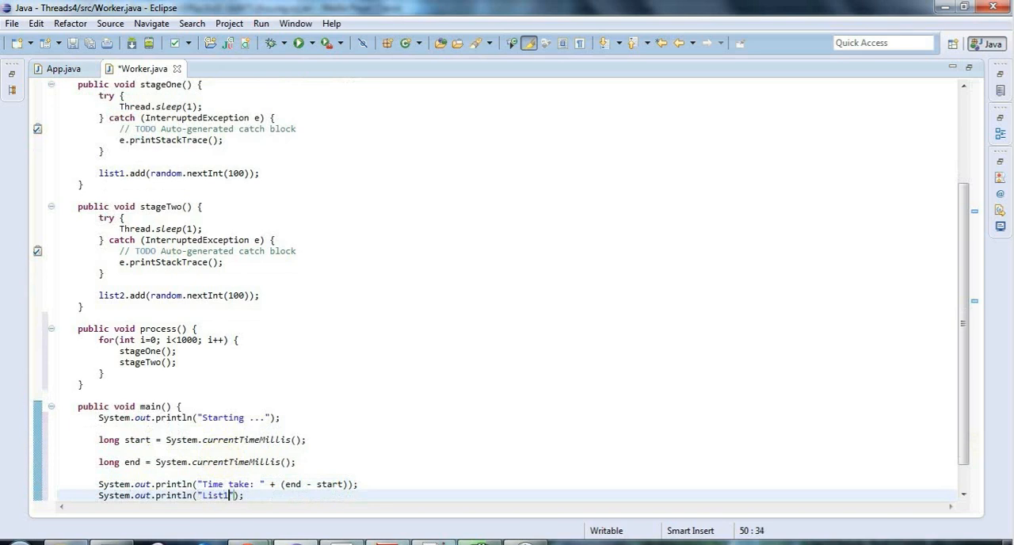
pyautogui.write(':')
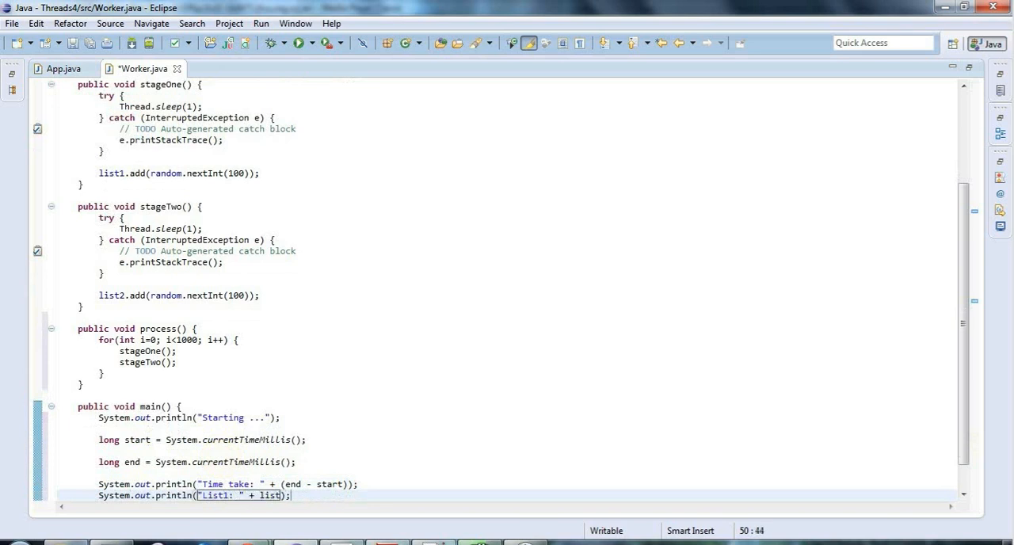
pyautogui.write('1.size() + "; List2: " +')
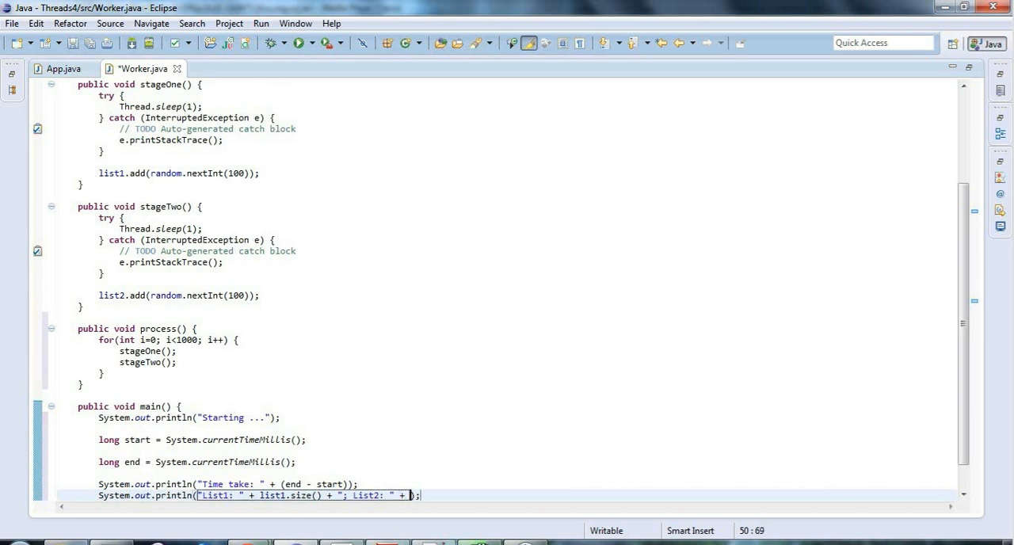
pyautogui.write('list2')
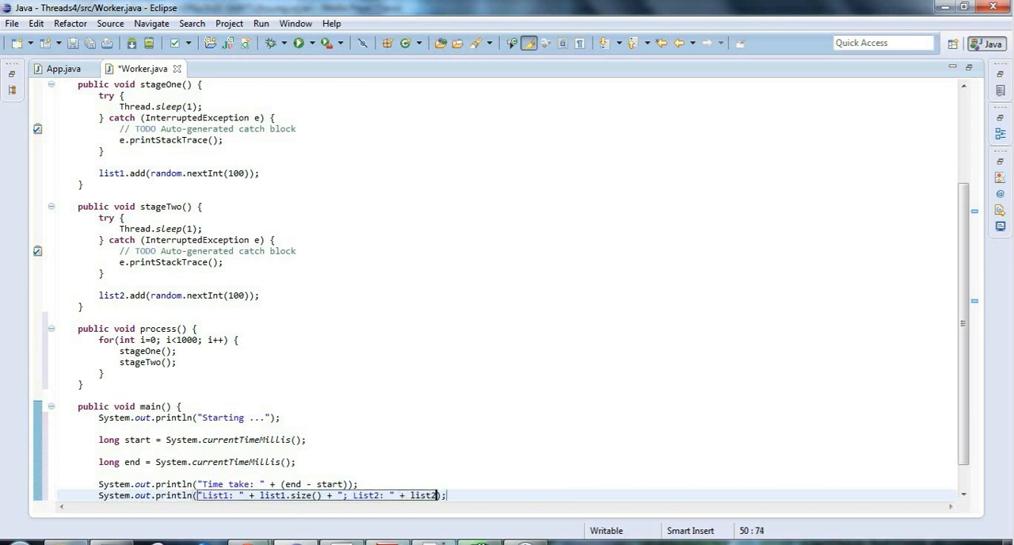
pyautogui.write('.size()')
pyautogui.click(507, 450)
pyautogui.write('pr')
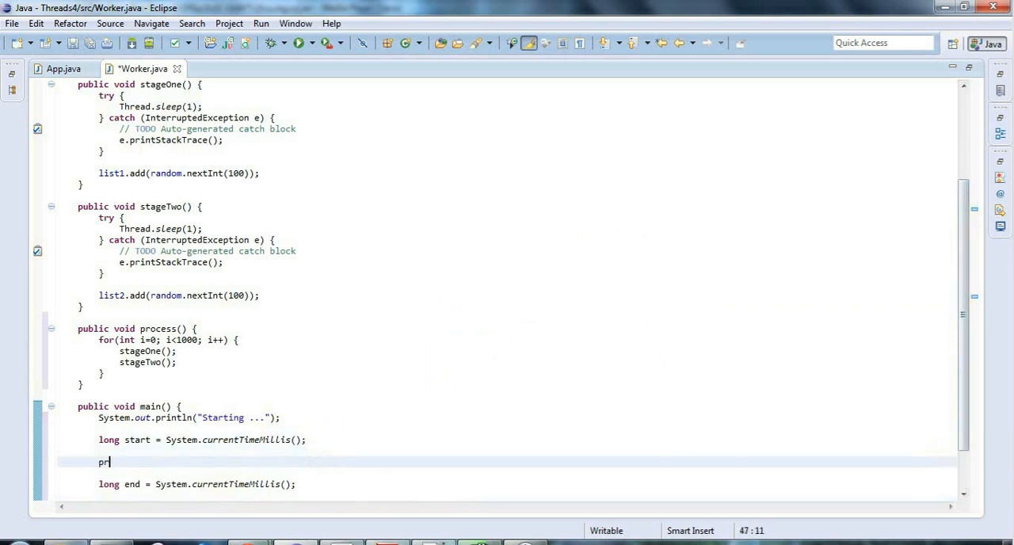
# Call process() in main between the start and end time recordings.
pyautogui.write('ocess()')
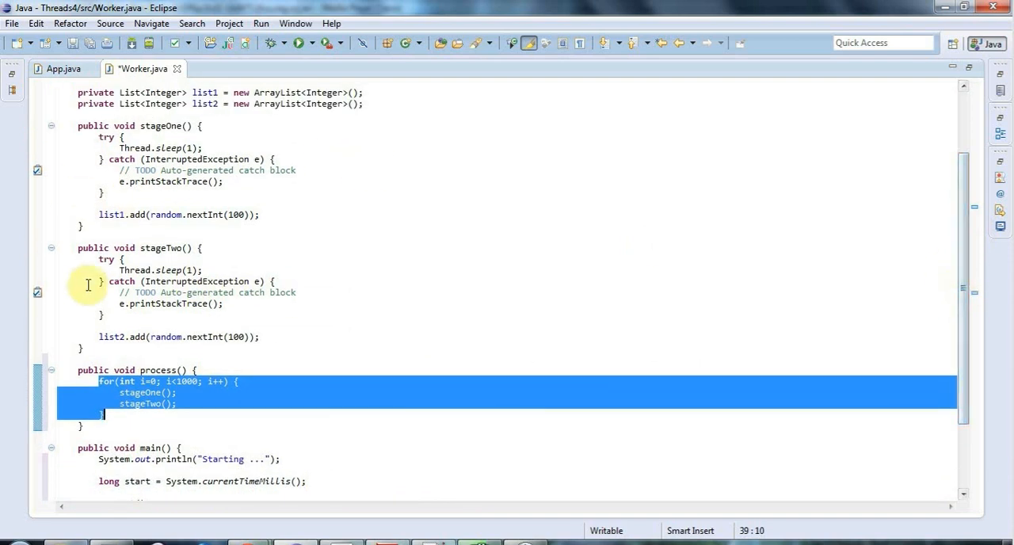
pyautogui.moveTo(203, 111)
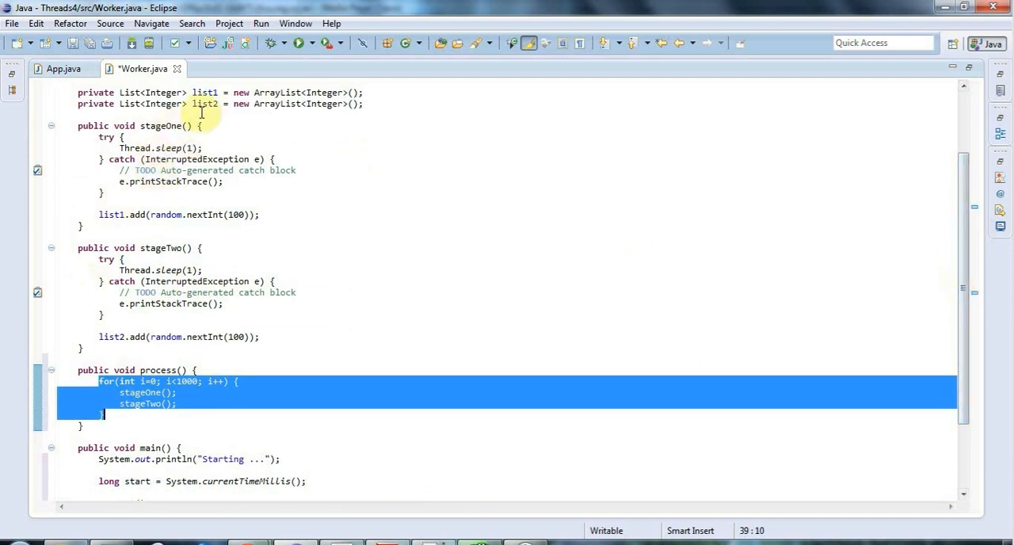
pyautogui.moveTo(200, 341)
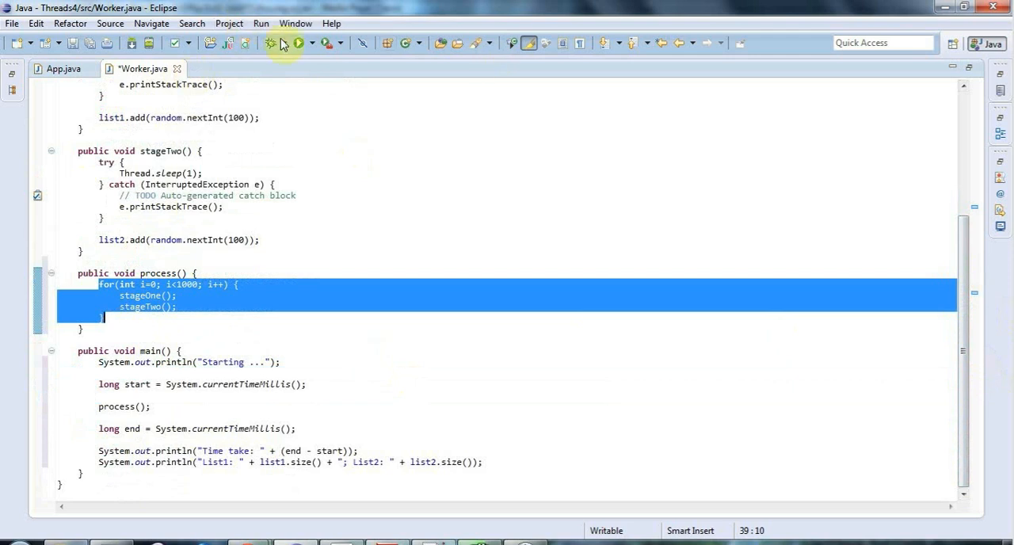
pyautogui.click(298, 42)
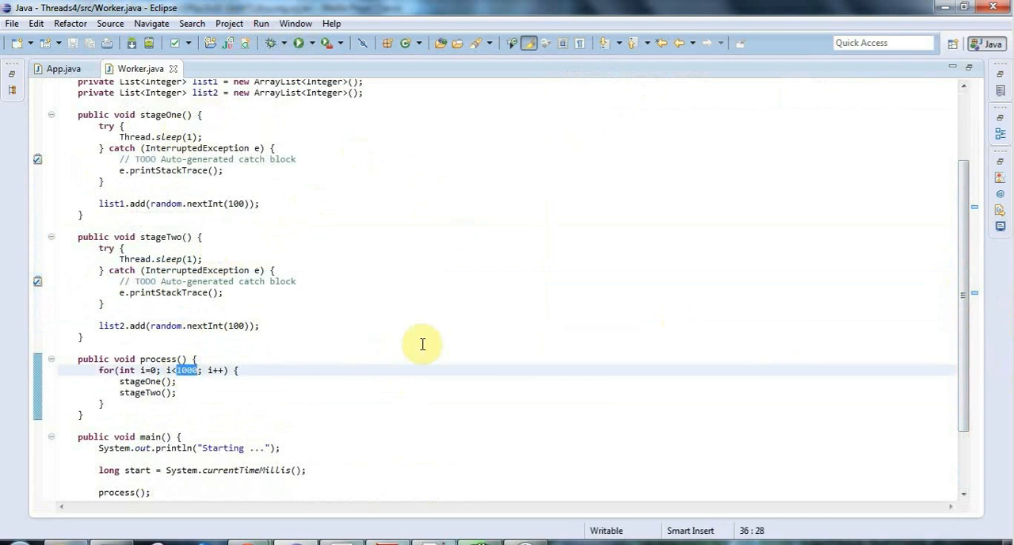
pyautogui.moveTo(936, 304)
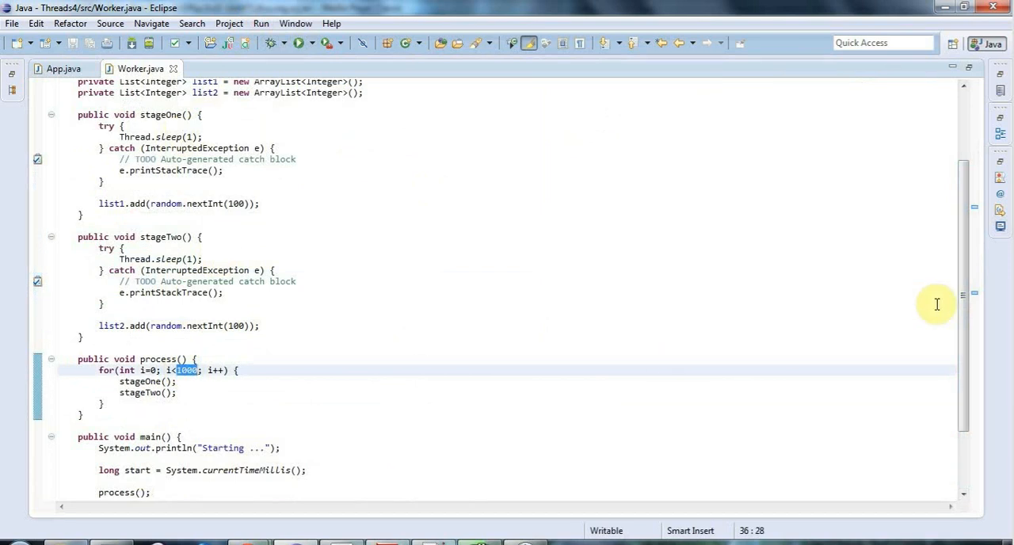
pyautogui.moveTo(963, 308)
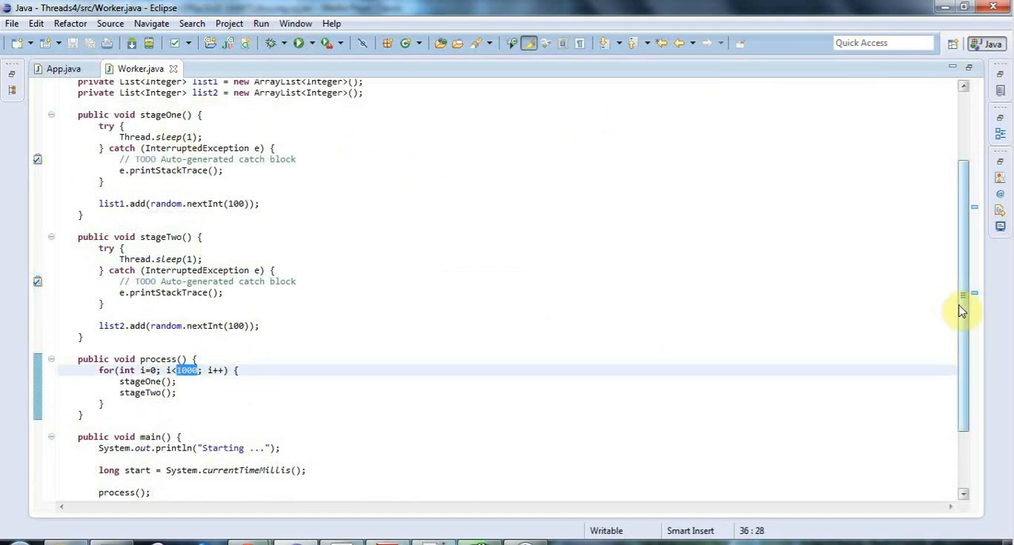
pyautogui.moveTo(963, 287)
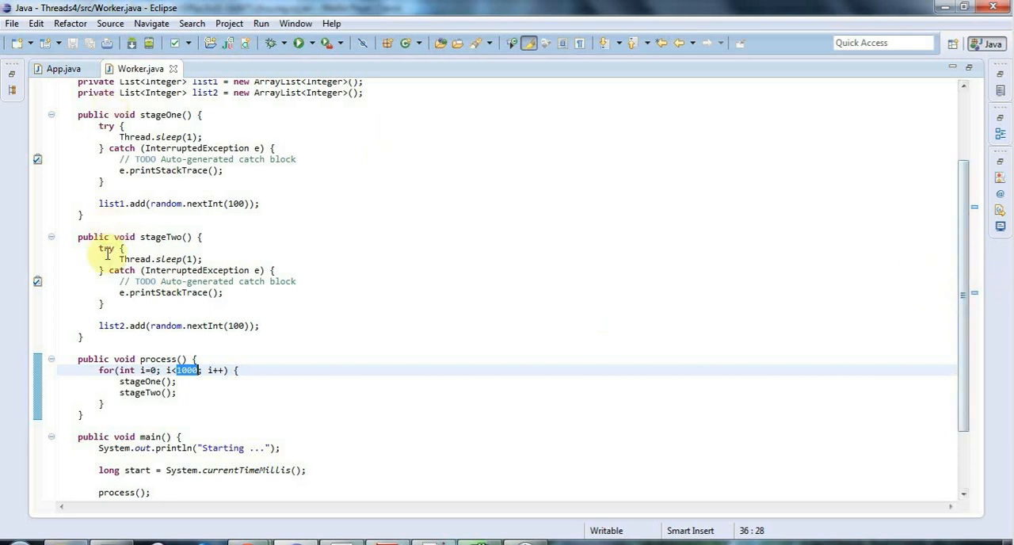
pyautogui.moveTo(98, 247); pyautogui.dragTo(103, 302)
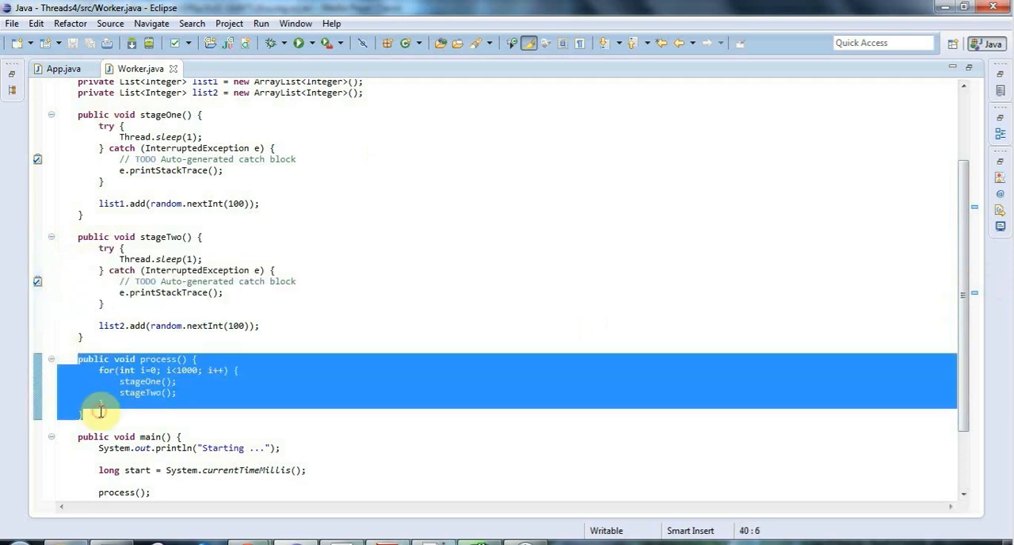
pyautogui.moveTo(653, 272)
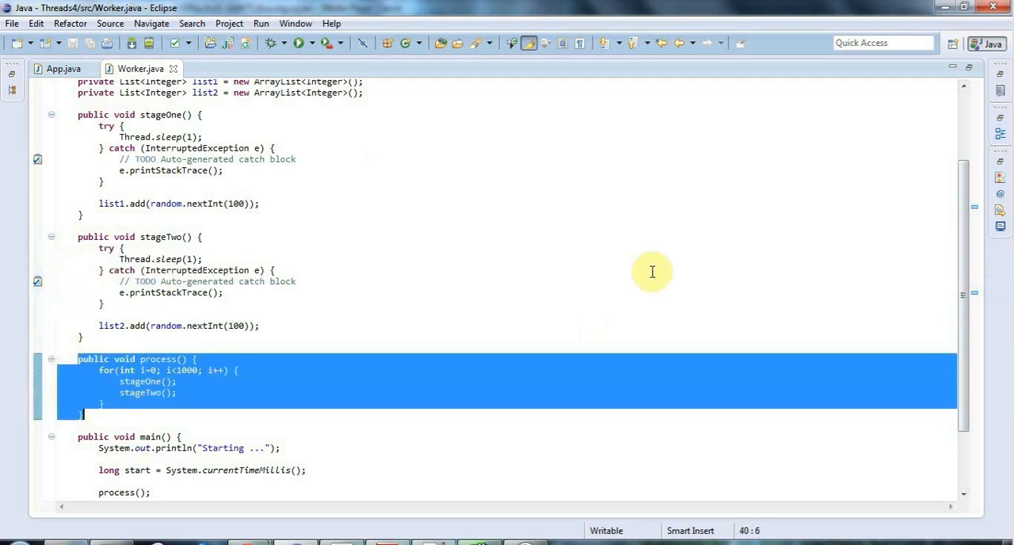
pyautogui.moveTo(965, 246)
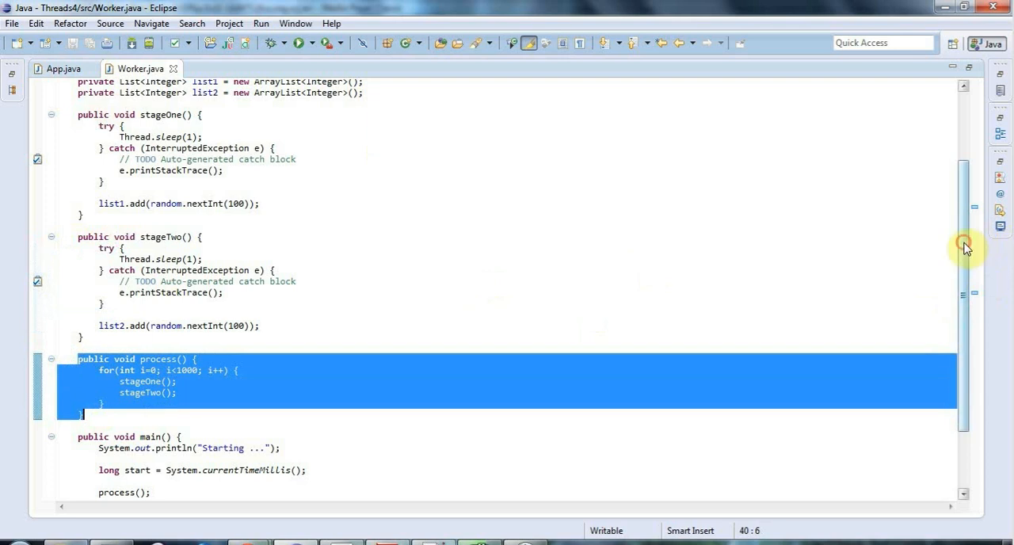
pyautogui.scroll(-3)
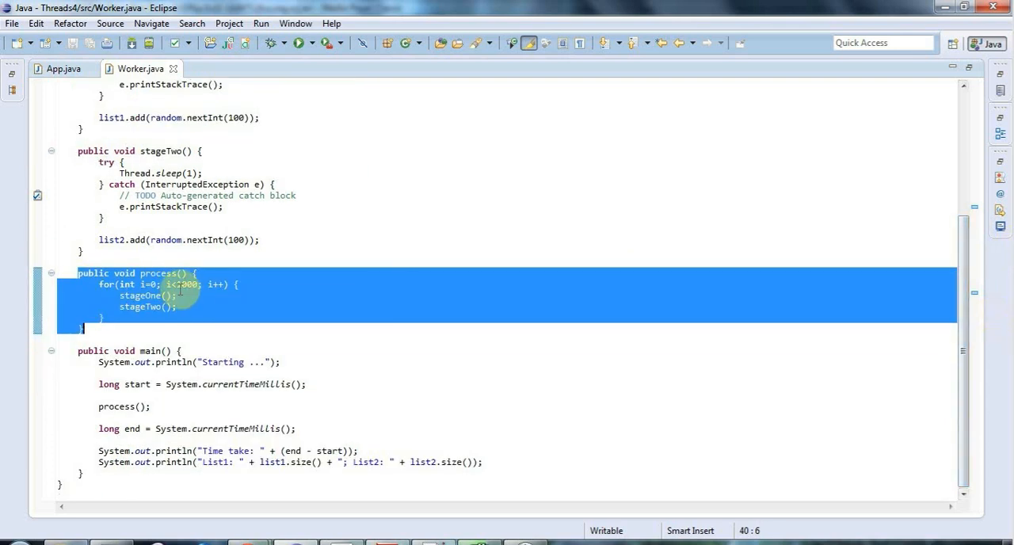
pyautogui.write('1000')
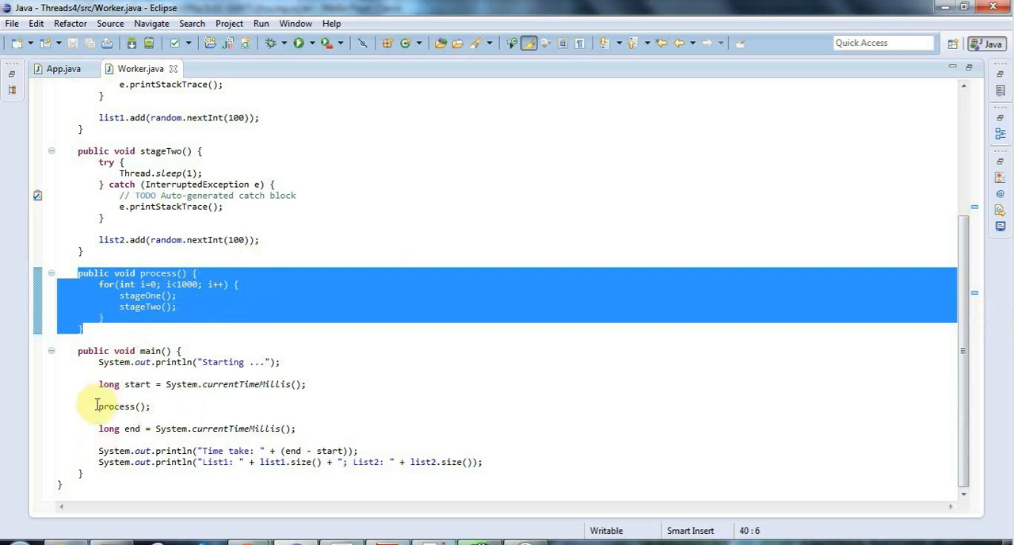
pyautogui.doubleClick(117, 405)
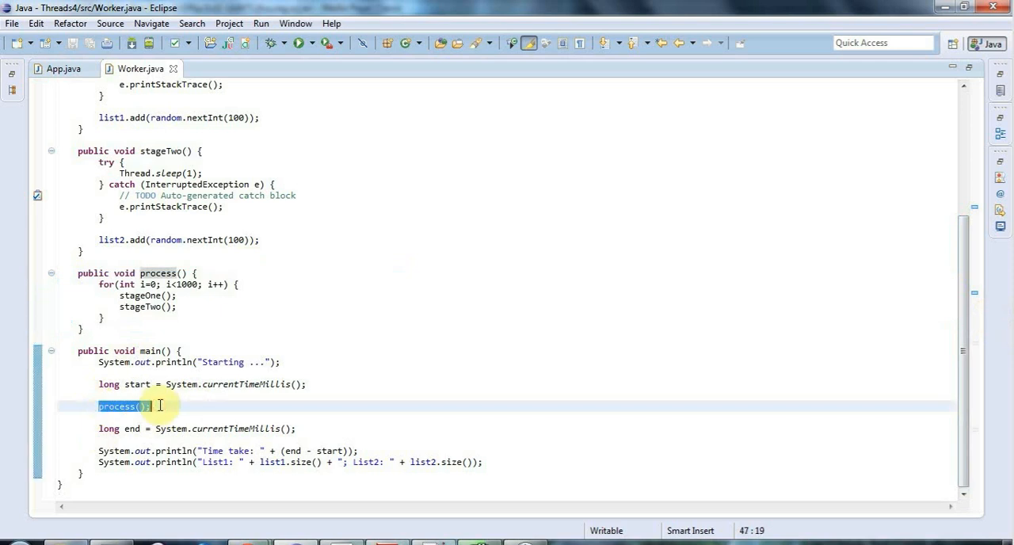
# Replace process() in main with new Thread(new Runnable(){ run(){ process(); } }).
pyautogui.write('new Thread')
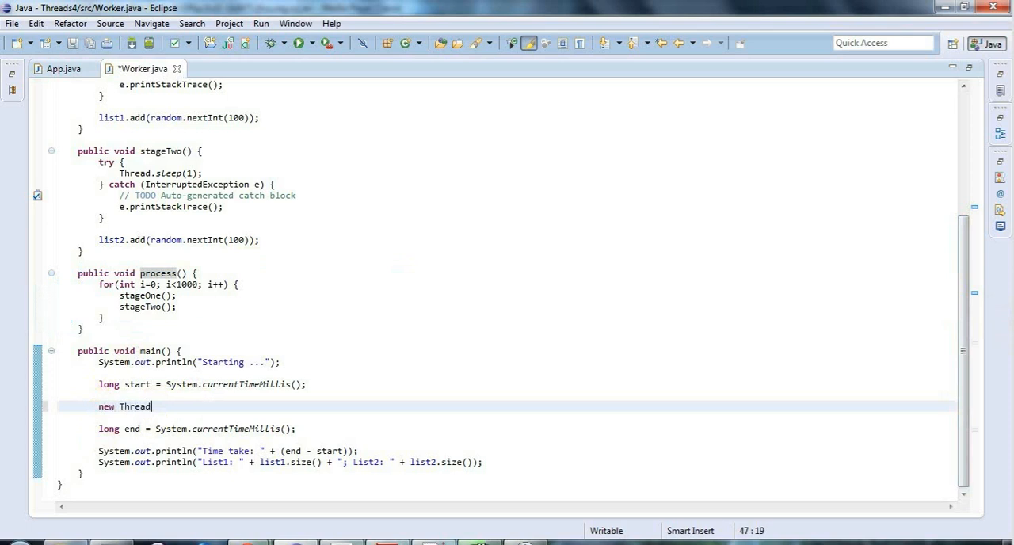
pyautogui.write('(n')
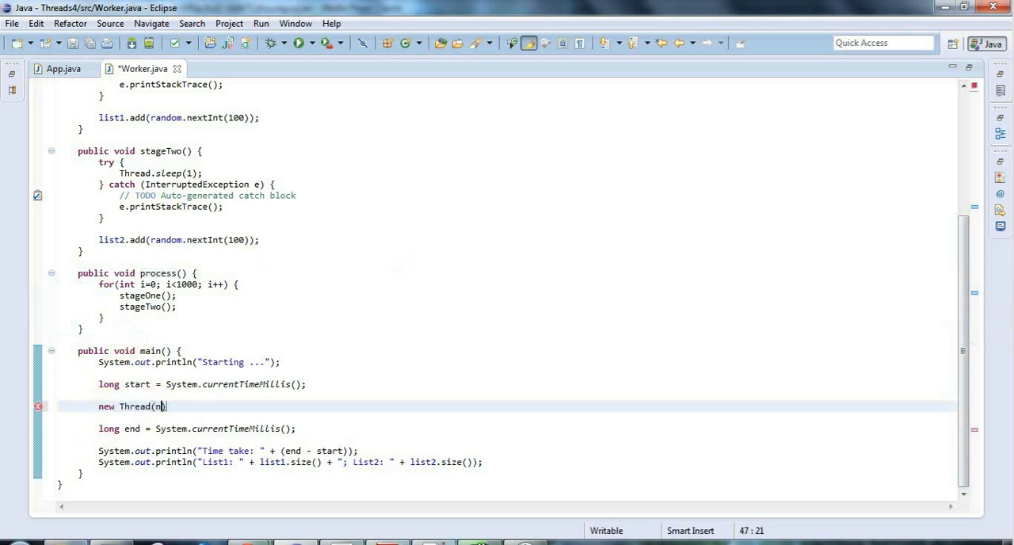
pyautogui.write('ew Runnab')
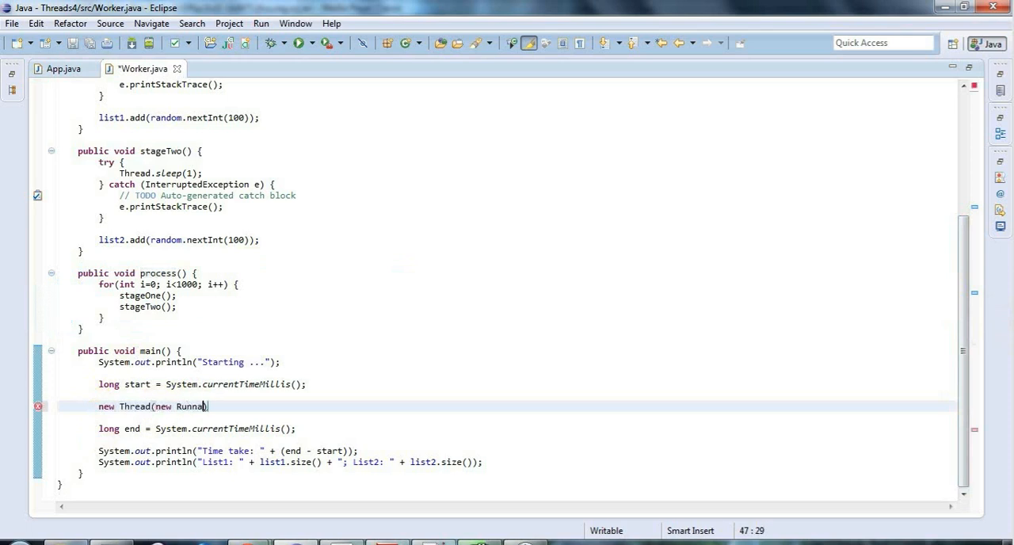
pyautogui.write('ble() )')
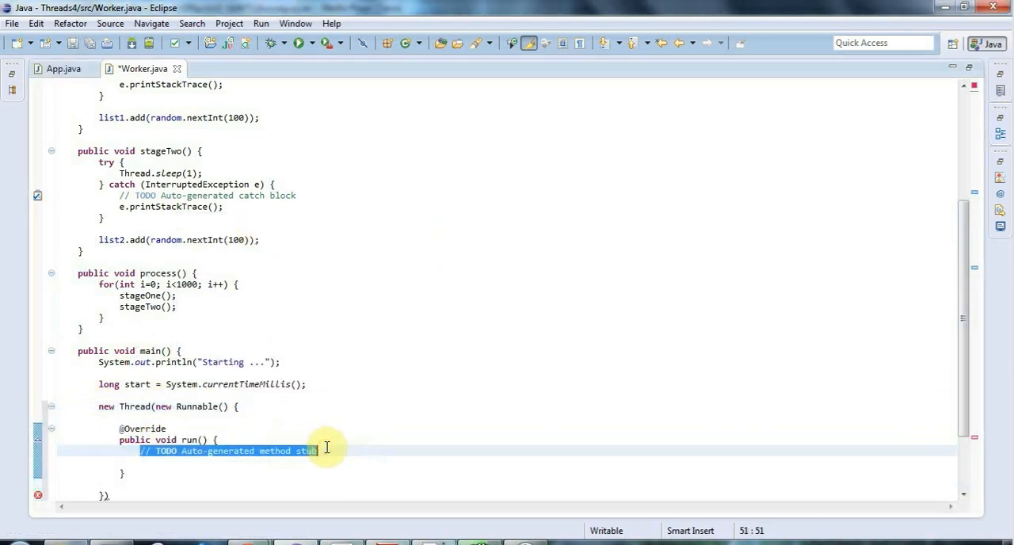
pyautogui.write('p')
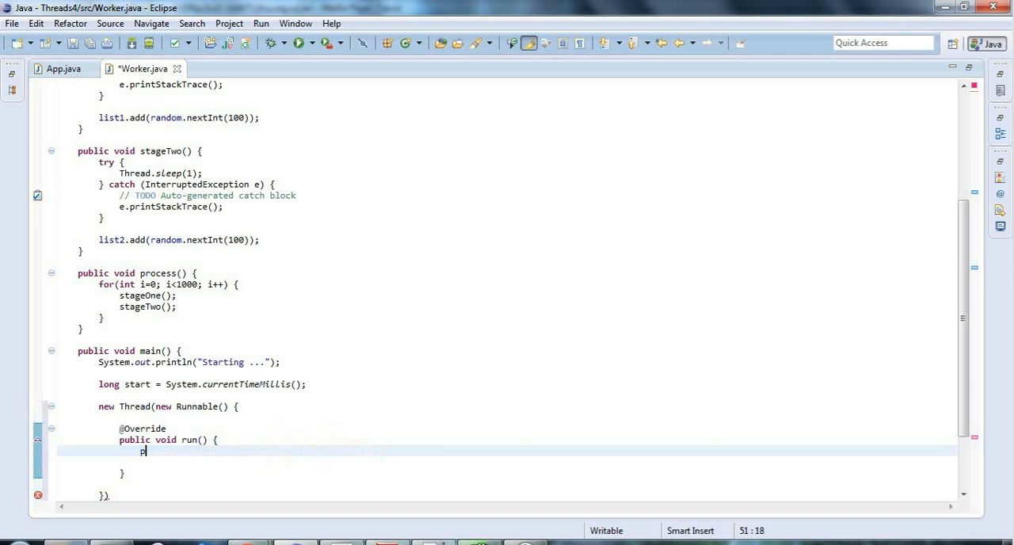
pyautogui.write('rocess();')
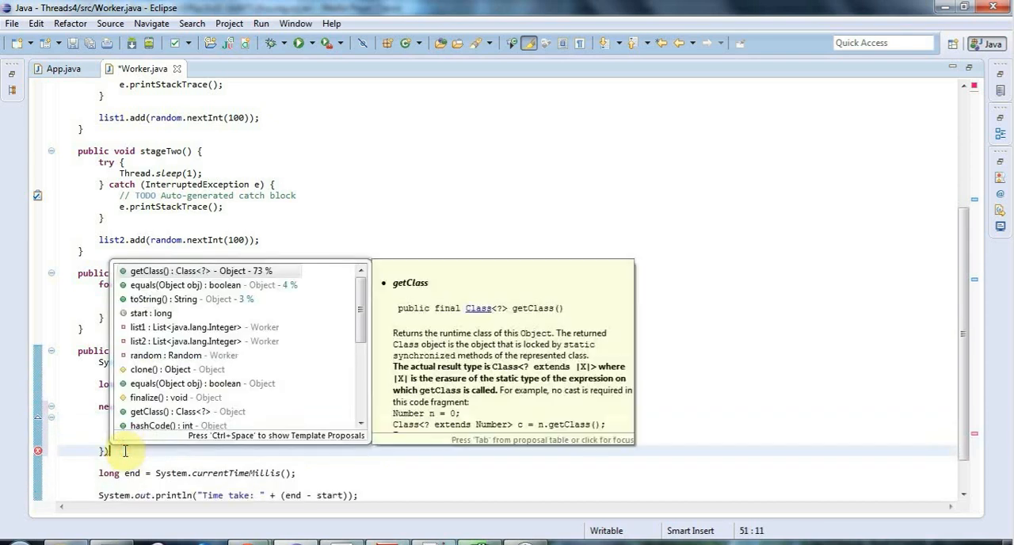
# Call .start() on the new thread, save, and select the thread statement in main.
pyautogui.write('get')
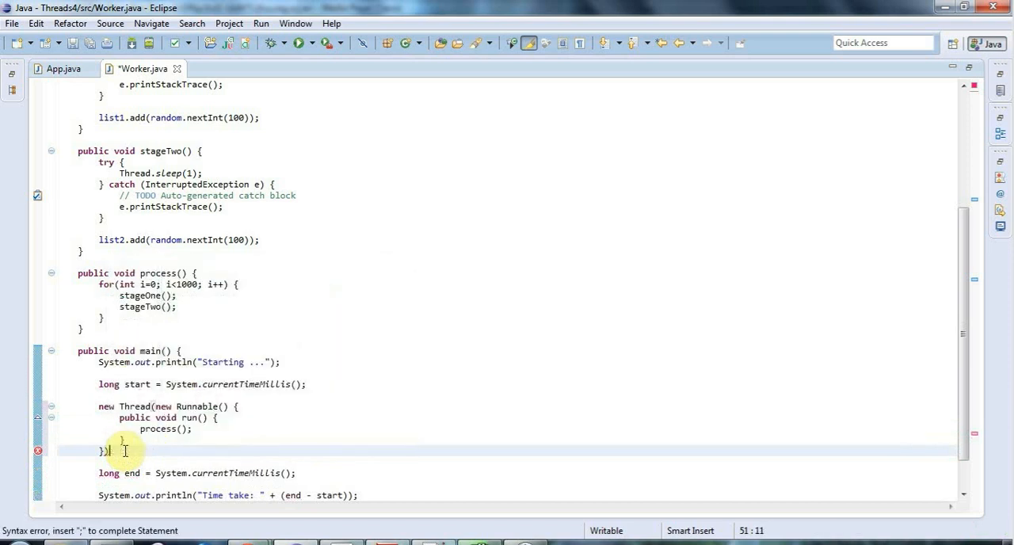
pyautogui.write('.start();')
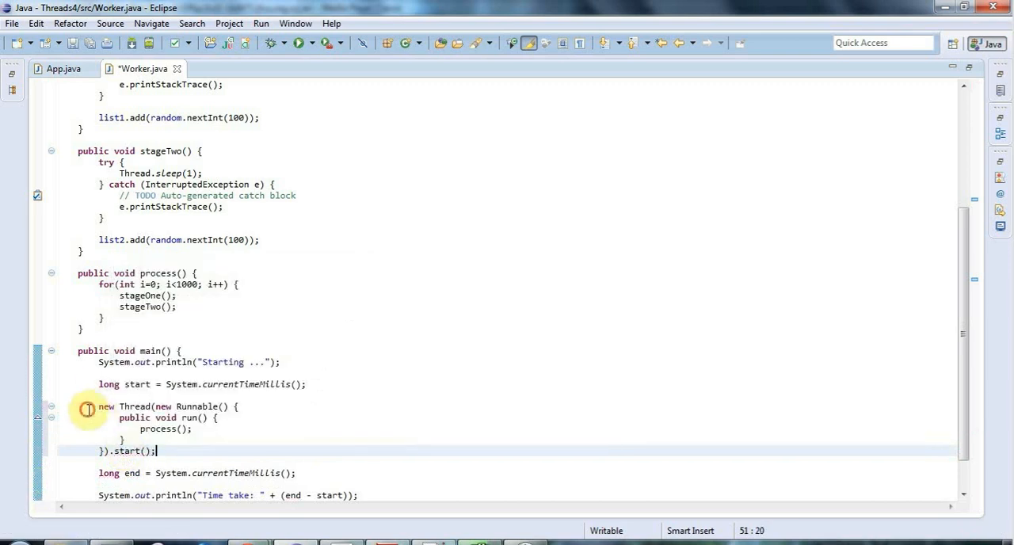
pyautogui.moveTo(99, 406); pyautogui.dragTo(157, 450)
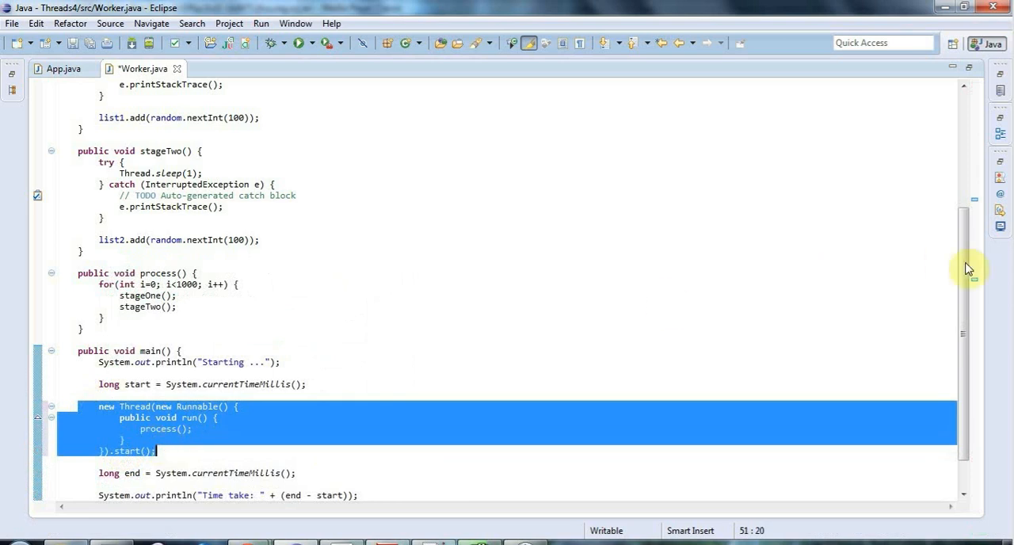
pyautogui.scroll(-3)
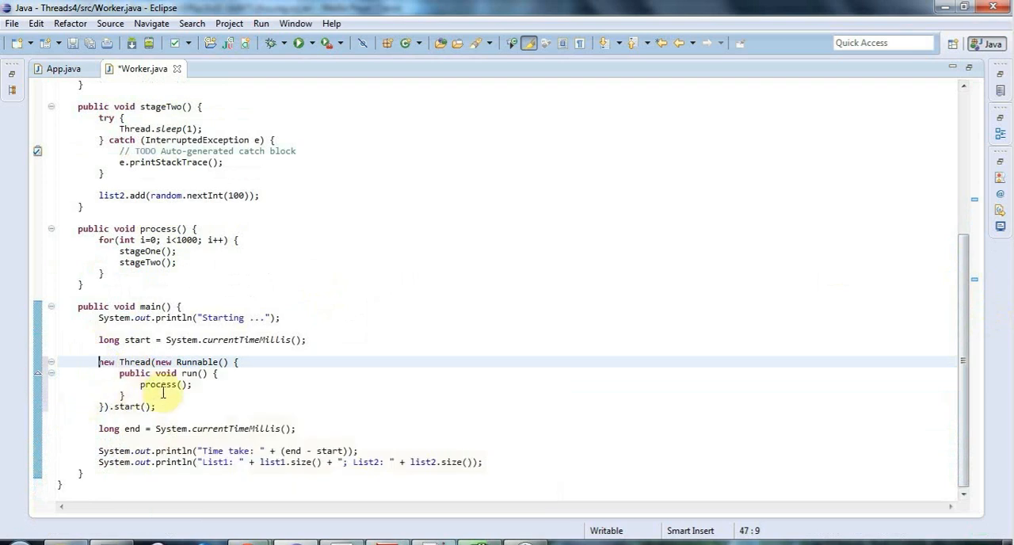
pyautogui.moveTo(171, 406)
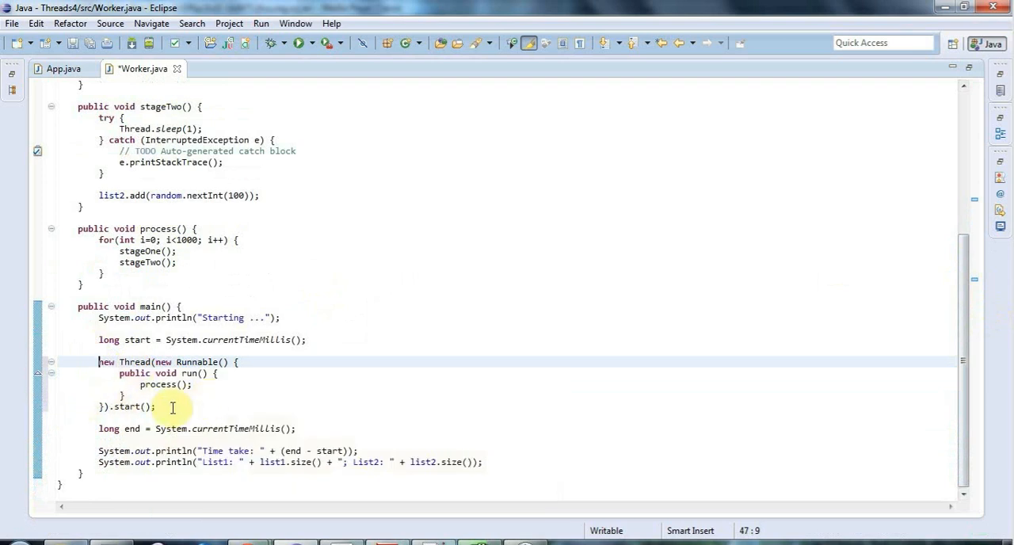
pyautogui.moveTo(98, 362); pyautogui.dragTo(158, 406)
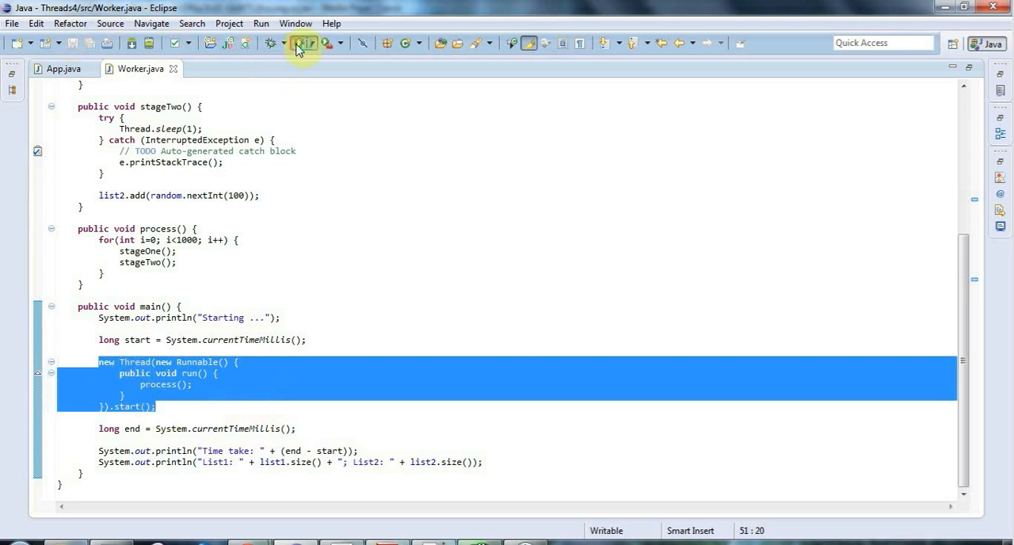
# Run the app, then assign the thread to Thread t1 and call t1.start().
pyautogui.click(299, 43)
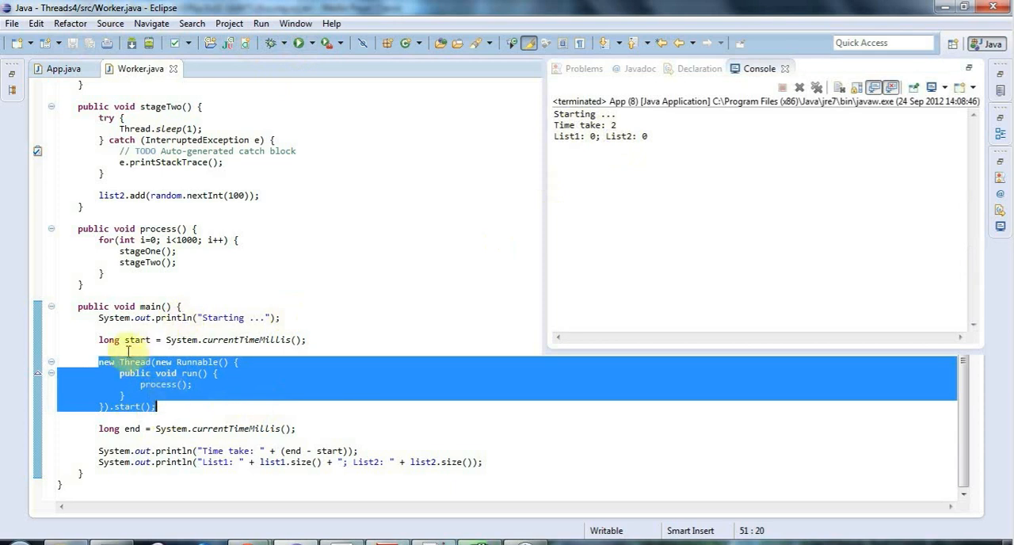
pyautogui.moveTo(98, 366)
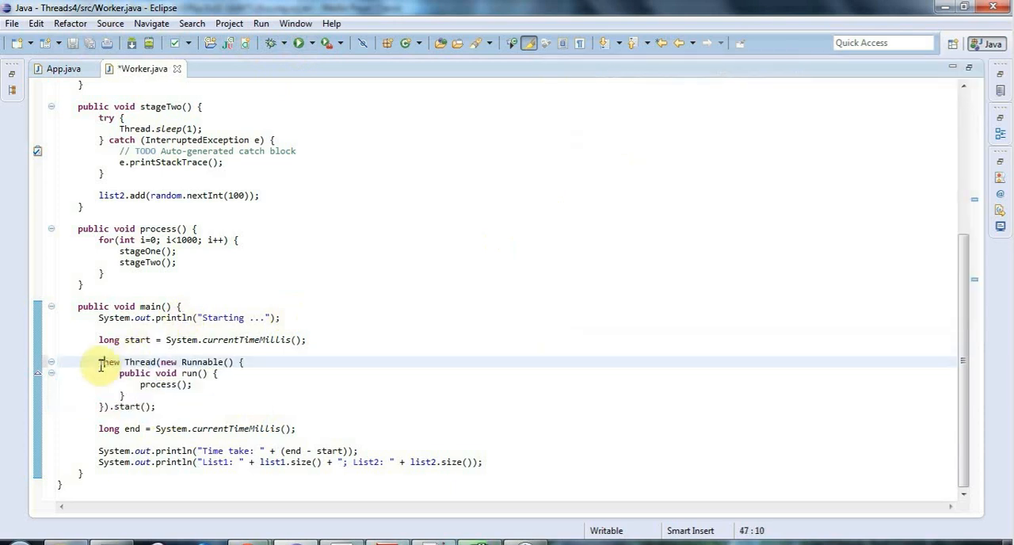
pyautogui.write('Thread')
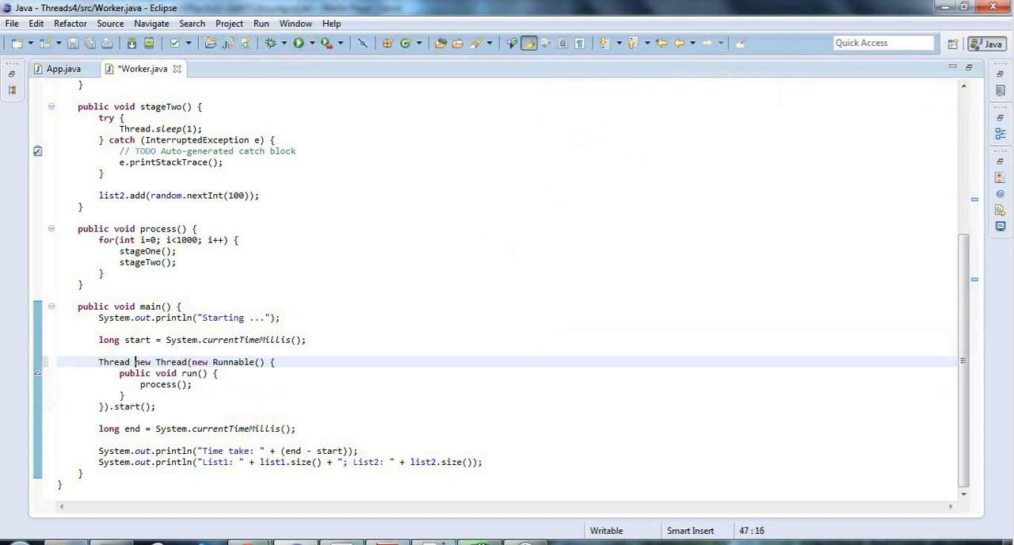
pyautogui.write('t1 =')
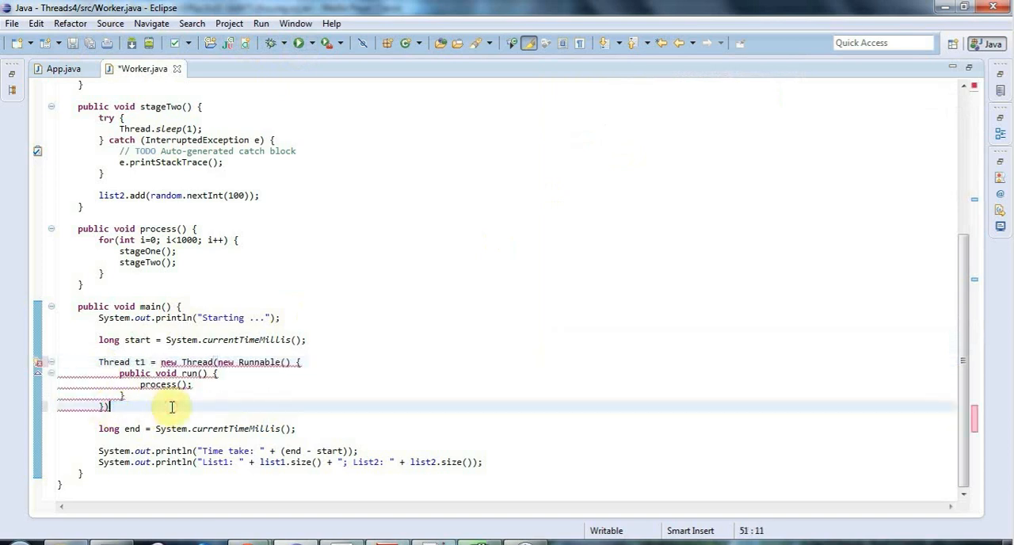
pyautogui.write('t1.start();')
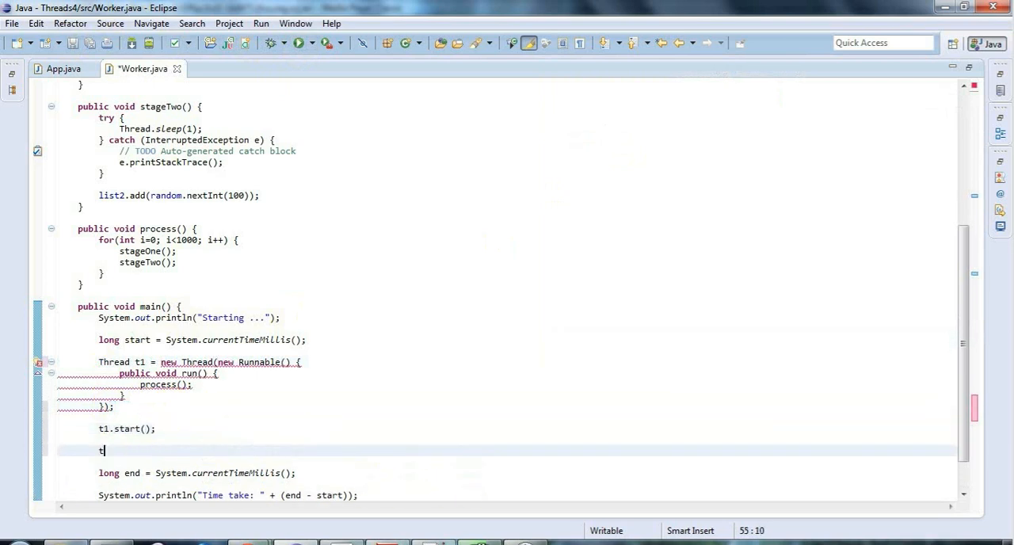
# Add t1.join() wrapped in an InterruptedException try/catch via Quick Fix, then rerun.
pyautogui.write('1.join(')
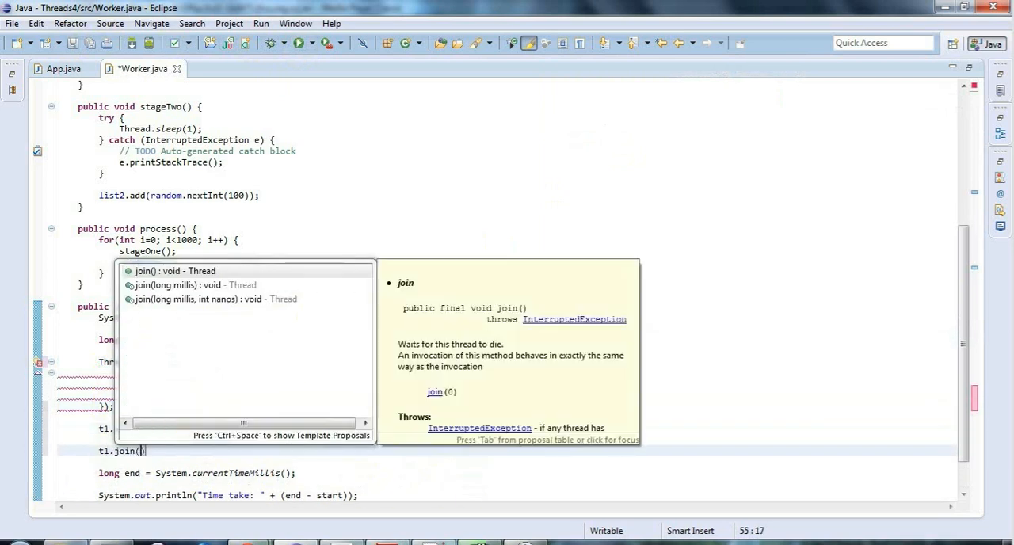
pyautogui.click(174, 271)
pyautogui.write(';')
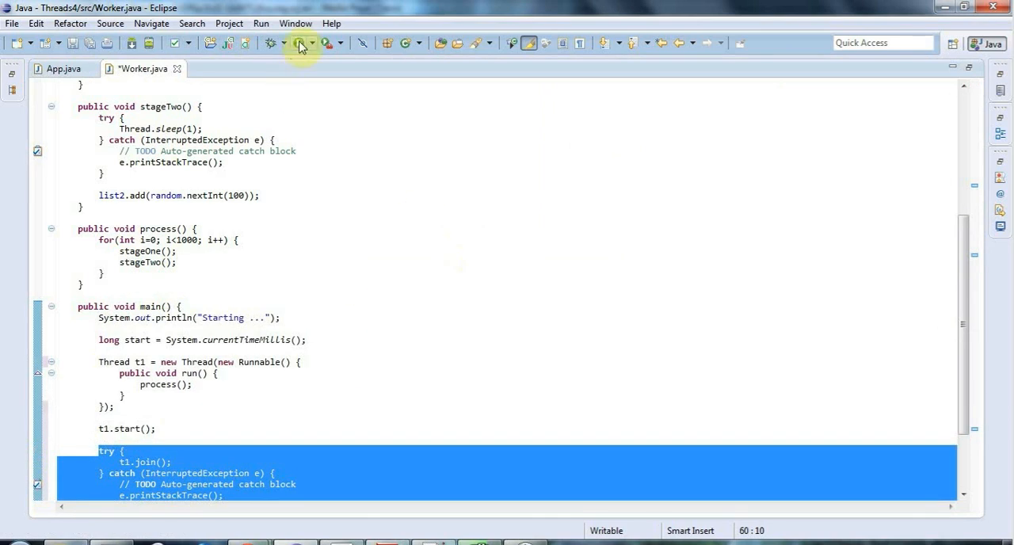
pyautogui.click(298, 42)
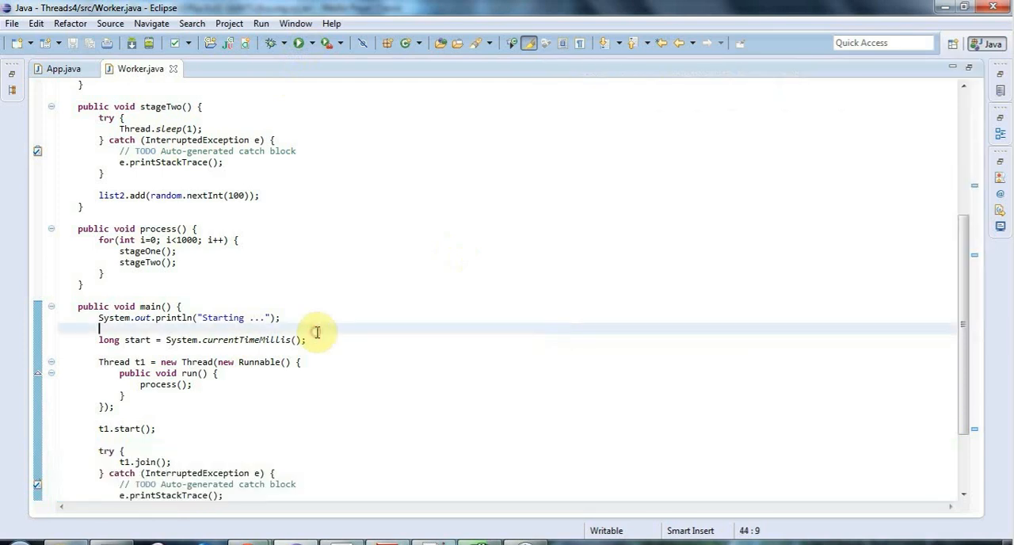
# Duplicate the thread as t2 and add t2.join() inside the try/catch, then save.
pyautogui.scroll(-3)
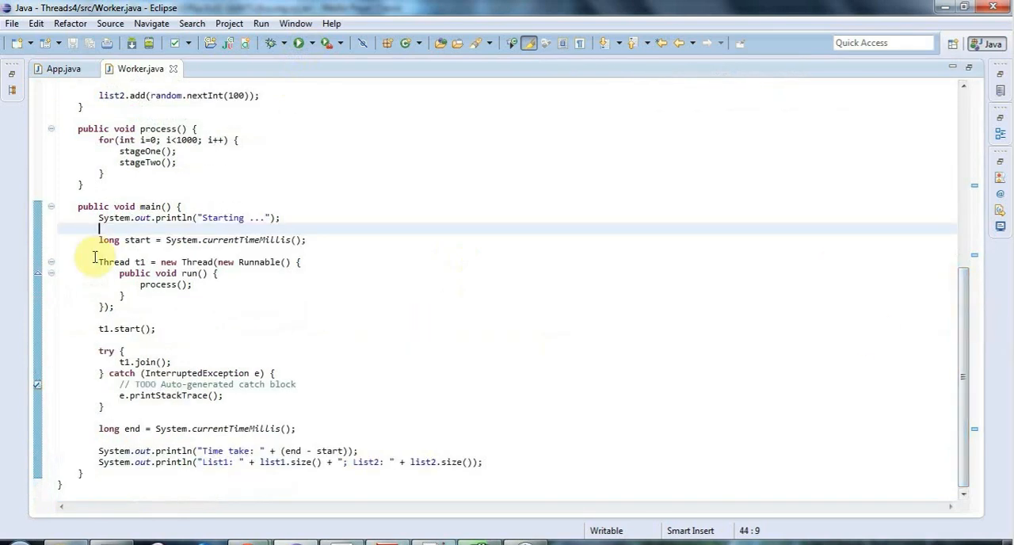
pyautogui.moveTo(98, 263); pyautogui.dragTo(155, 329)
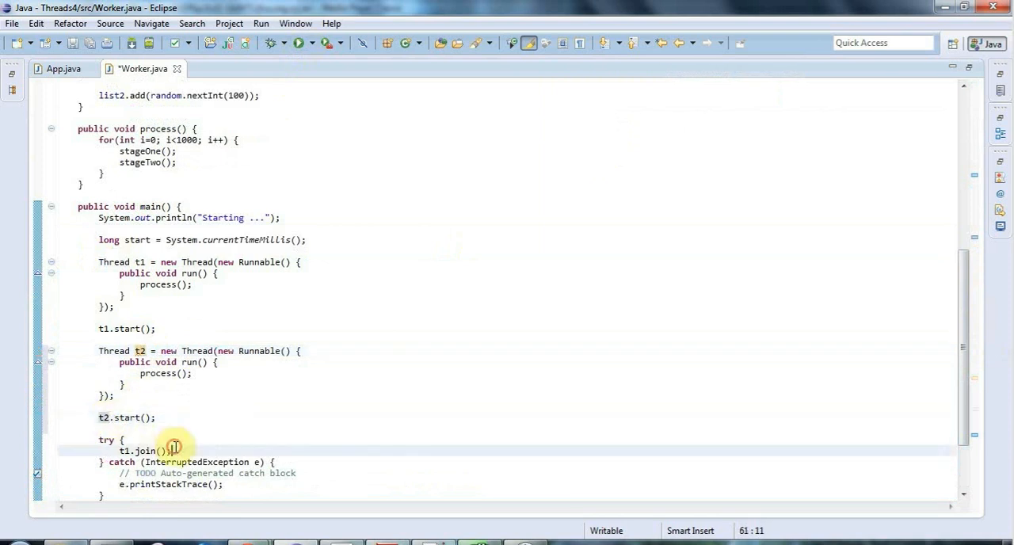
pyautogui.write('t2.')
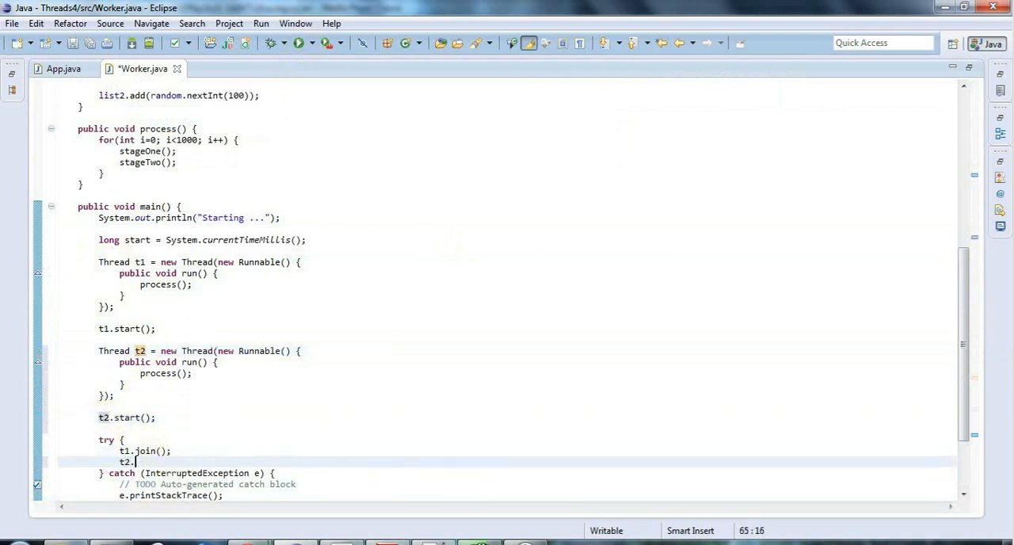
pyautogui.write('join();')
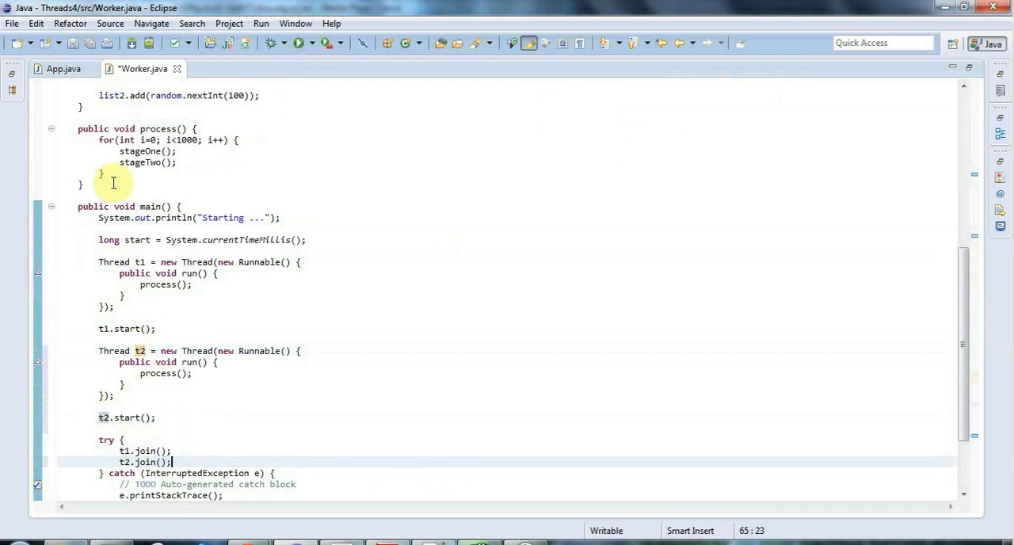
pyautogui.press('ctrl+s')
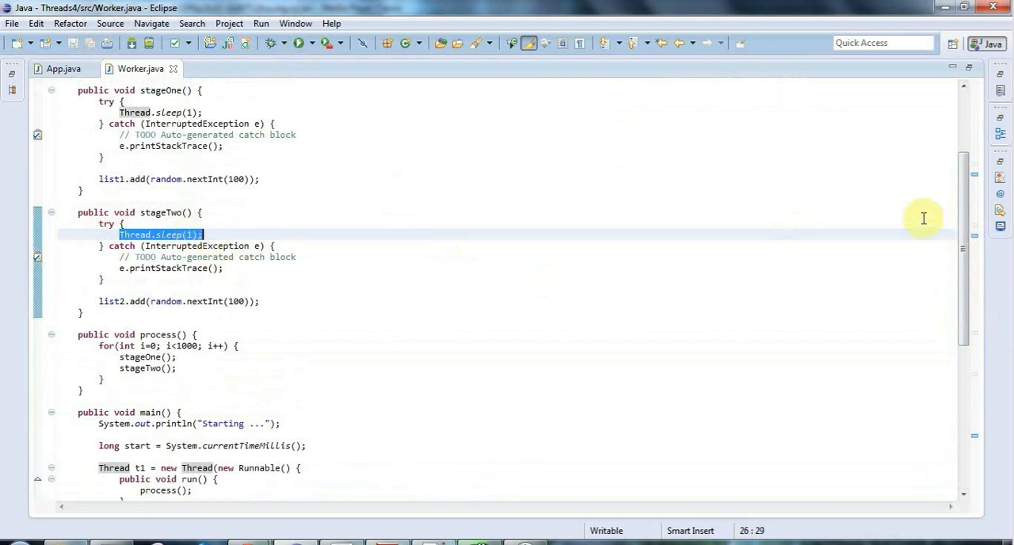
# Add t1.start() so t1 and t2 are both started before the joins.
pyautogui.scroll(-3)
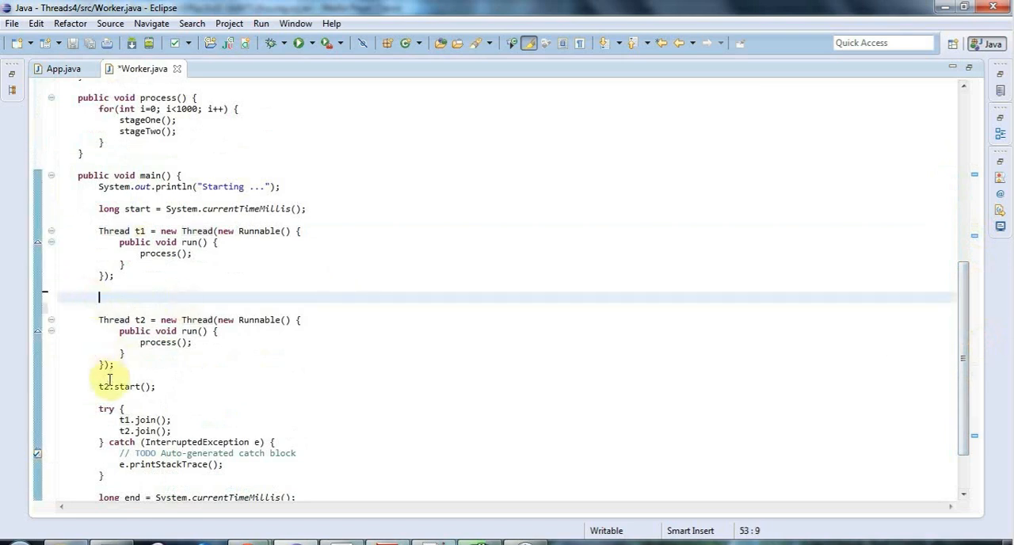
pyautogui.write('t1.start();')
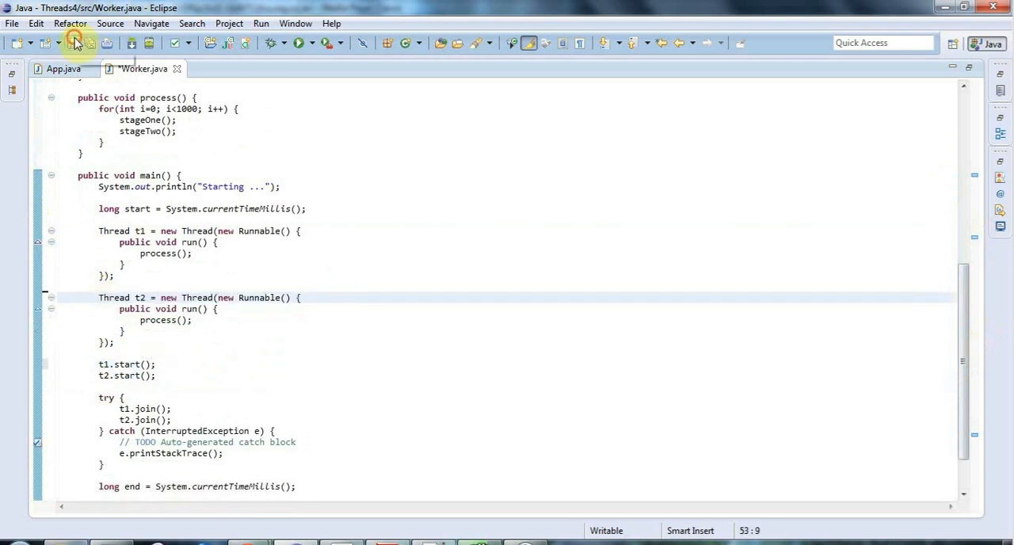
pyautogui.click(73, 43)
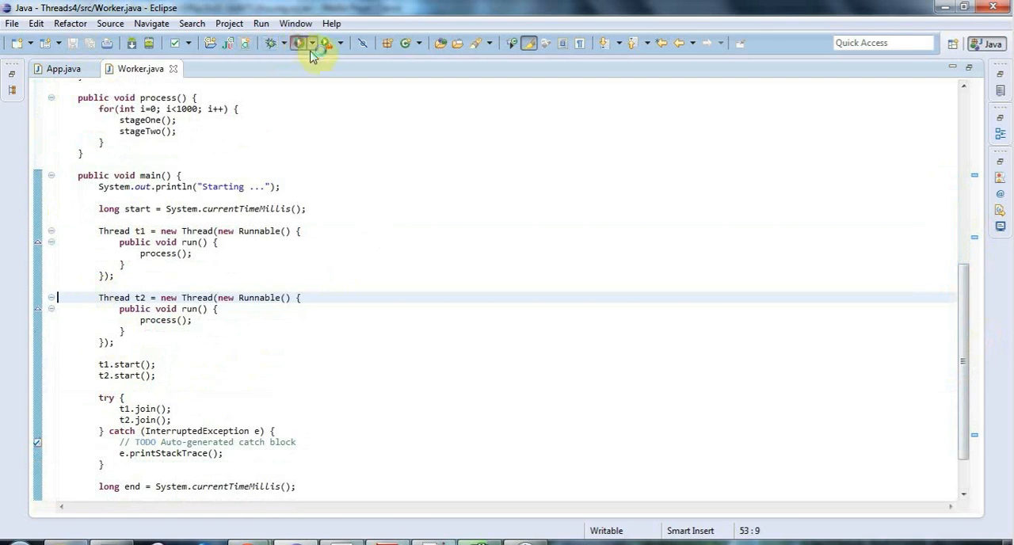
# Run the two-threaded app twice, seeing lists short of 2000 and an ArrayIndexOutOfBoundsException.
pyautogui.click(298, 43)
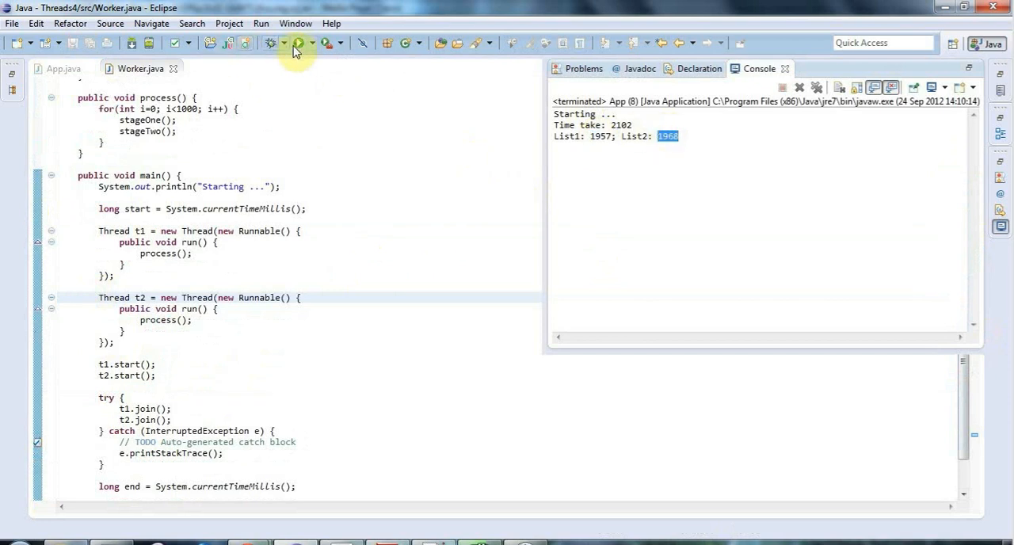
pyautogui.click(298, 43)
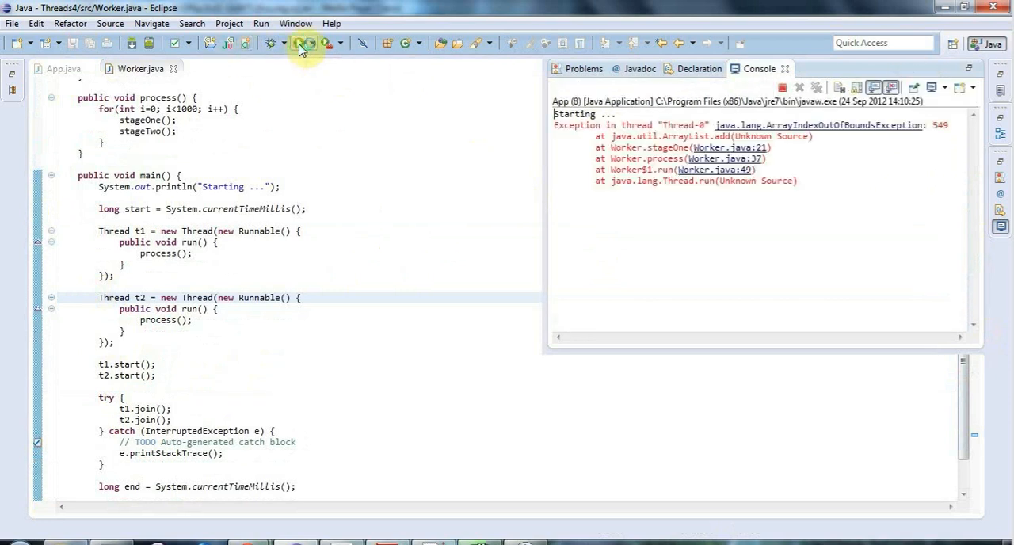
pyautogui.click(299, 43)
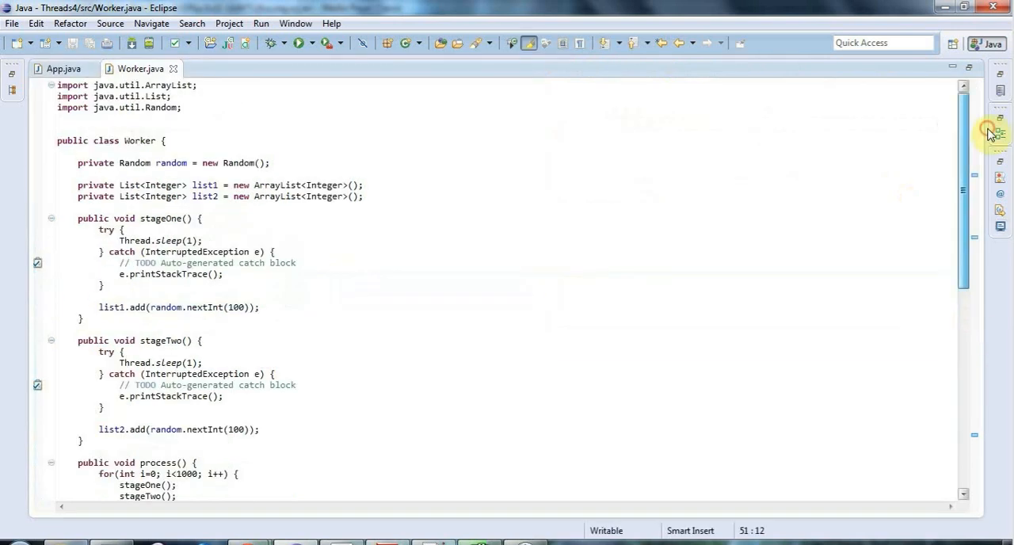
pyautogui.moveTo(399, 179)
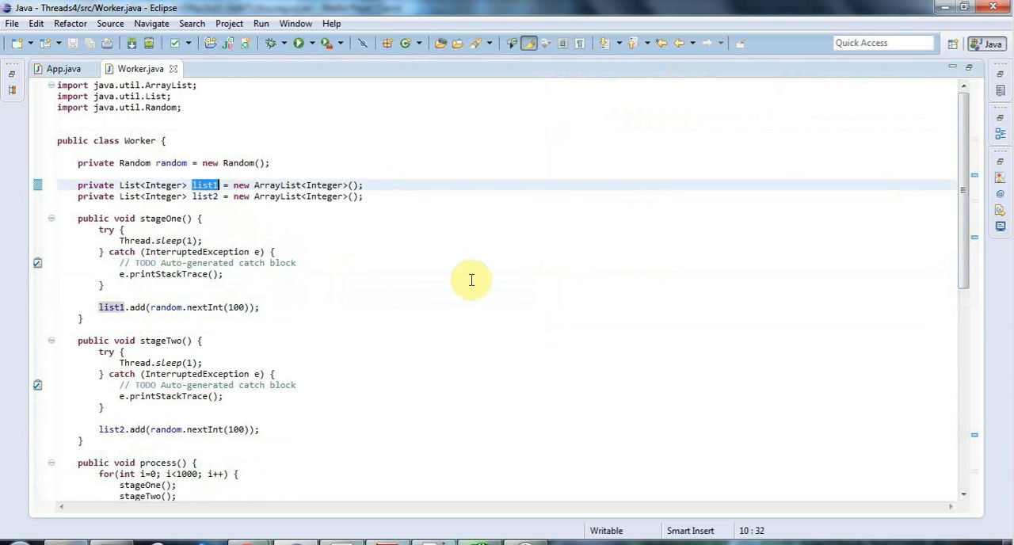
pyautogui.moveTo(335, 241)
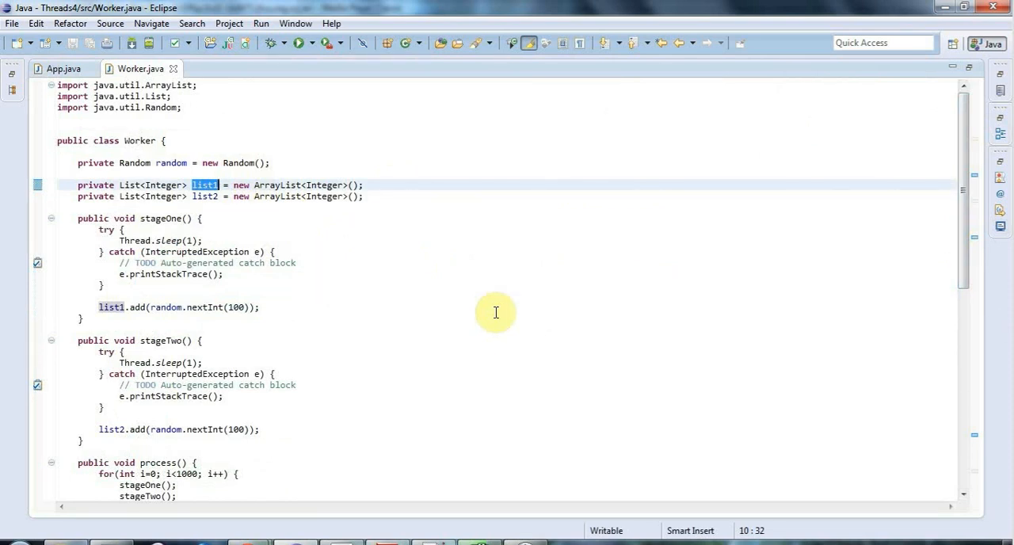
pyautogui.moveTo(141, 218)
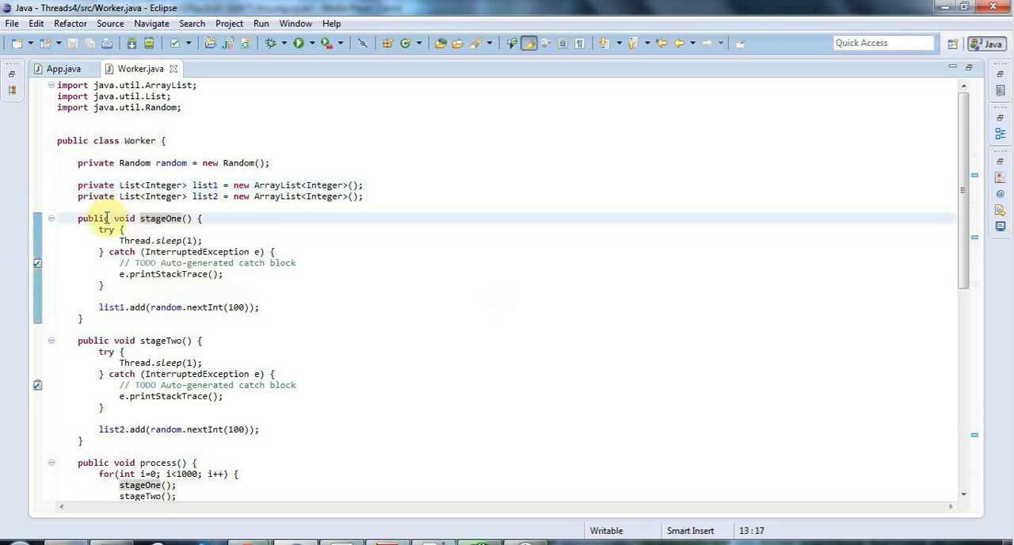
# Declare stageOne and stageTwo synchronized via content assist and rerun, getting List1: 2000.
pyautogui.write('sy')
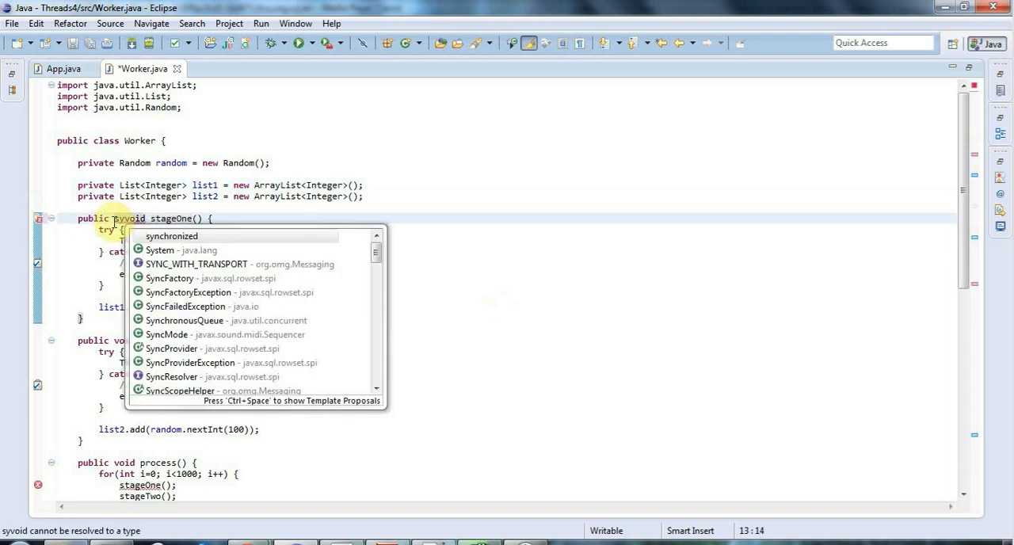
pyautogui.click(171, 236)
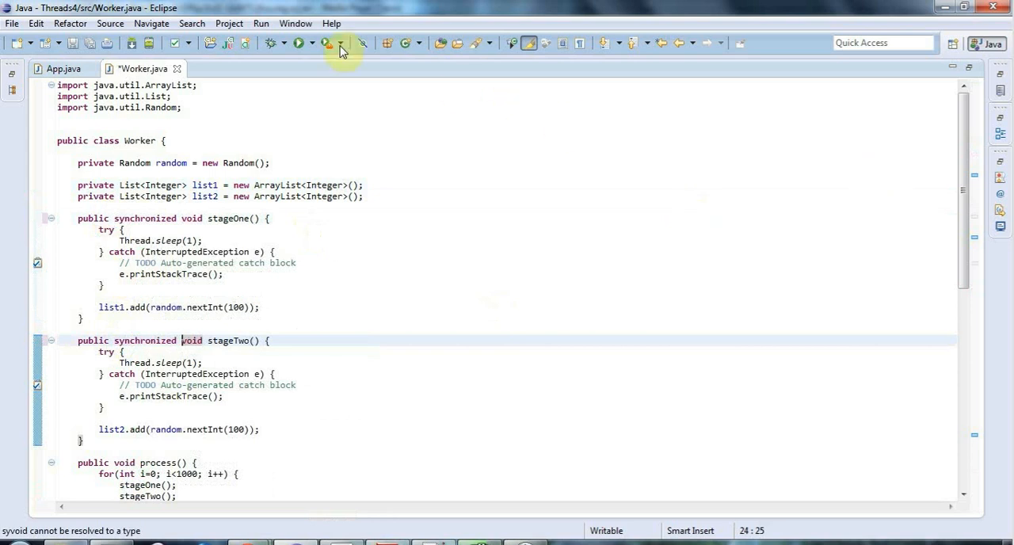
pyautogui.moveTo(299, 42)
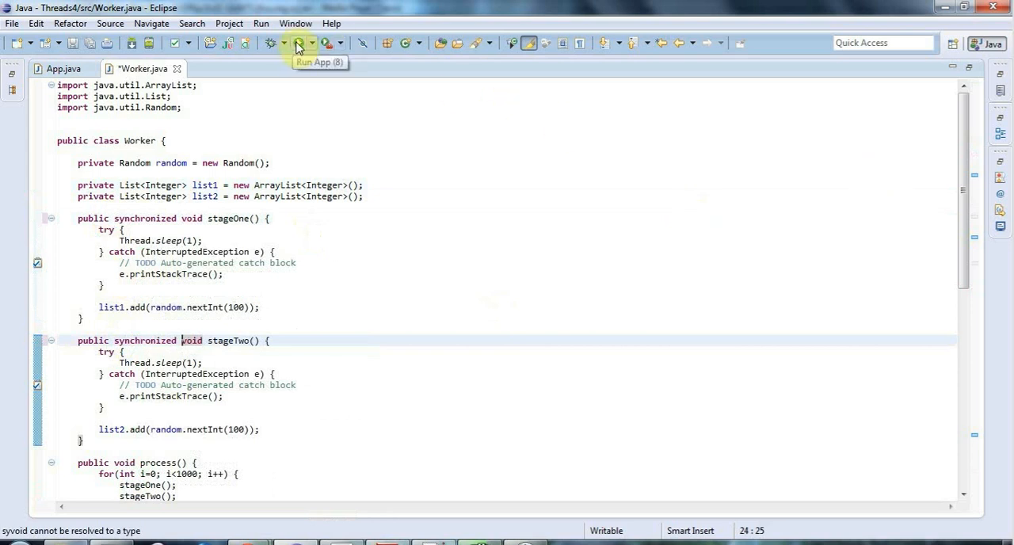
pyautogui.click(297, 43)
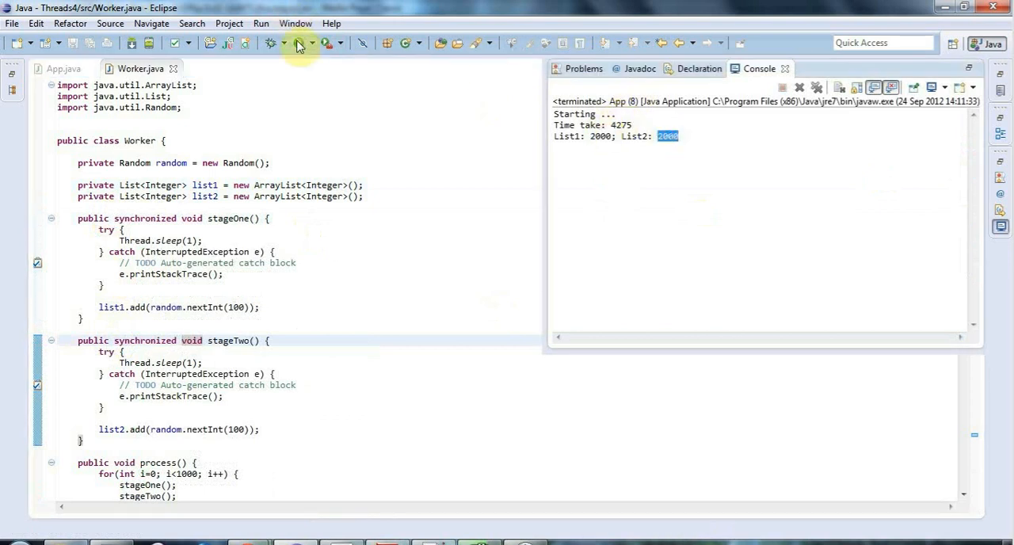
pyautogui.click(299, 43)
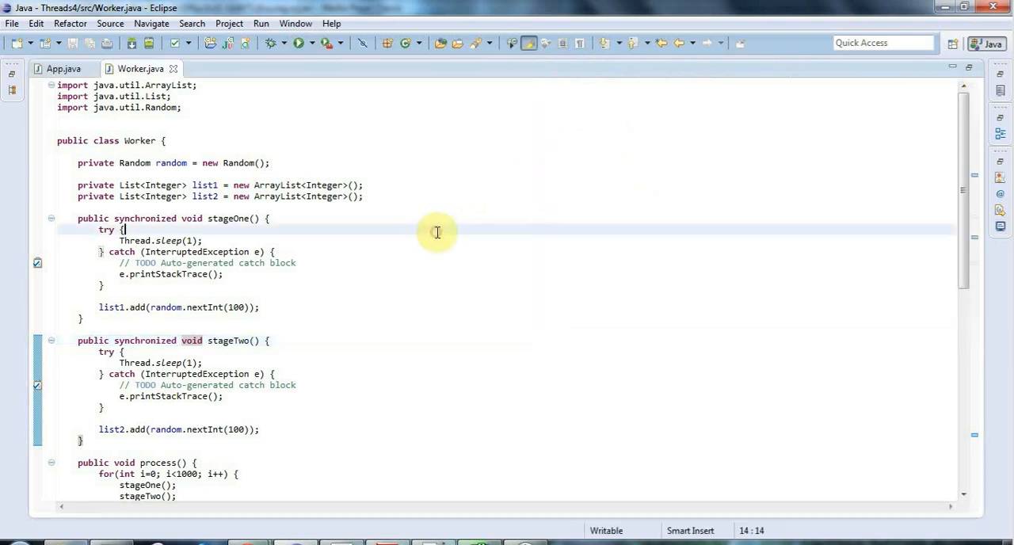
pyautogui.moveTo(963, 141)
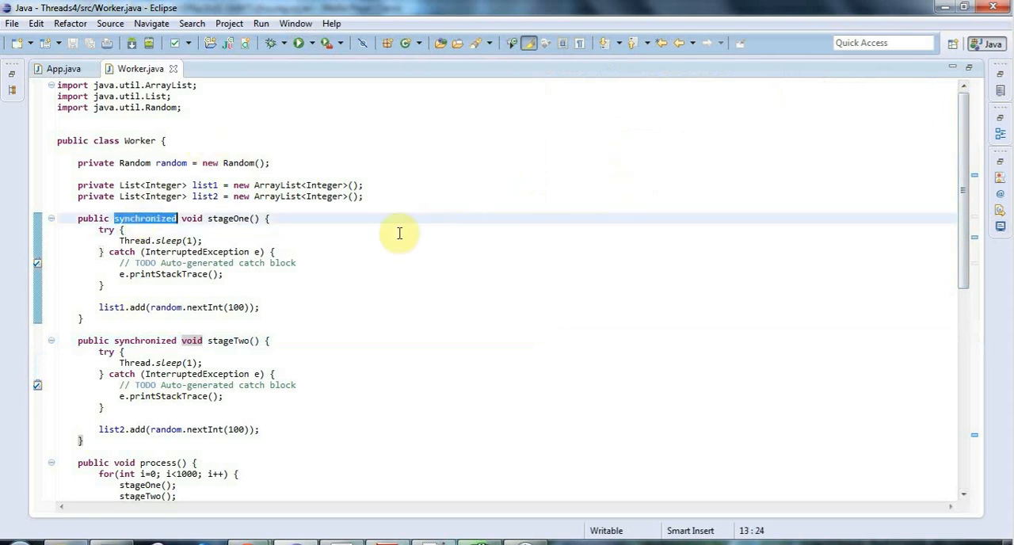
pyautogui.moveTo(146, 219)
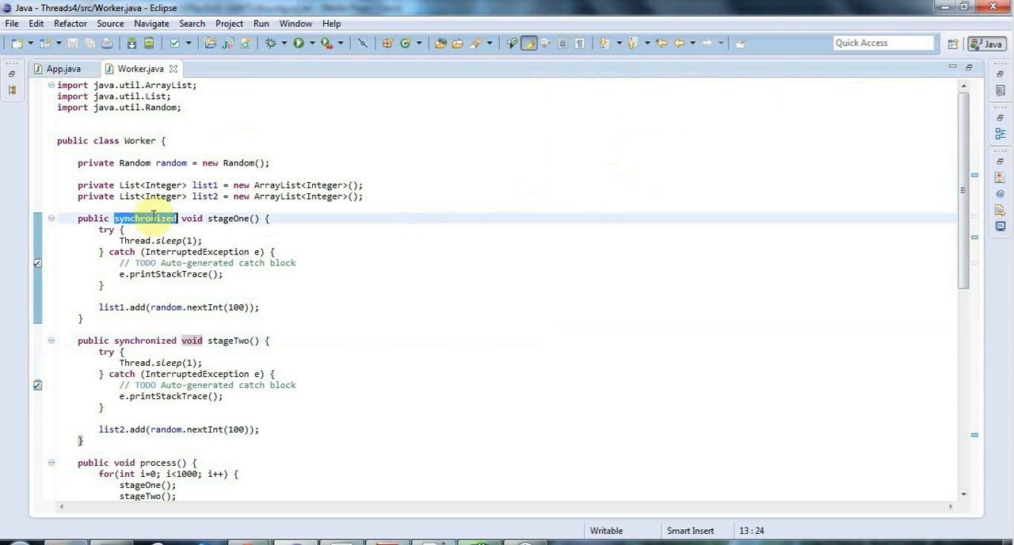
pyautogui.moveTo(341, 180)
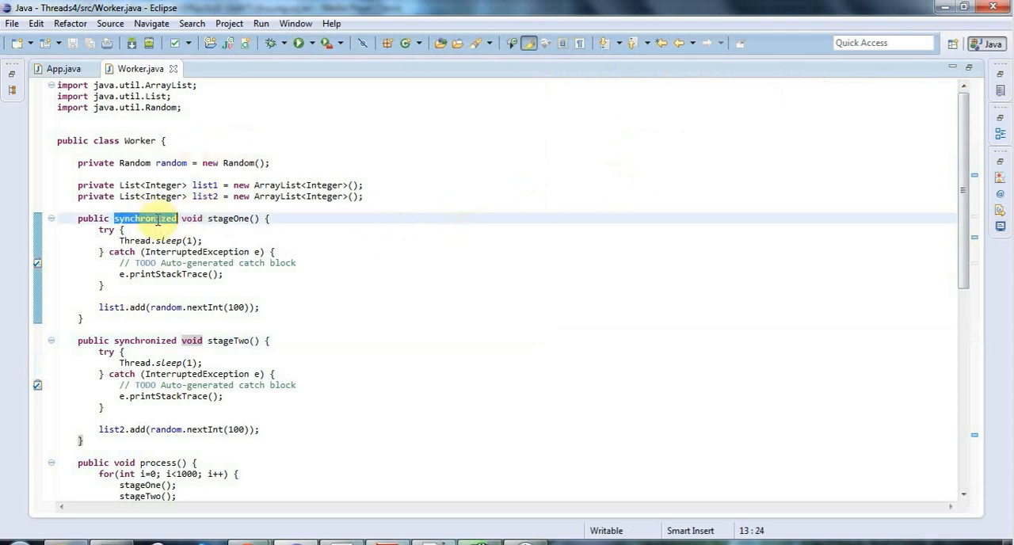
pyautogui.moveTo(171, 213)
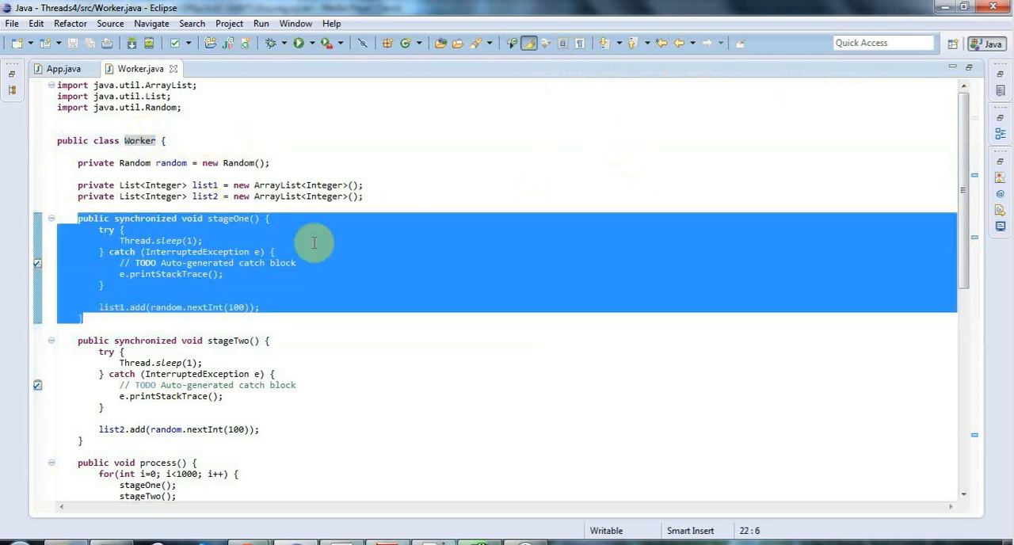
pyautogui.moveTo(280, 237)
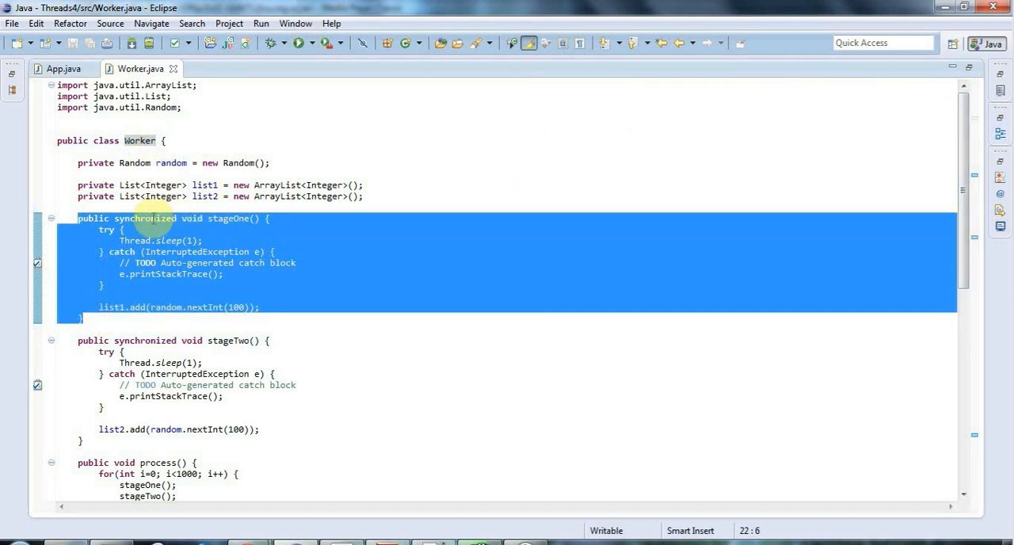
pyautogui.click(482, 263)
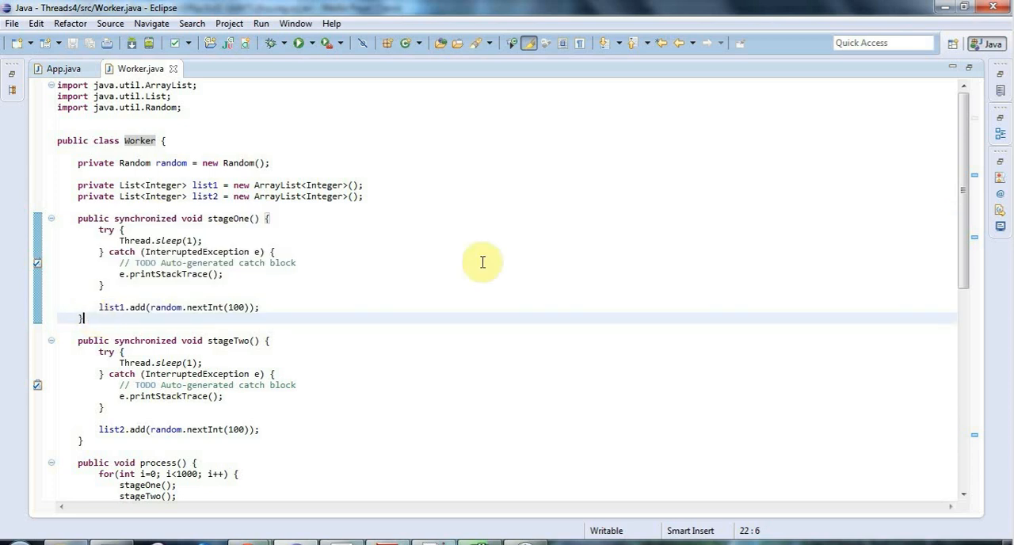
pyautogui.moveTo(73, 346)
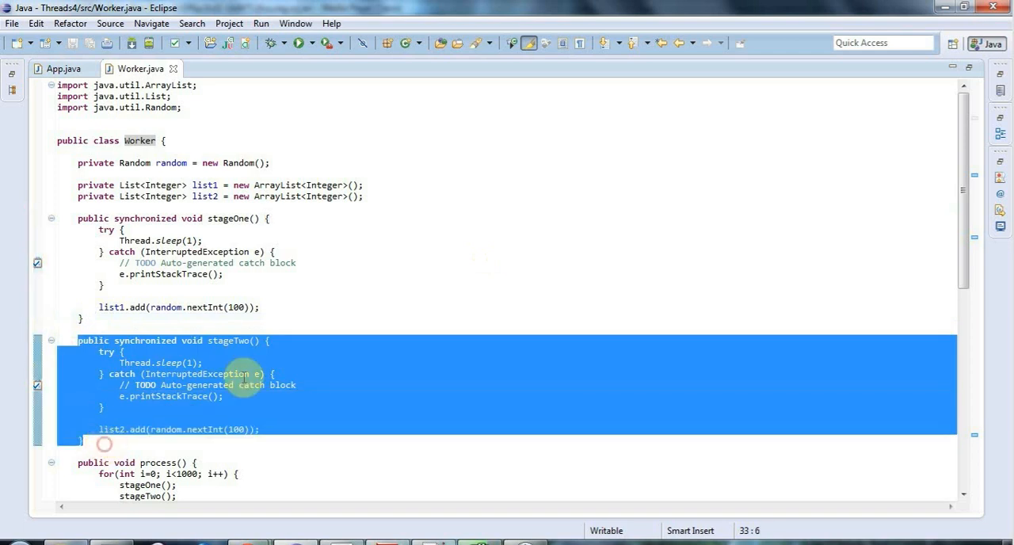
pyautogui.moveTo(146, 360)
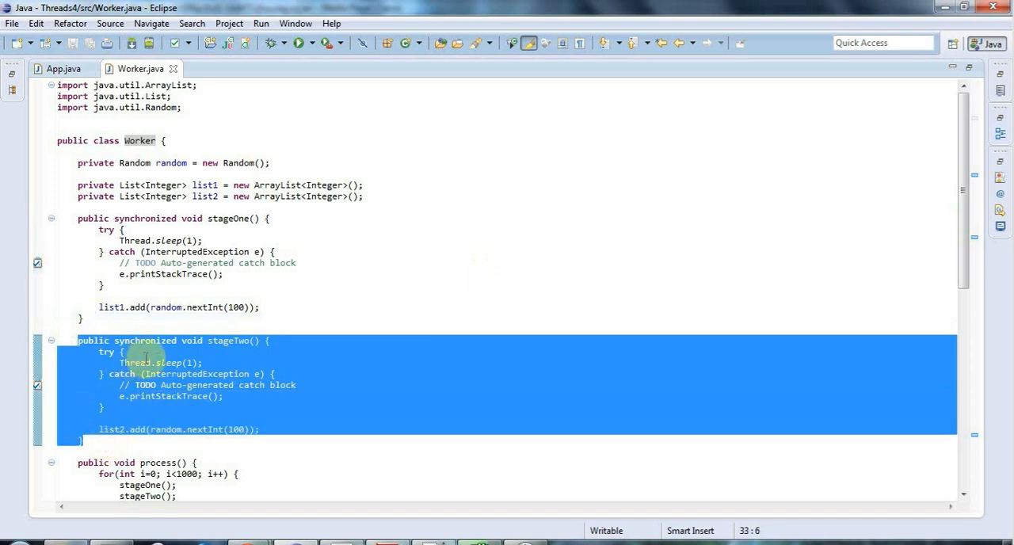
pyautogui.moveTo(393, 273)
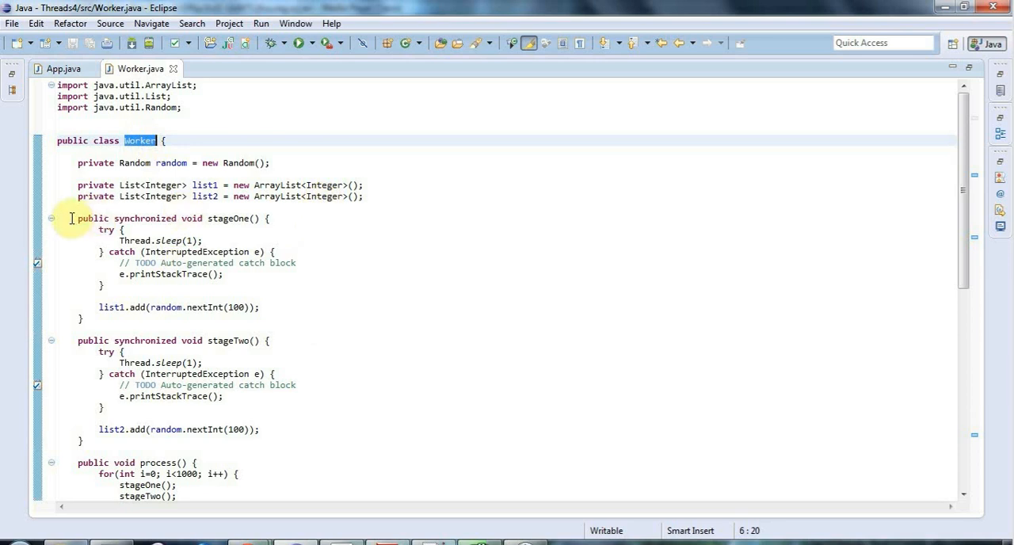
pyautogui.moveTo(71, 219); pyautogui.dragTo(83, 317)
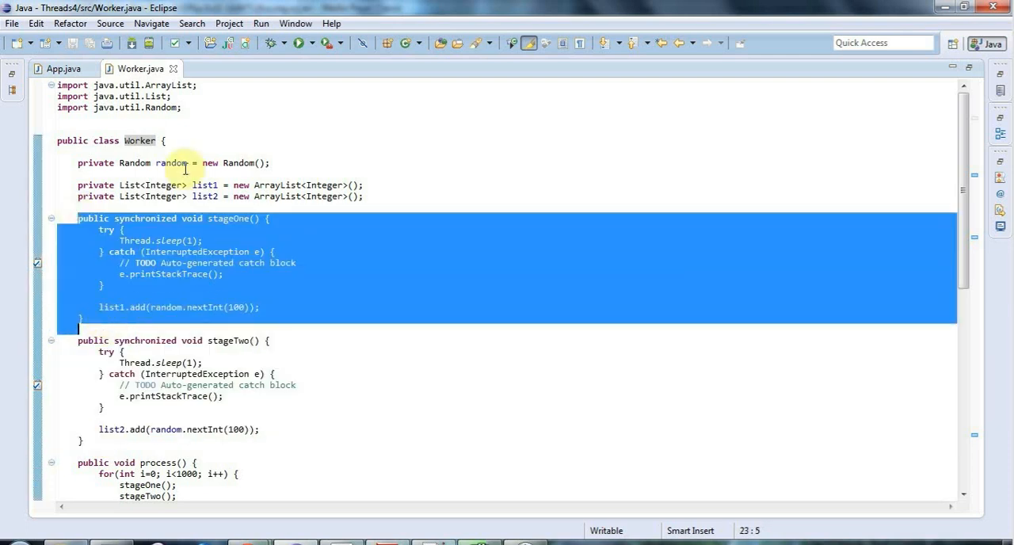
pyautogui.click(79, 341)
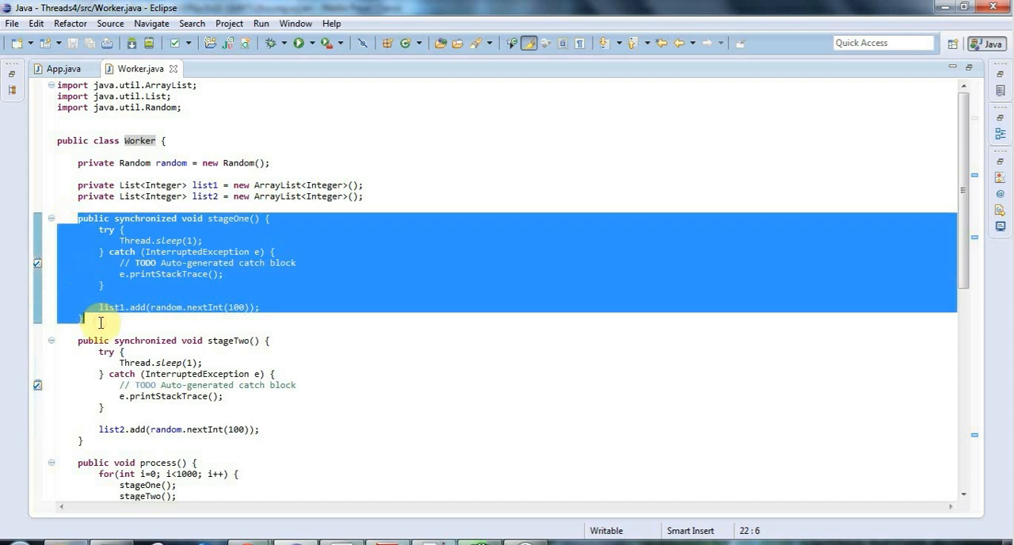
pyautogui.moveTo(339, 230)
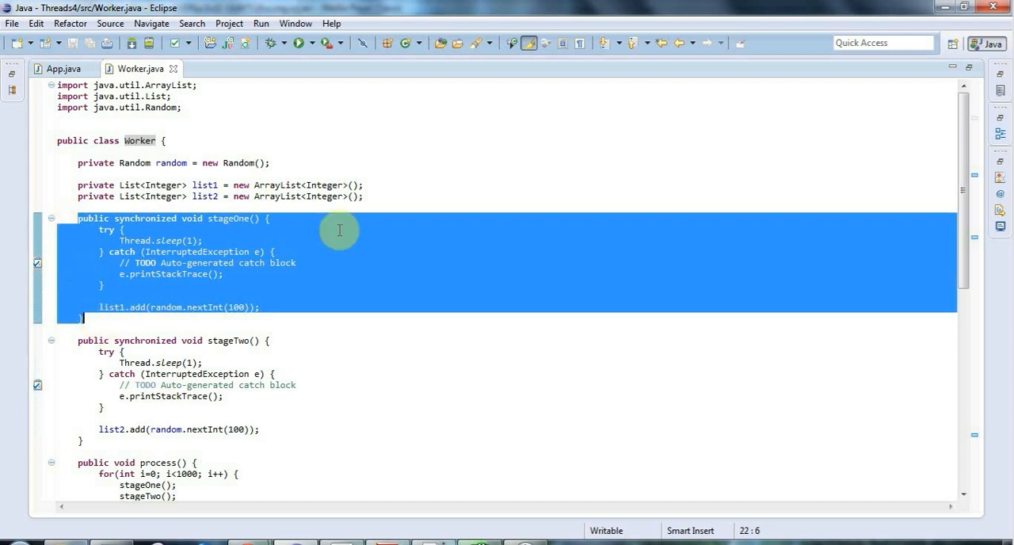
pyautogui.moveTo(183, 207)
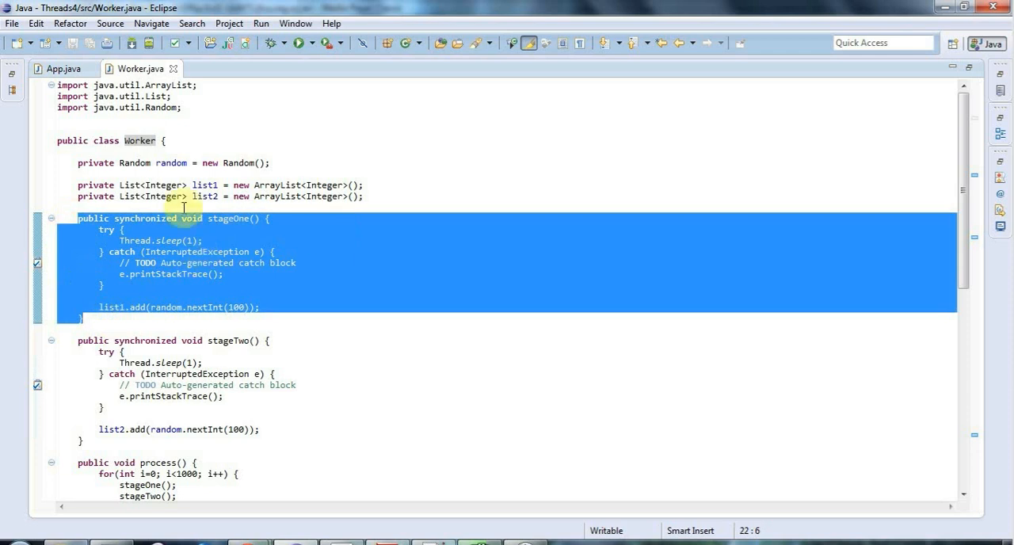
pyautogui.moveTo(78, 339)
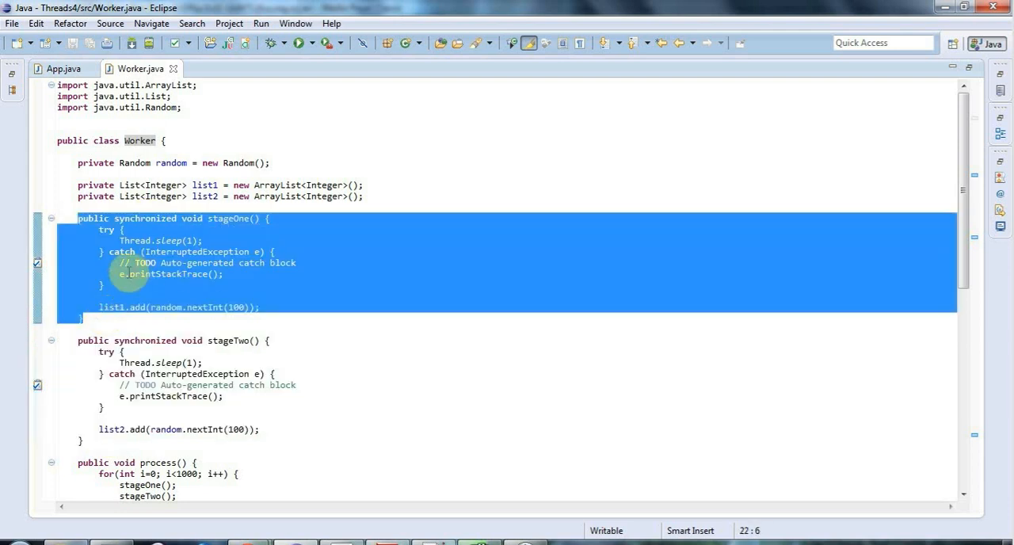
pyautogui.click(77, 341)
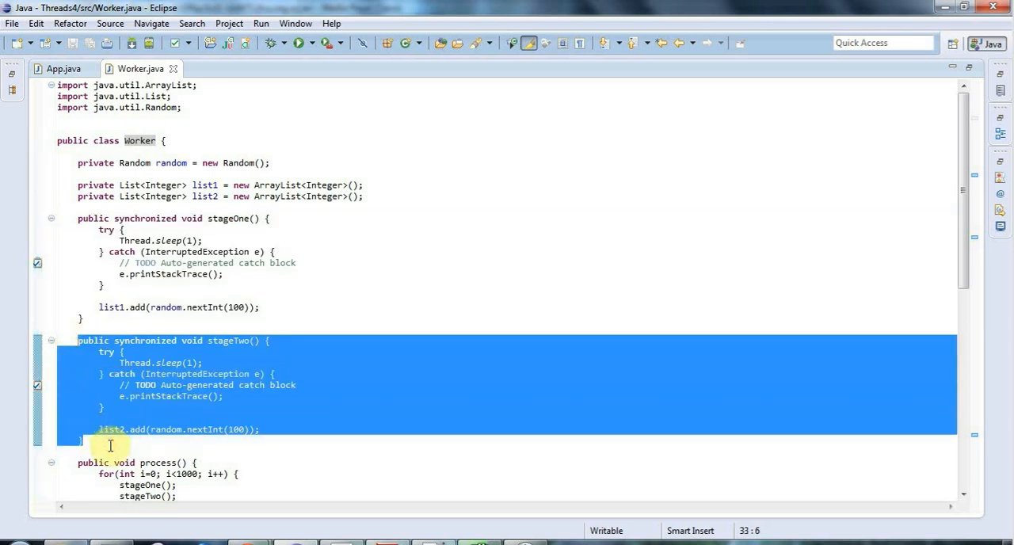
pyautogui.moveTo(194, 363)
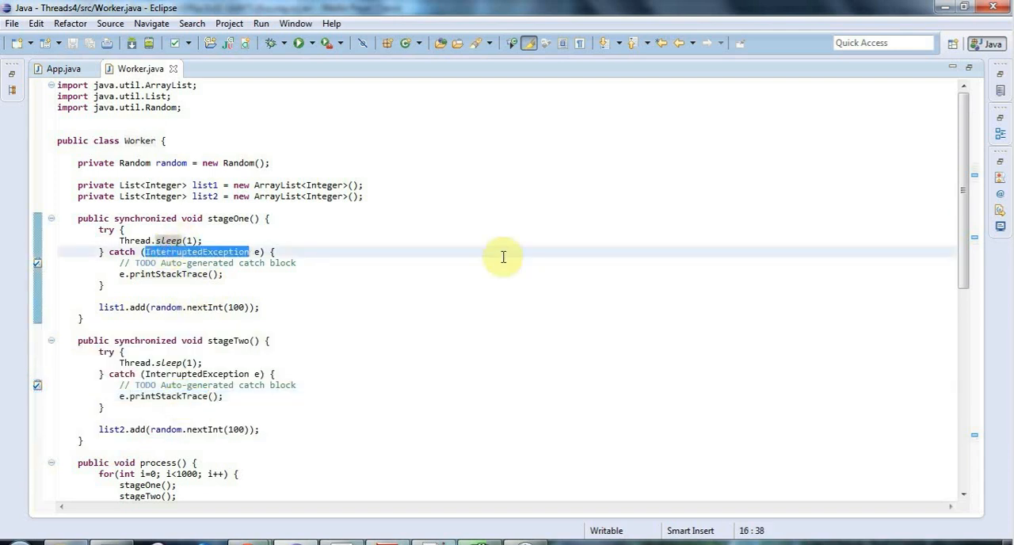
pyautogui.doubleClick(228, 219)
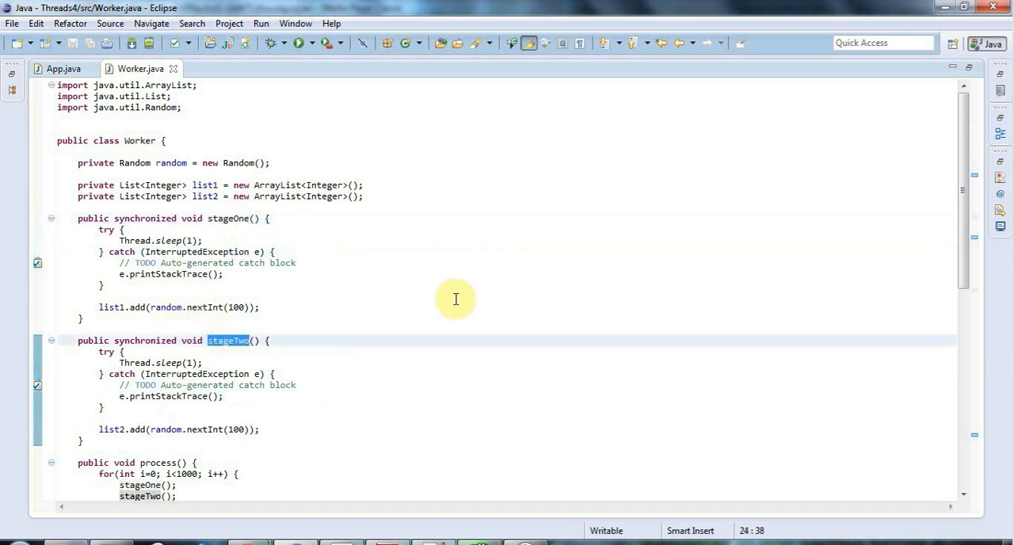
pyautogui.moveTo(295, 162)
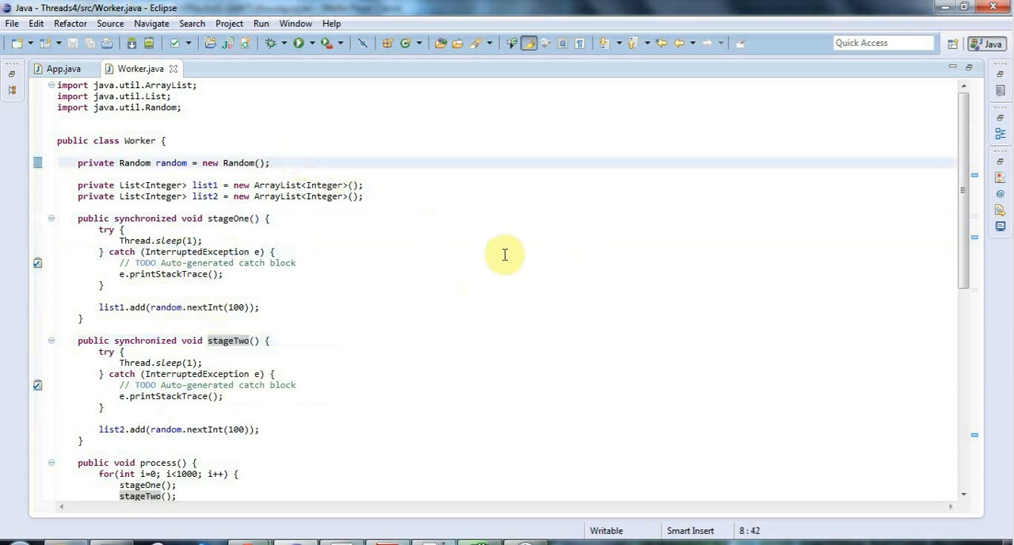
pyautogui.moveTo(434, 266)
pyautogui.write('private O')
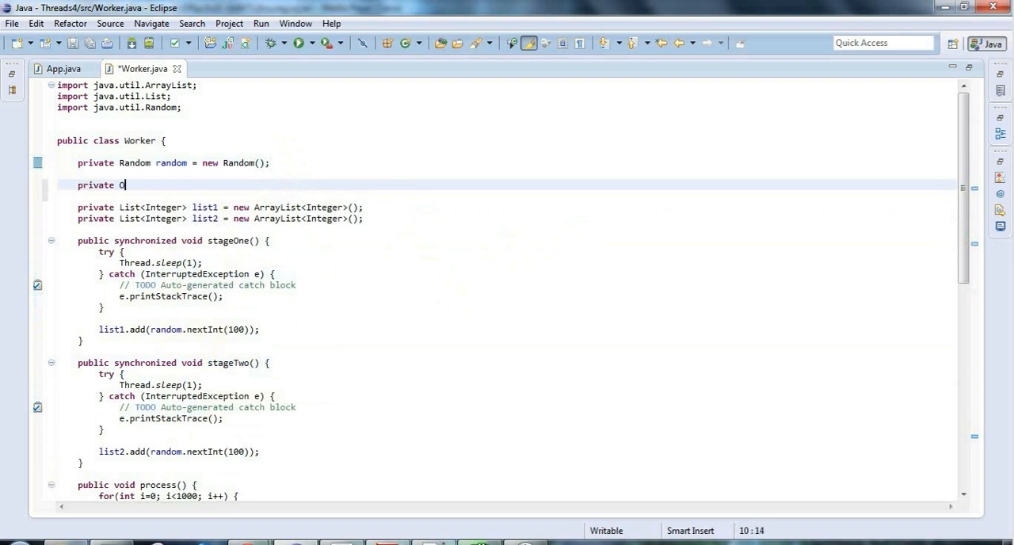
# Declare private Object lock1 = new Object(); below the Random field.
pyautogui.write('bject l')
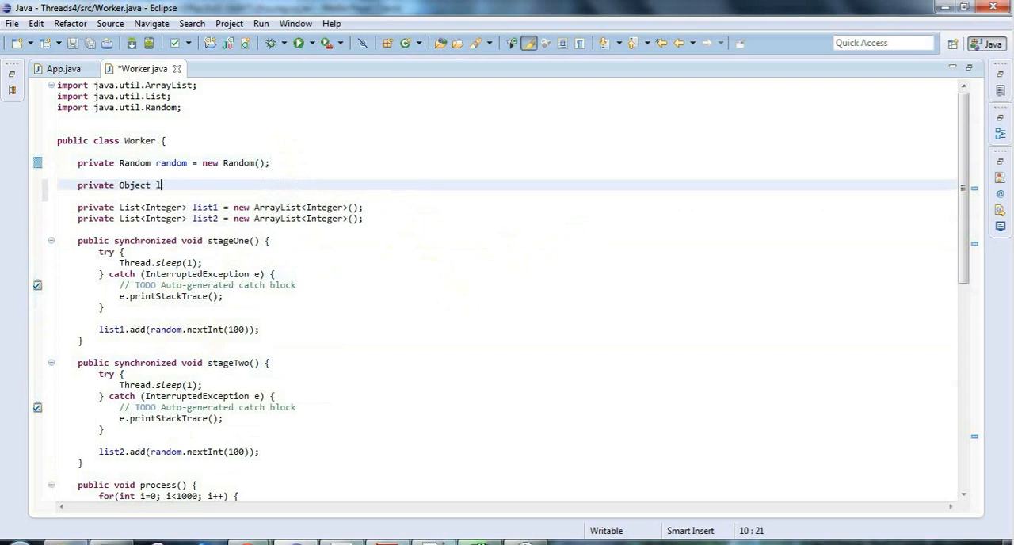
pyautogui.write('ock1')
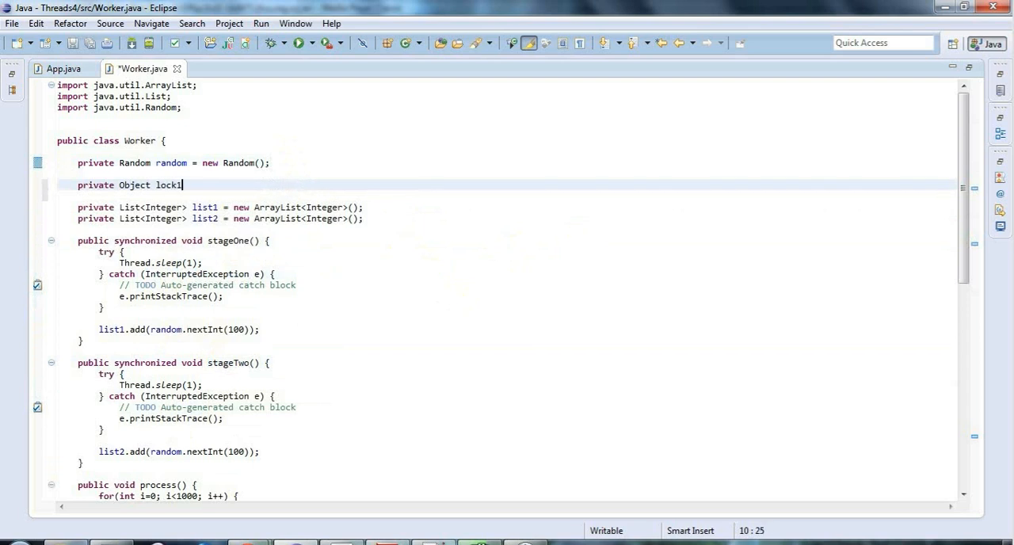
pyautogui.write('= new O')
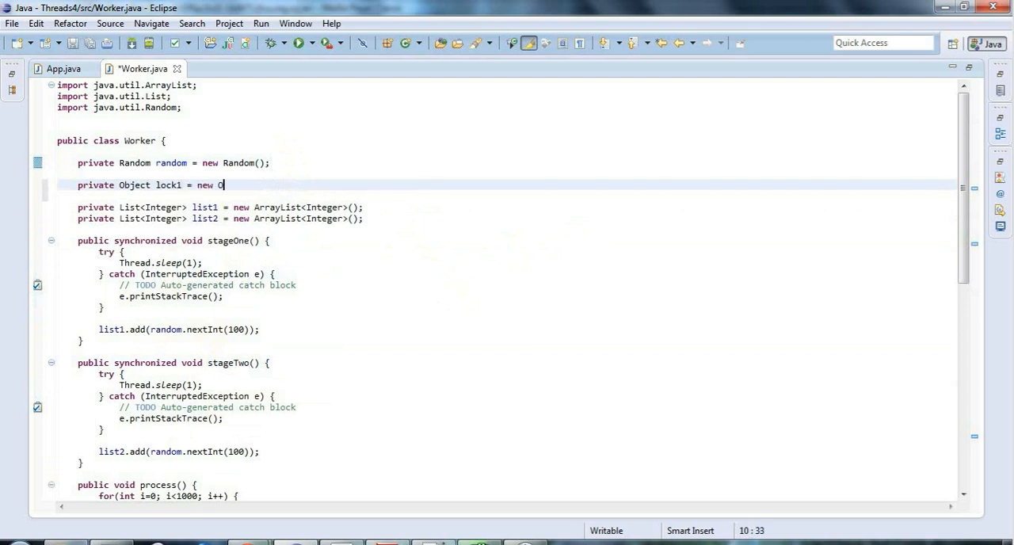
pyautogui.write('bject();')
pyautogui.write('s')
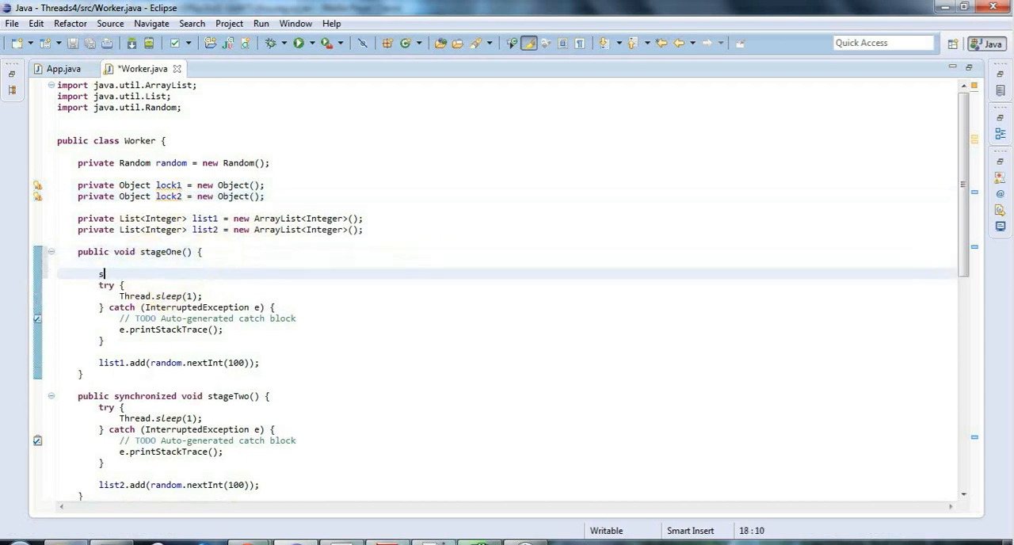
# Wrap stageOne's try/catch body in a synchronized (lock1) block and indent it.
pyautogui.write('ynchronized (lock1) {')
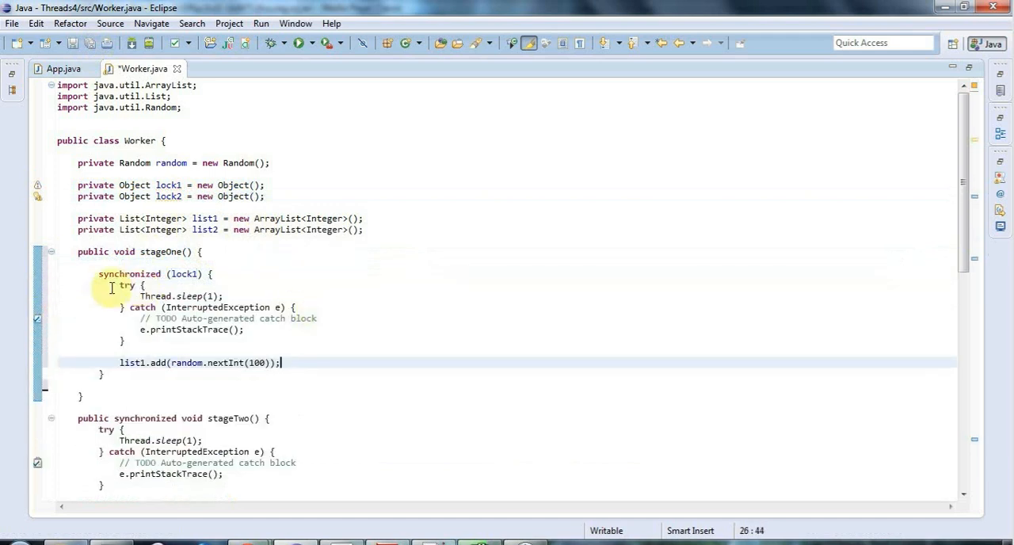
pyautogui.moveTo(120, 285); pyautogui.dragTo(123, 341)
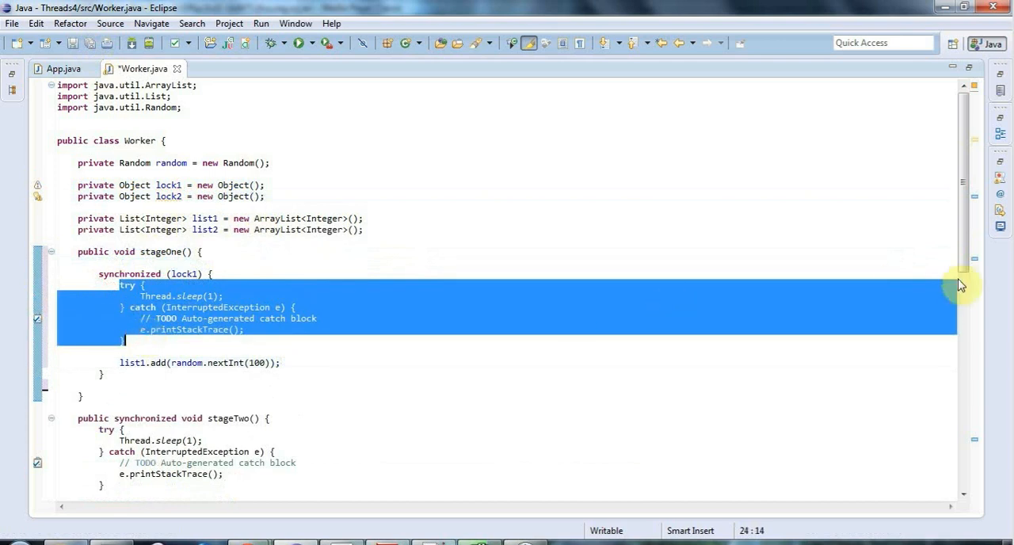
pyautogui.scroll(-3)
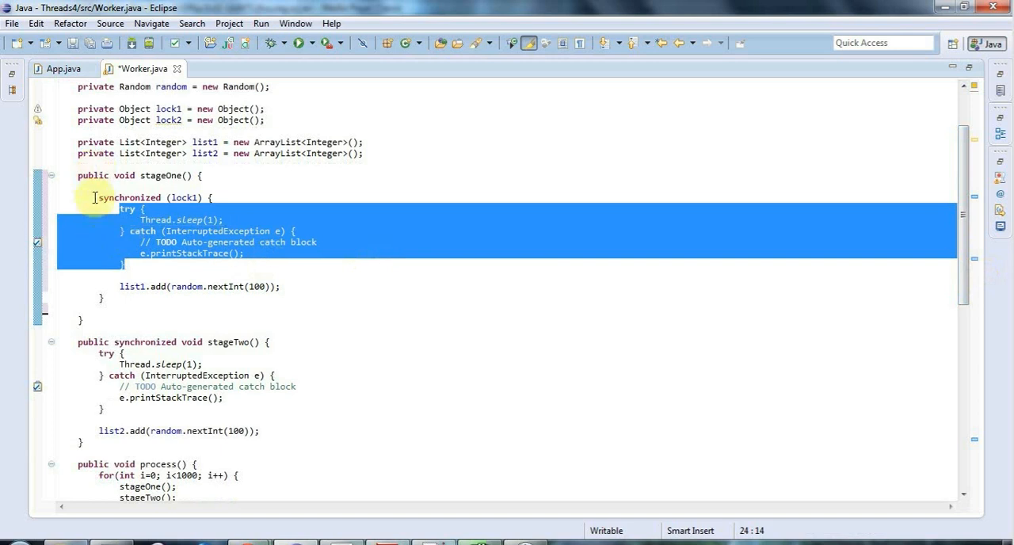
pyautogui.moveTo(139, 320)
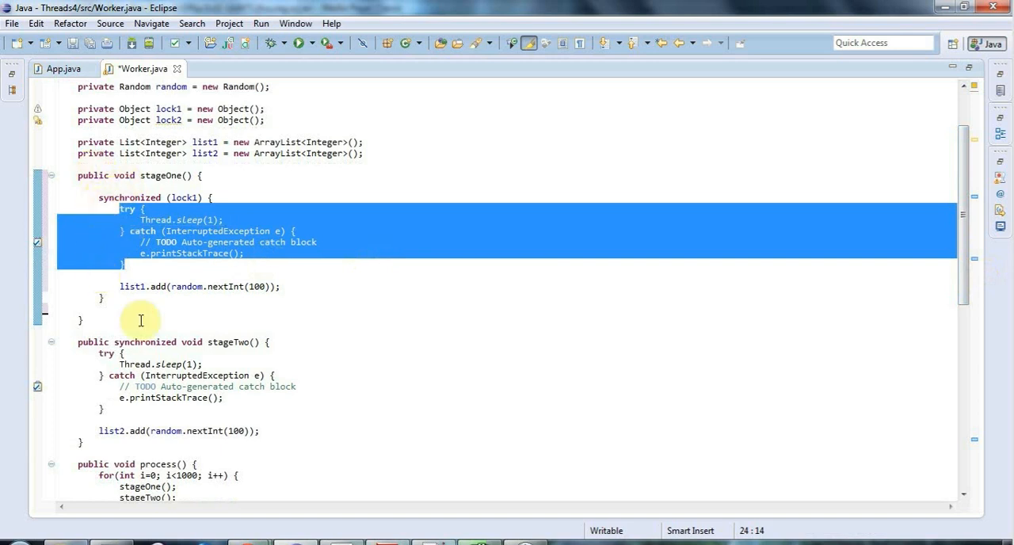
# Wrap stageTwo's body in synchronized (lock2) and remove its synchronized modifier.
pyautogui.write('sy')
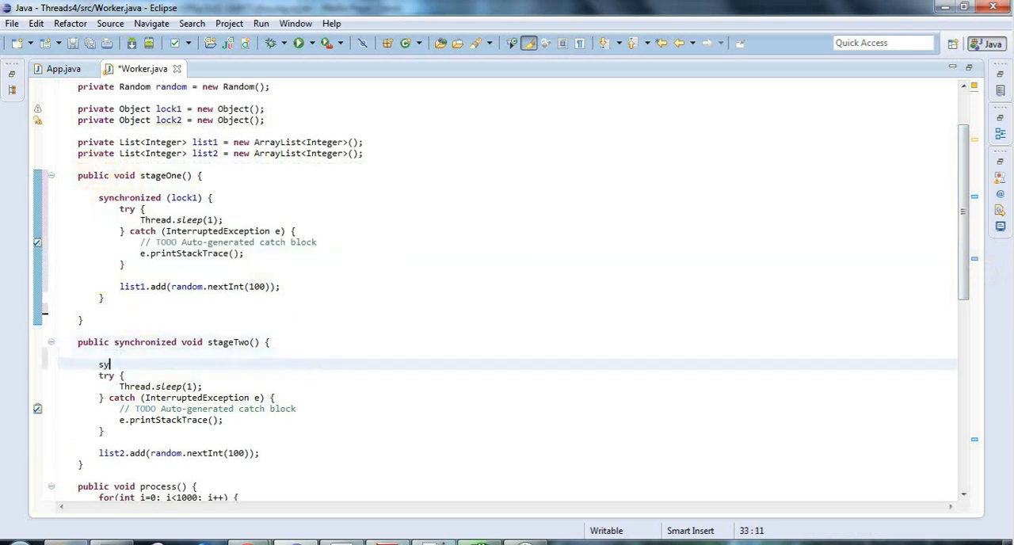
pyautogui.write('nchronized (lock2) {')
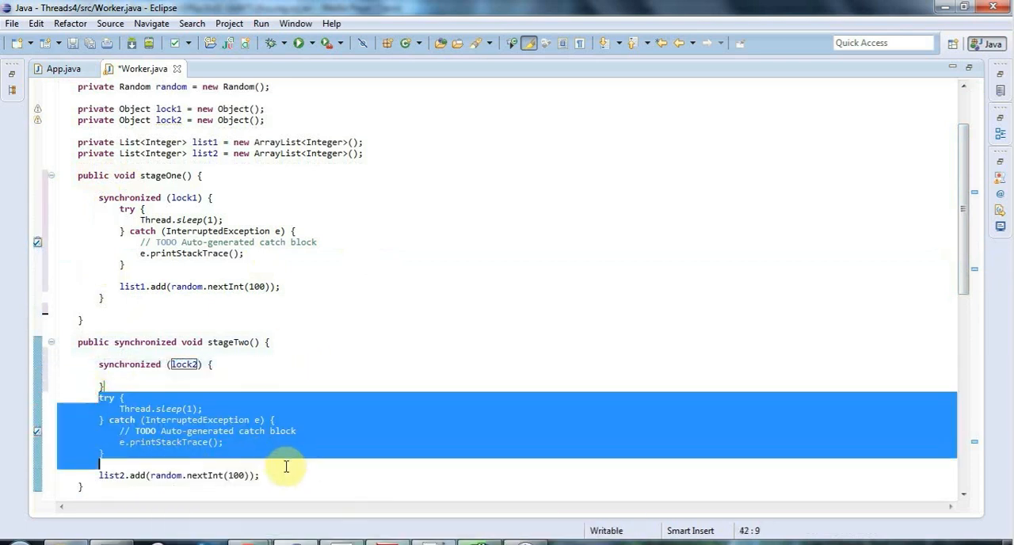
pyautogui.press('Delete')
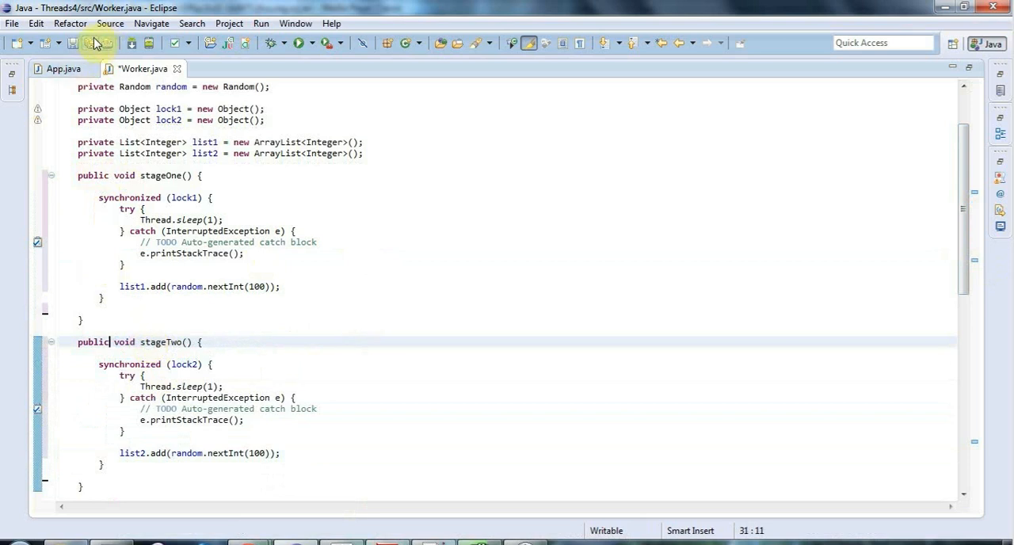
pyautogui.click(85, 42)
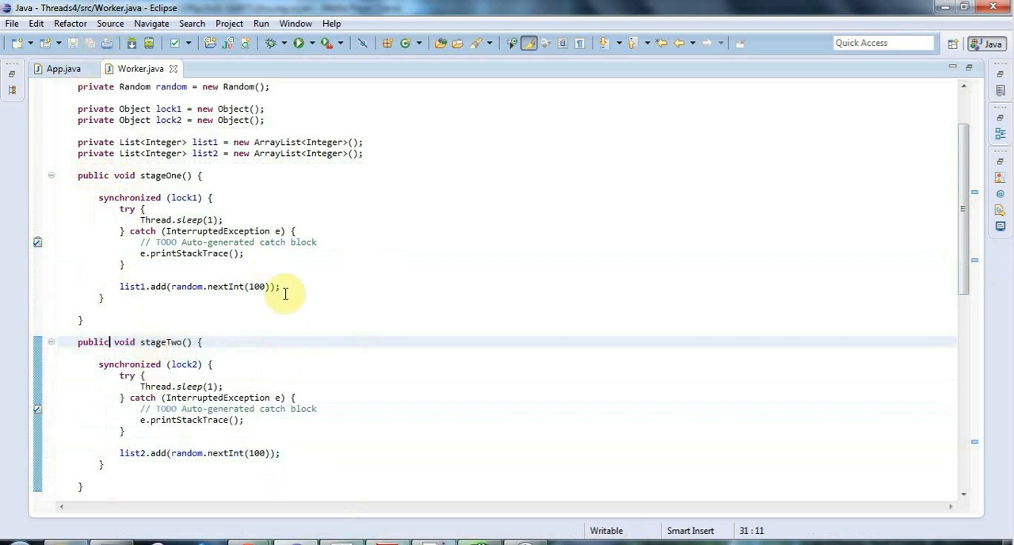
pyautogui.moveTo(146, 308)
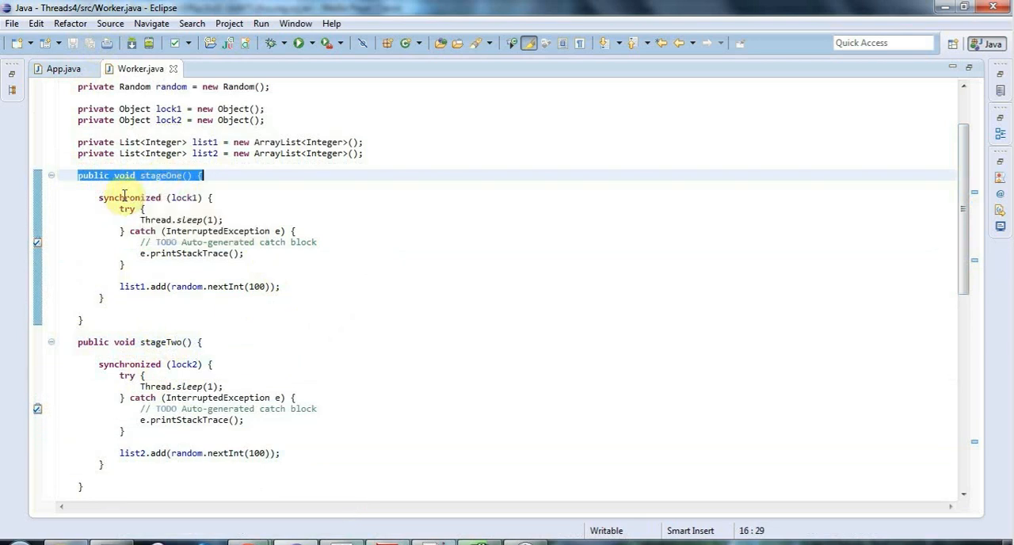
pyautogui.doubleClick(130, 197)
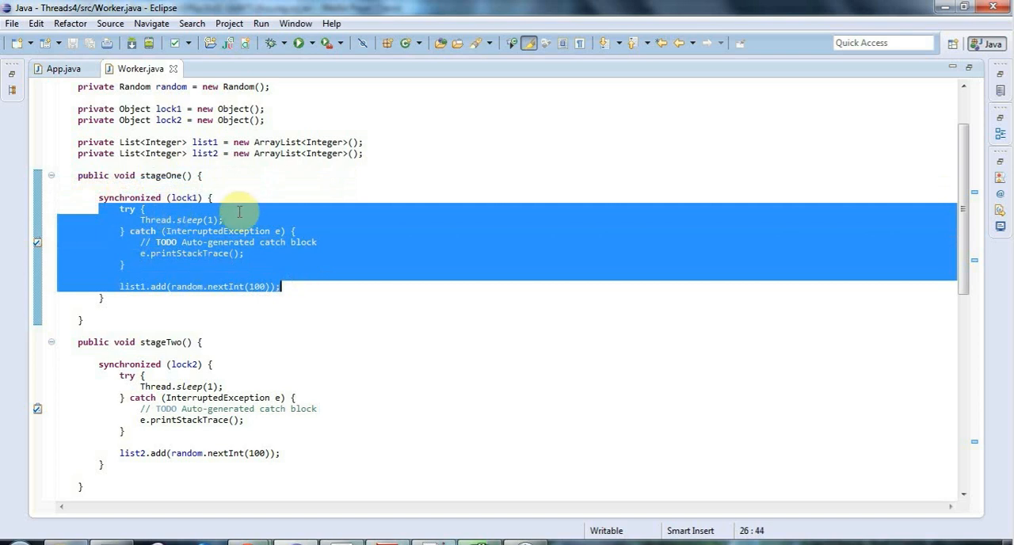
pyautogui.moveTo(139, 241)
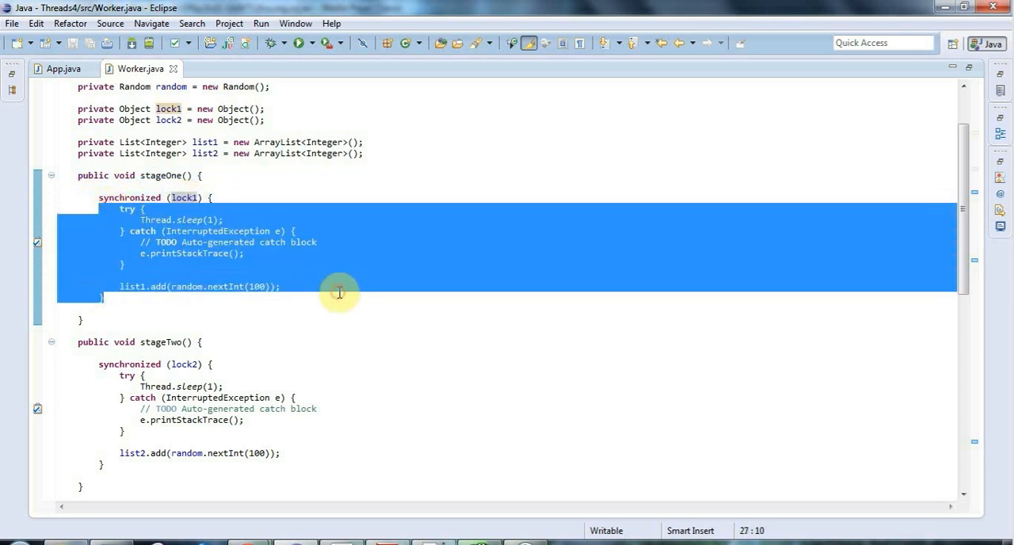
pyautogui.moveTo(184, 196)
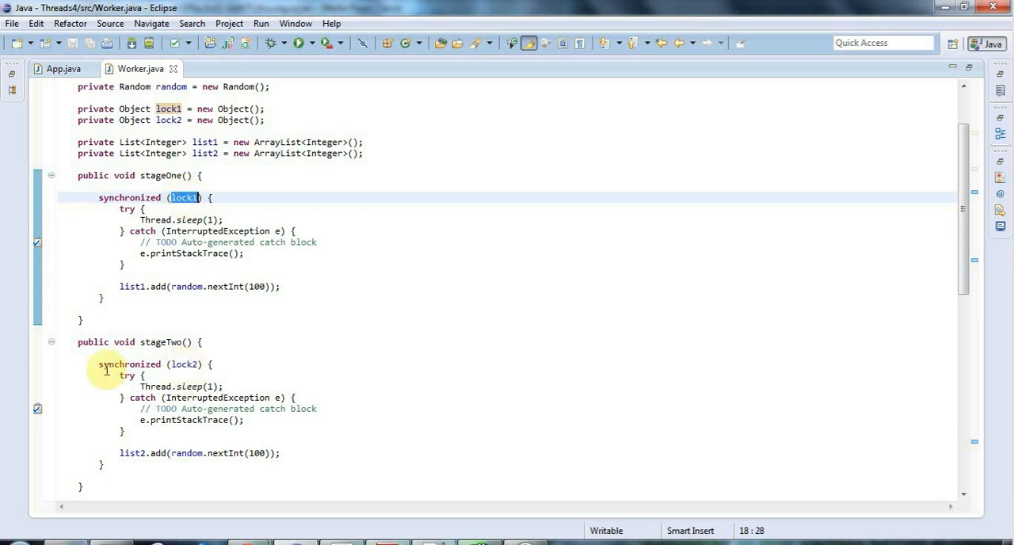
pyautogui.click(119, 374)
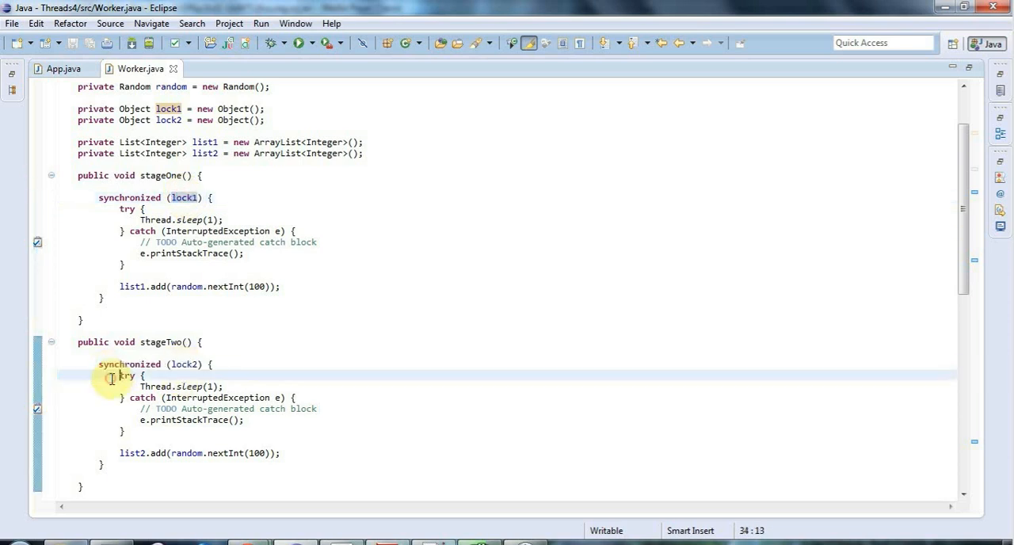
pyautogui.moveTo(111, 376); pyautogui.dragTo(278, 453)
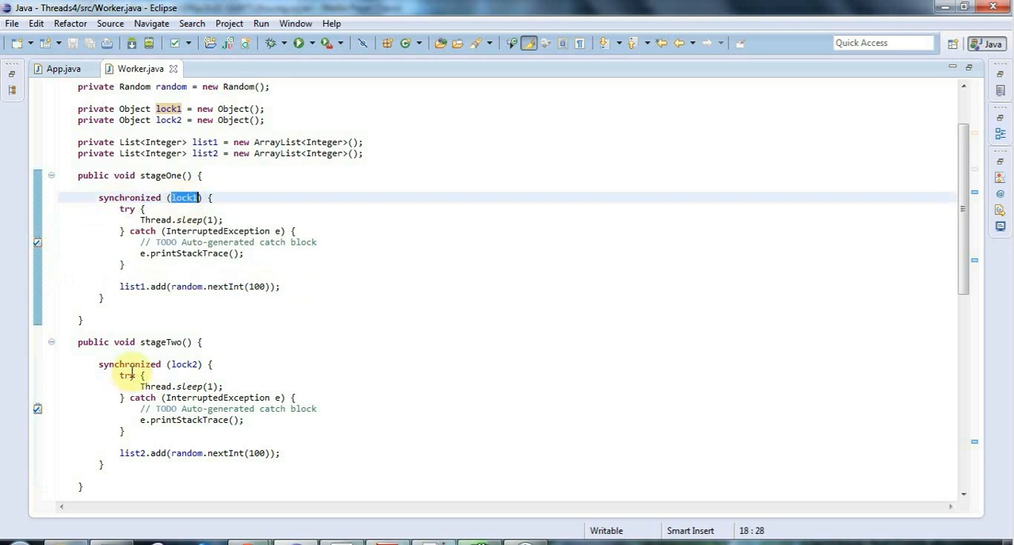
pyautogui.moveTo(119, 374); pyautogui.dragTo(279, 453)
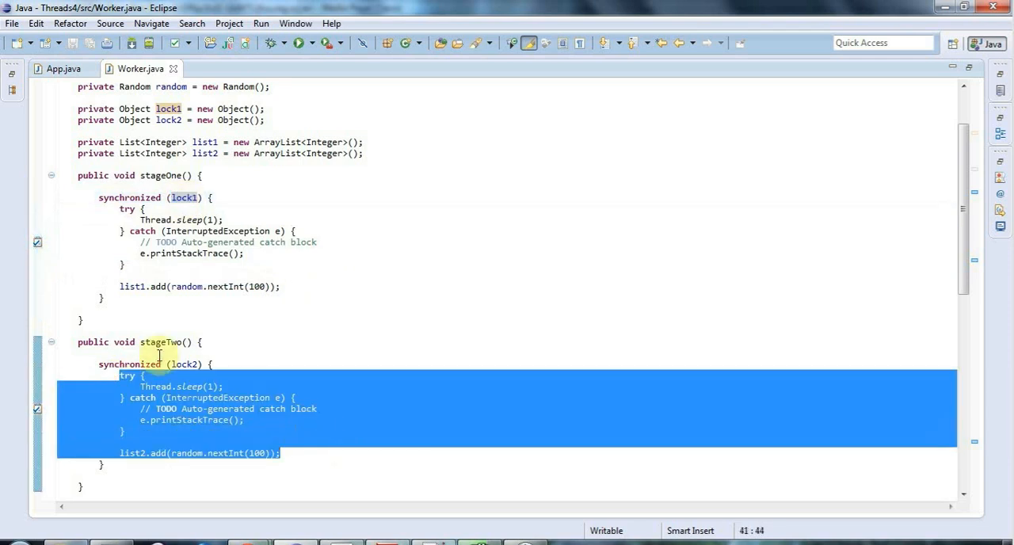
pyautogui.moveTo(120, 219)
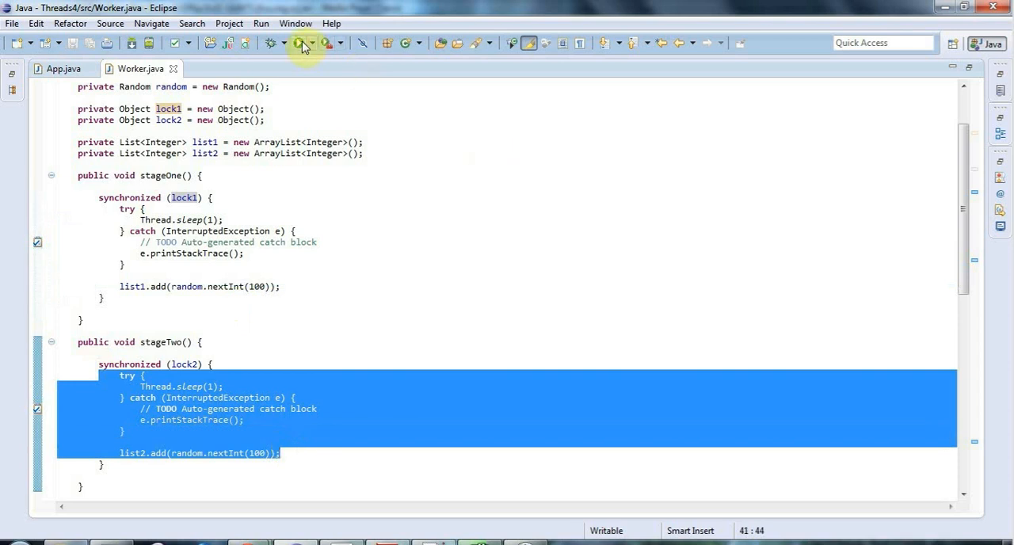
pyautogui.click(298, 43)
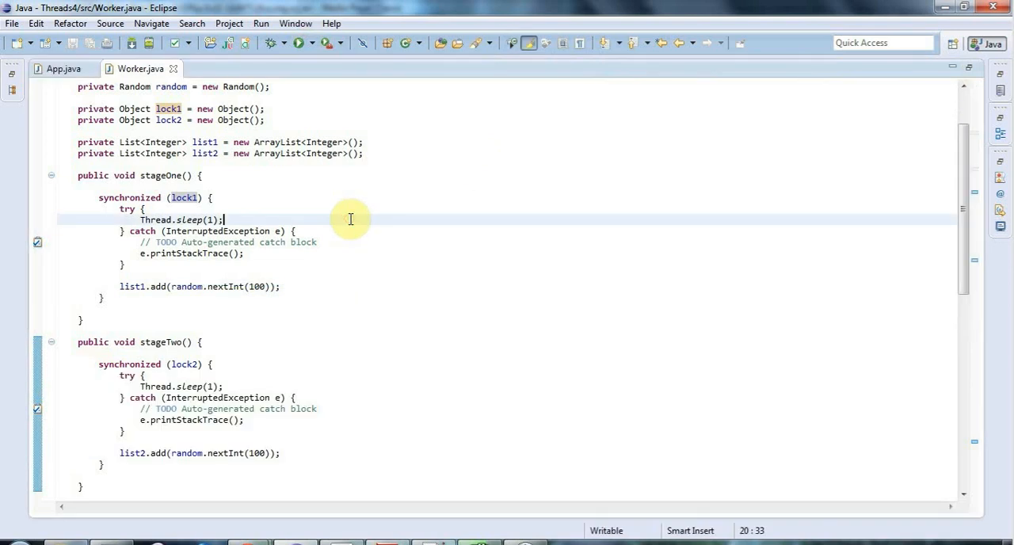
pyautogui.moveTo(206, 143)
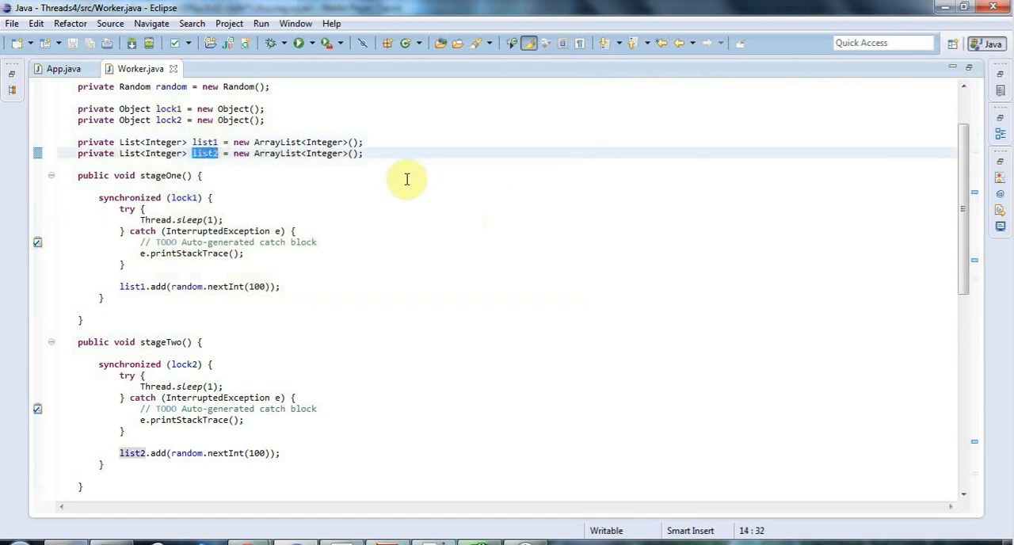
pyautogui.moveTo(78, 108); pyautogui.dragTo(263, 120)
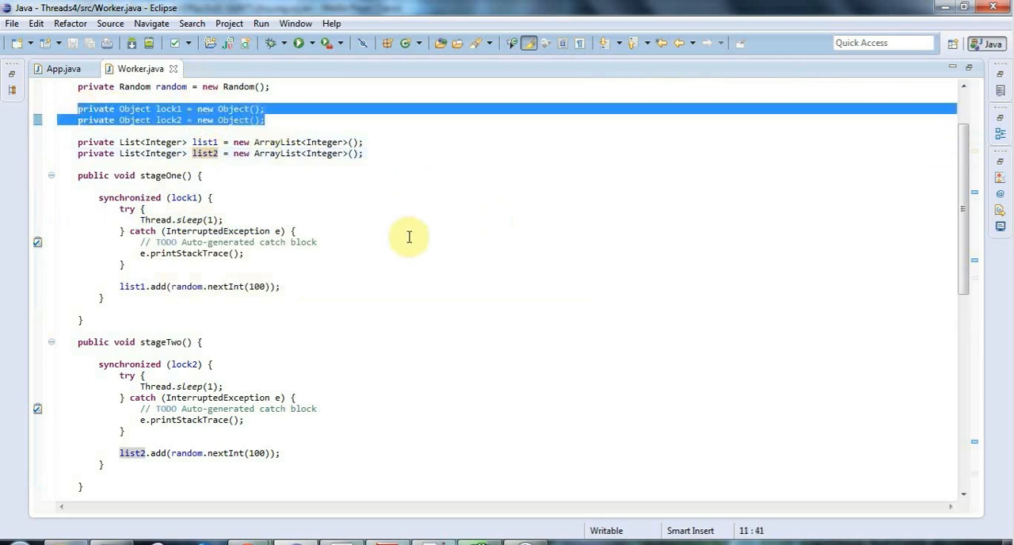
pyautogui.moveTo(237, 168)
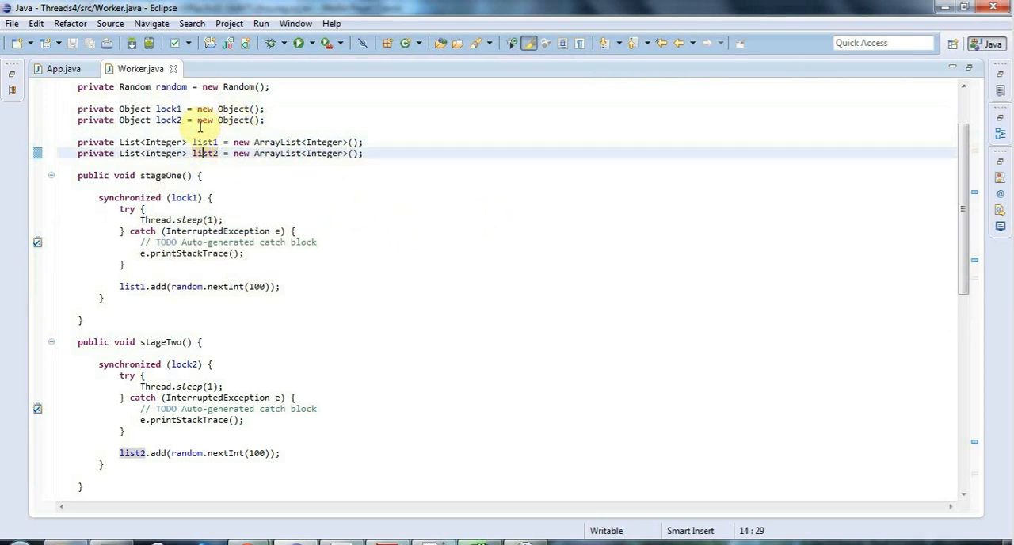
pyautogui.doubleClick(203, 142)
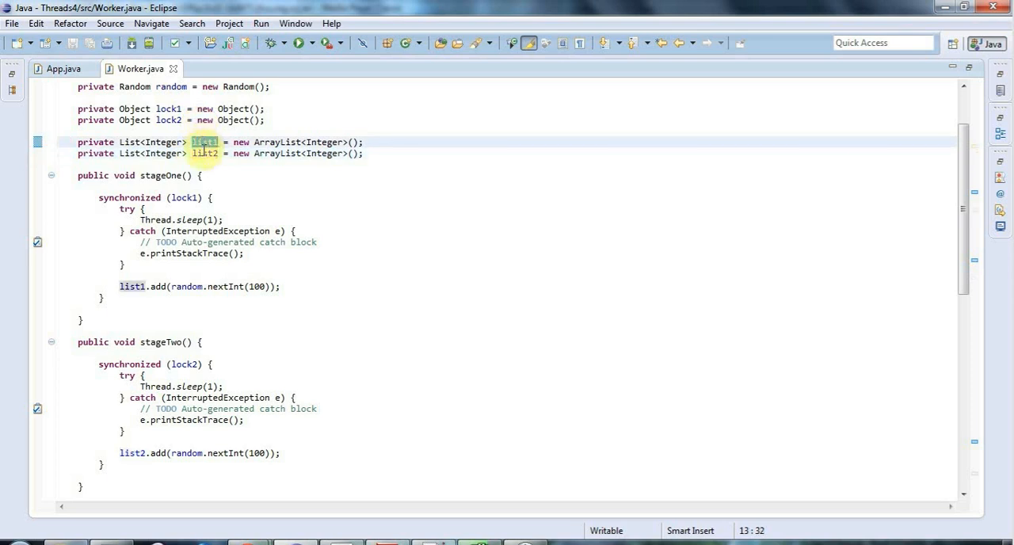
pyautogui.doubleClick(205, 153)
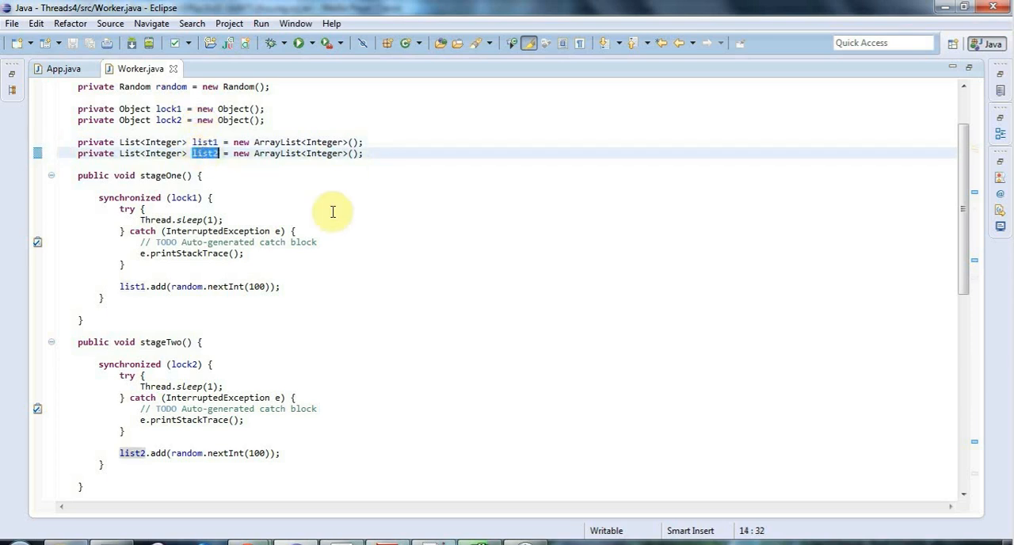
pyautogui.moveTo(88, 130)
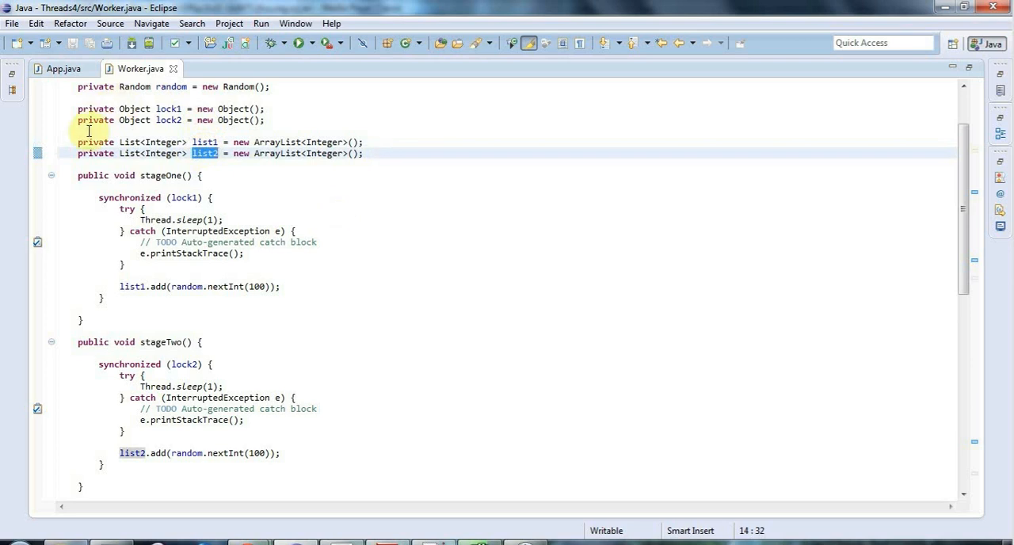